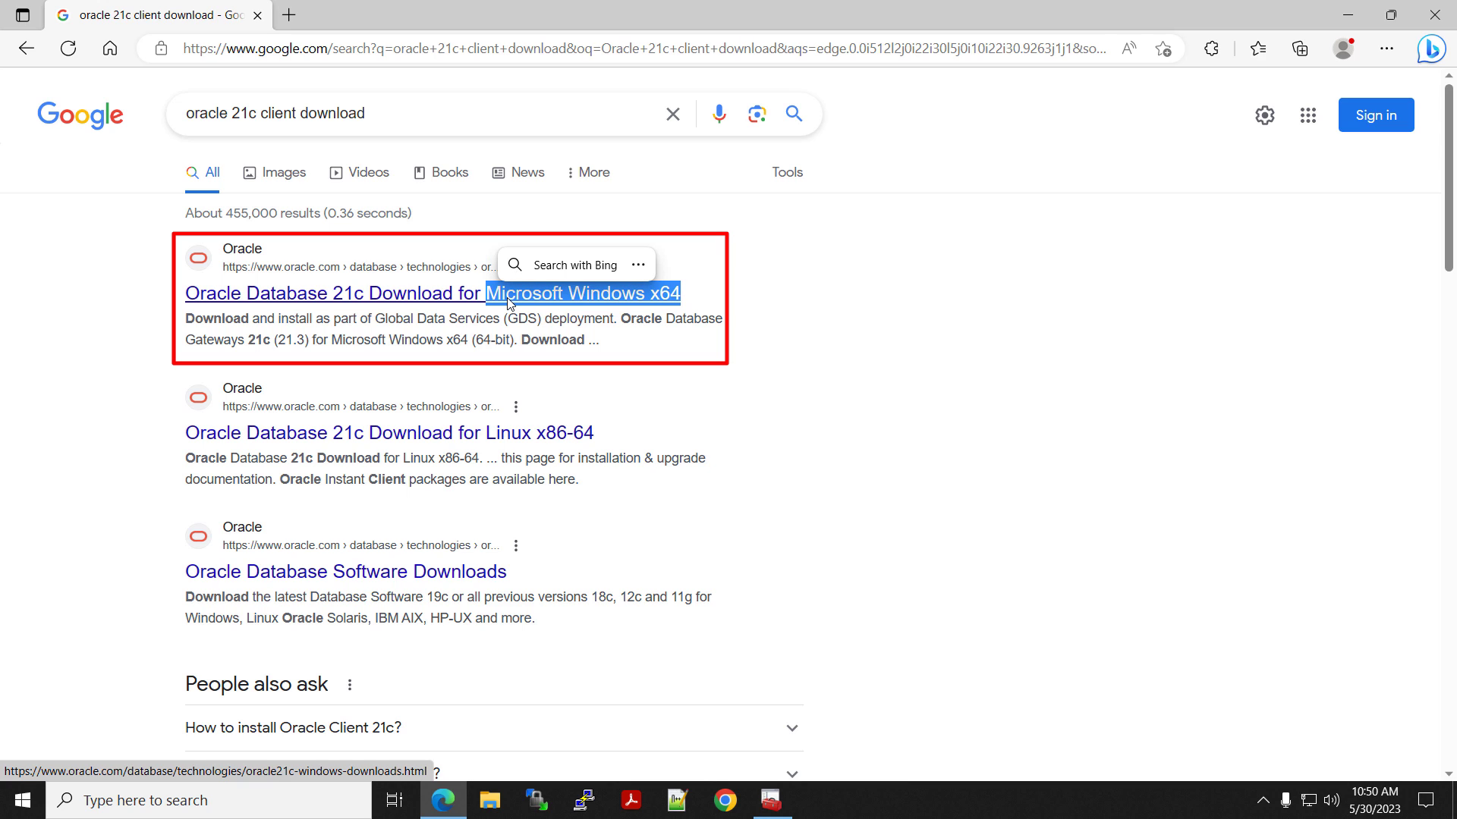
- Open Oracle's 21c Windows x64 downloads page and scroll to Oracle Database 21c Client
{"action": "left_click", "coordinate": [331, 293]}
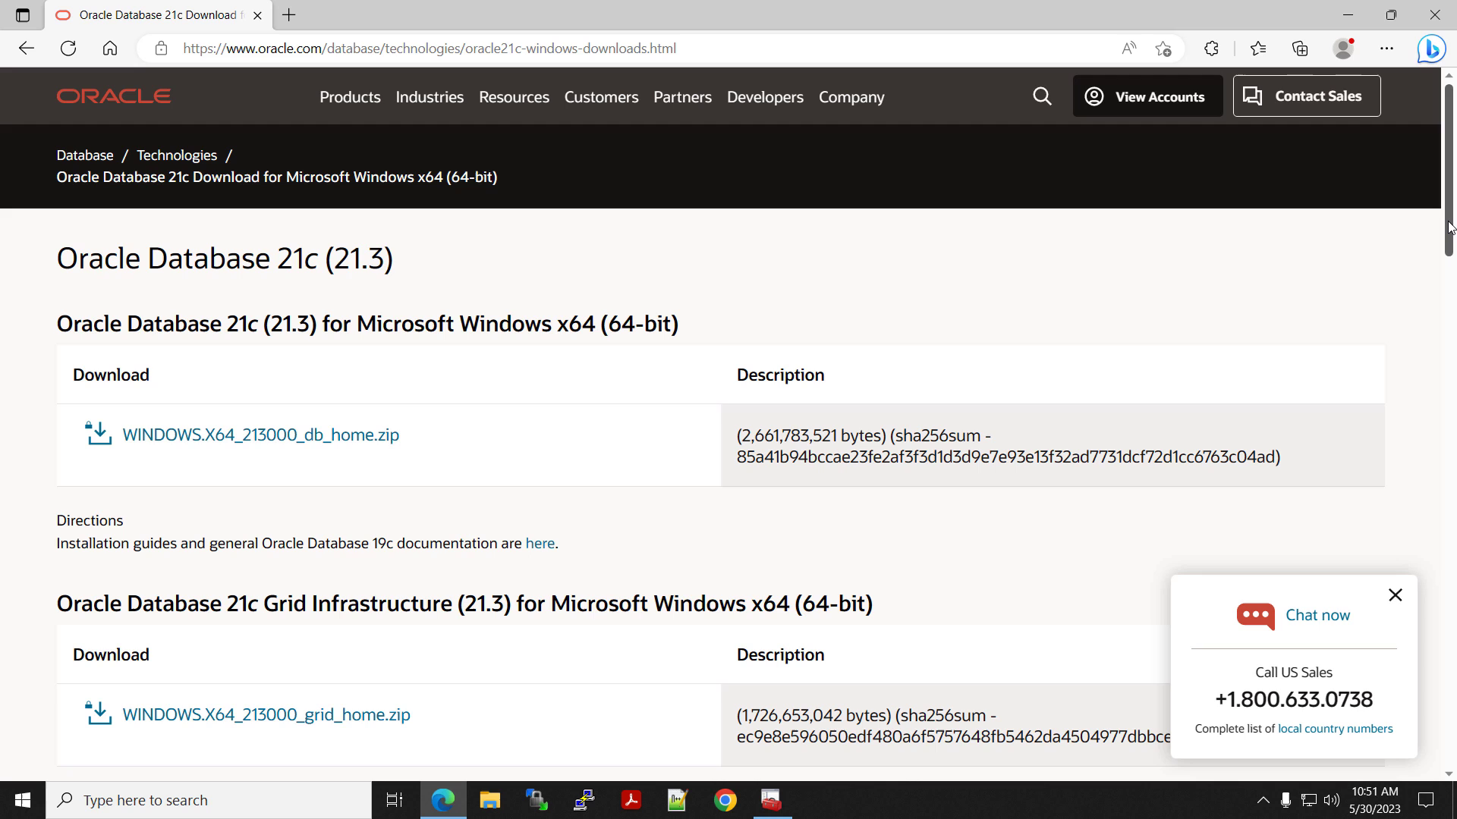
{"action": "scroll", "scroll_direction": "down", "scroll_amount": 3}
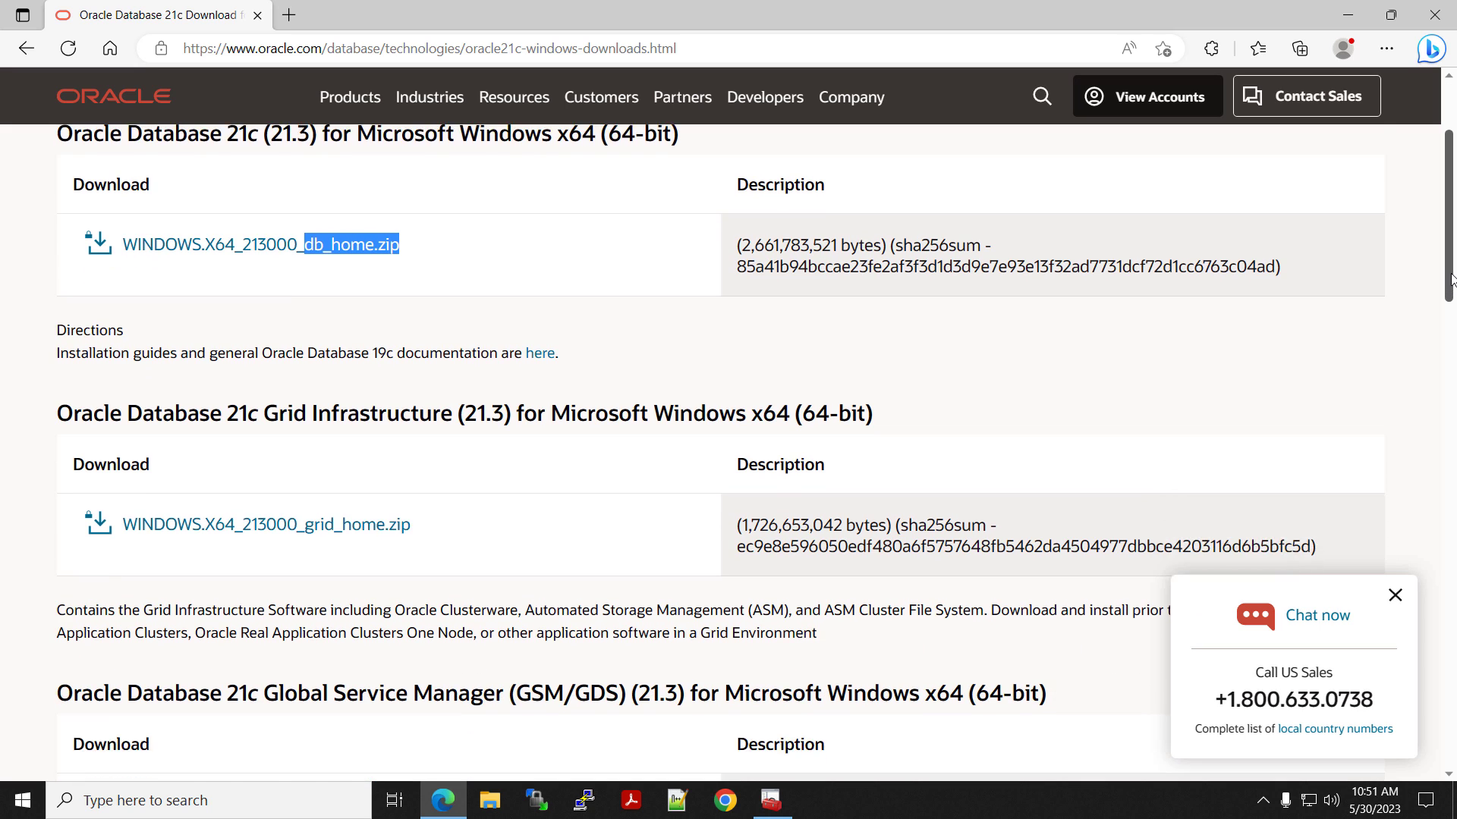
{"action": "scroll", "scroll_direction": "down", "scroll_amount": 3}
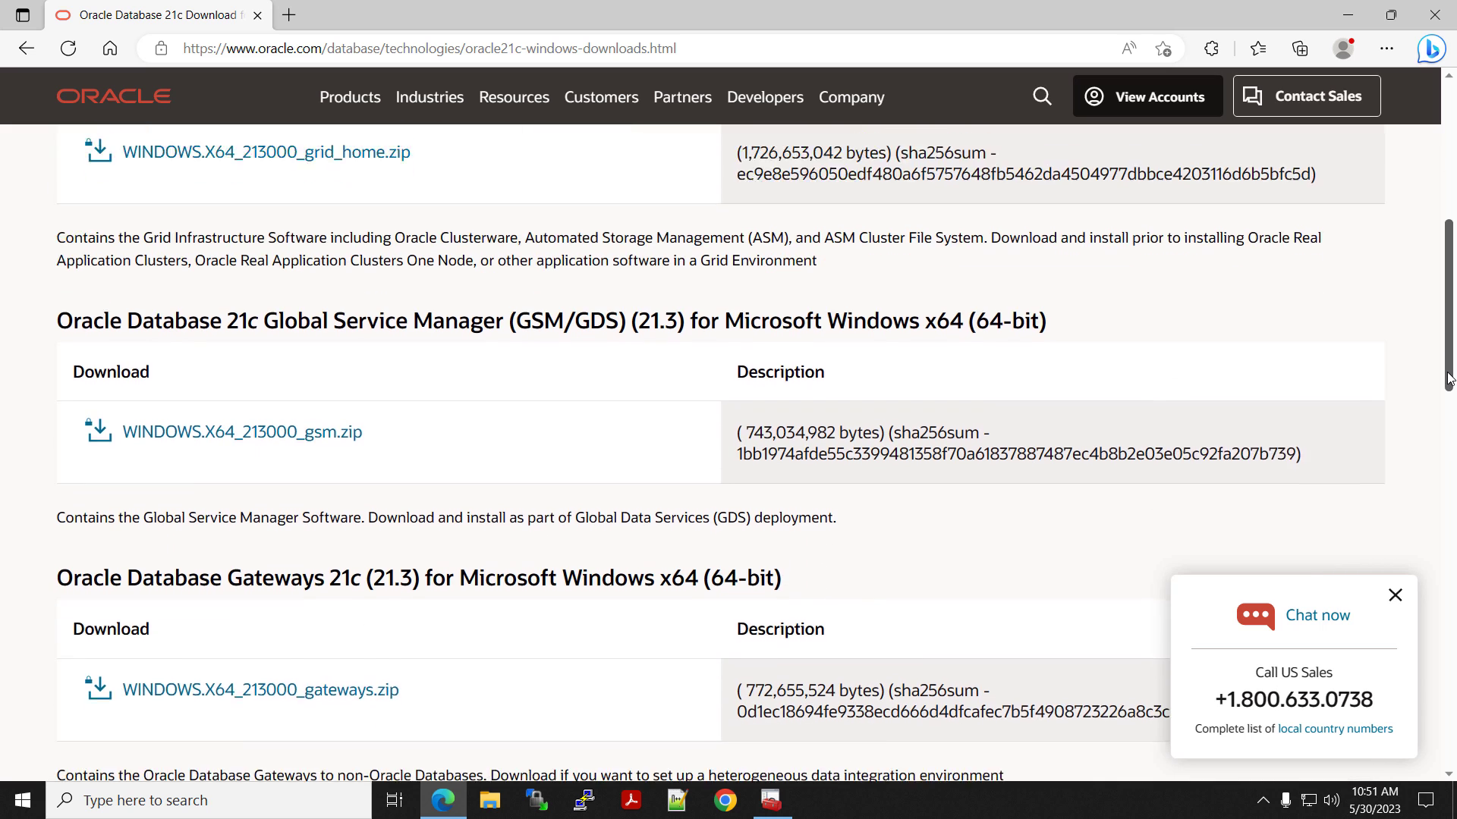
{"action": "scroll", "scroll_direction": "down", "scroll_amount": 3}
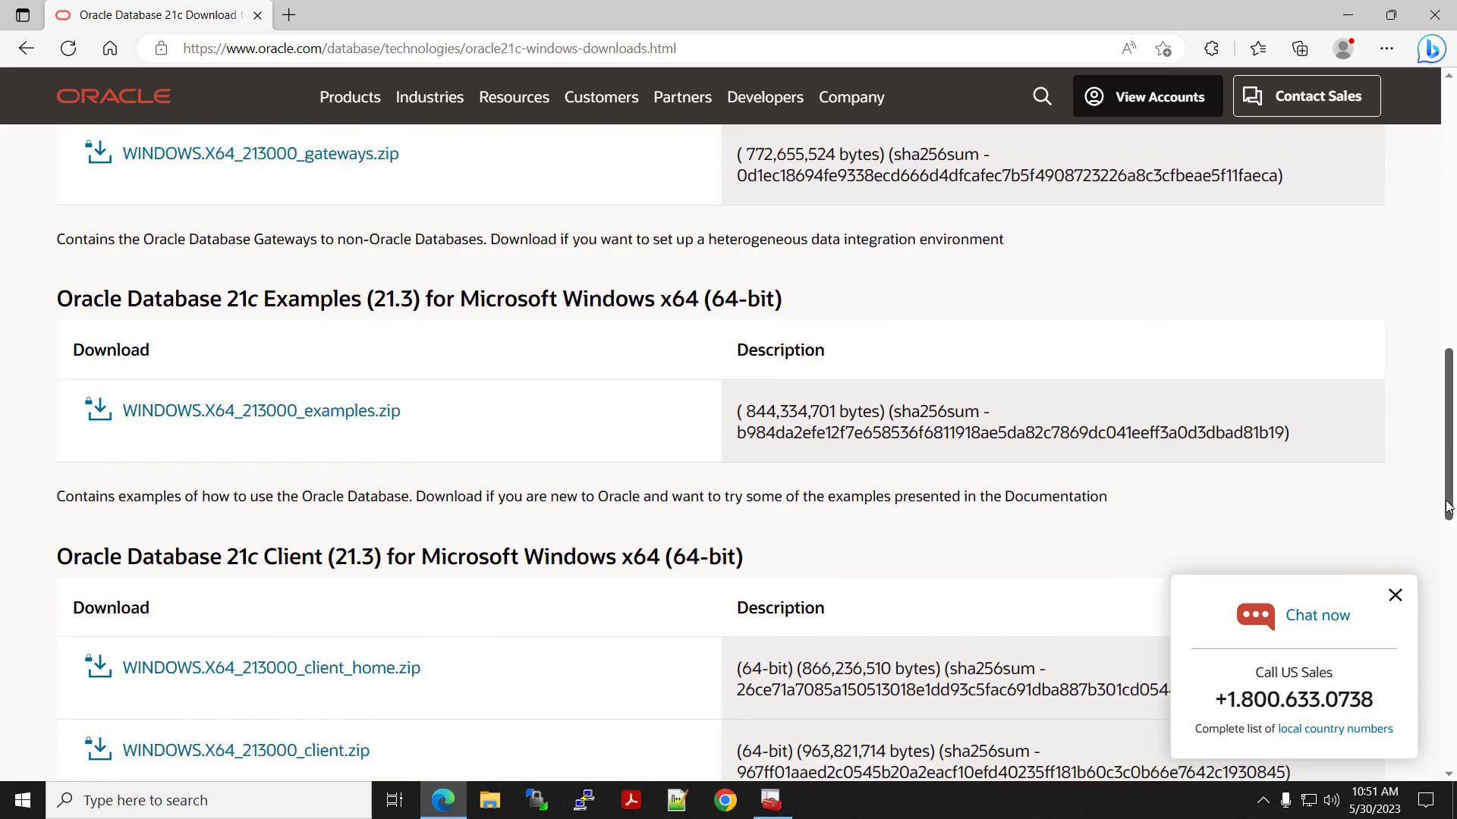
{"action": "scroll", "scroll_direction": "down", "scroll_amount": 3}
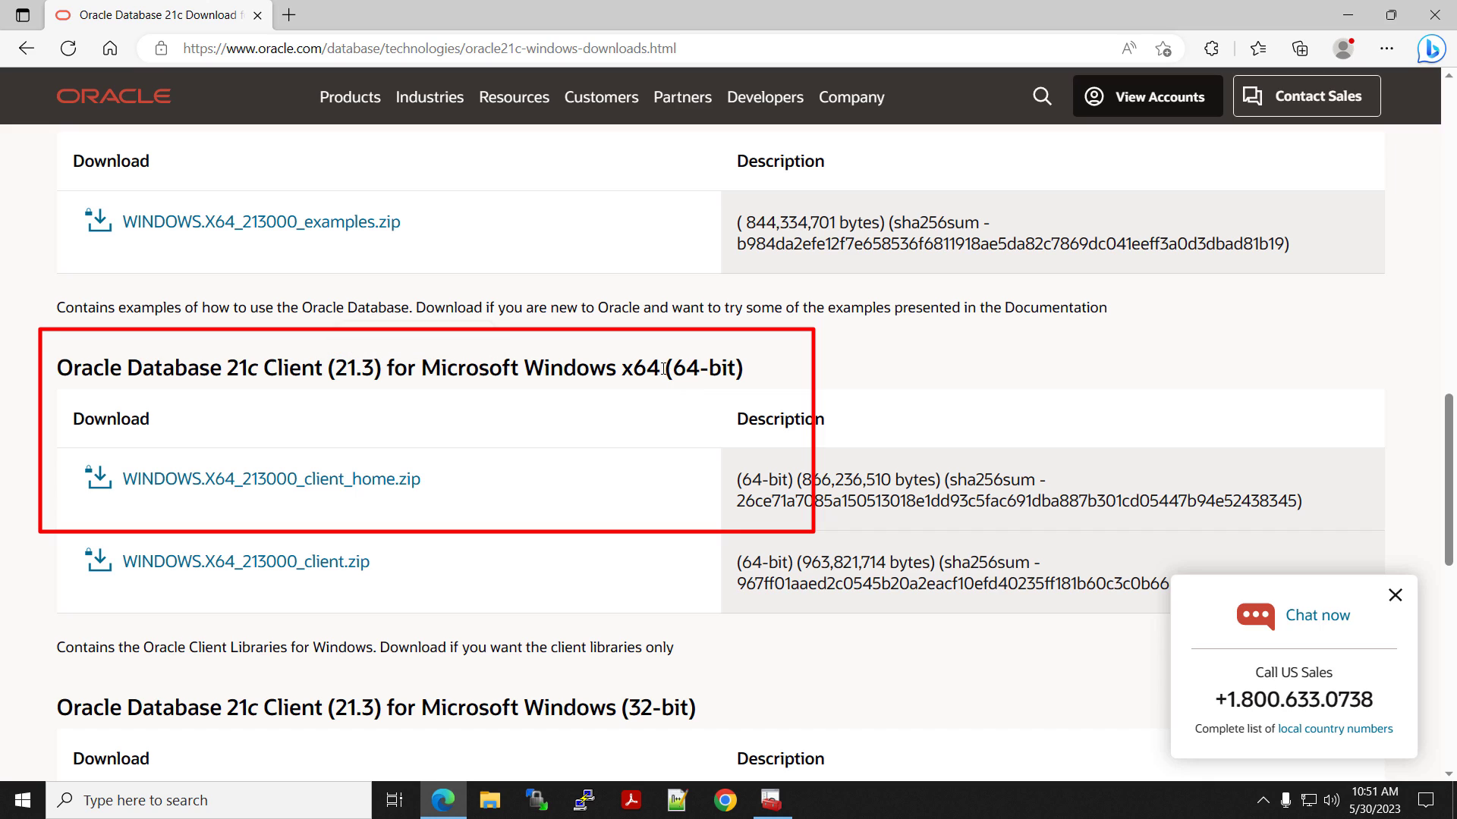
- Download WINDOWS.X64_213000_client_home.zip, accepting the Oracle License Agreement
{"action": "double_click", "coordinate": [641, 368]}
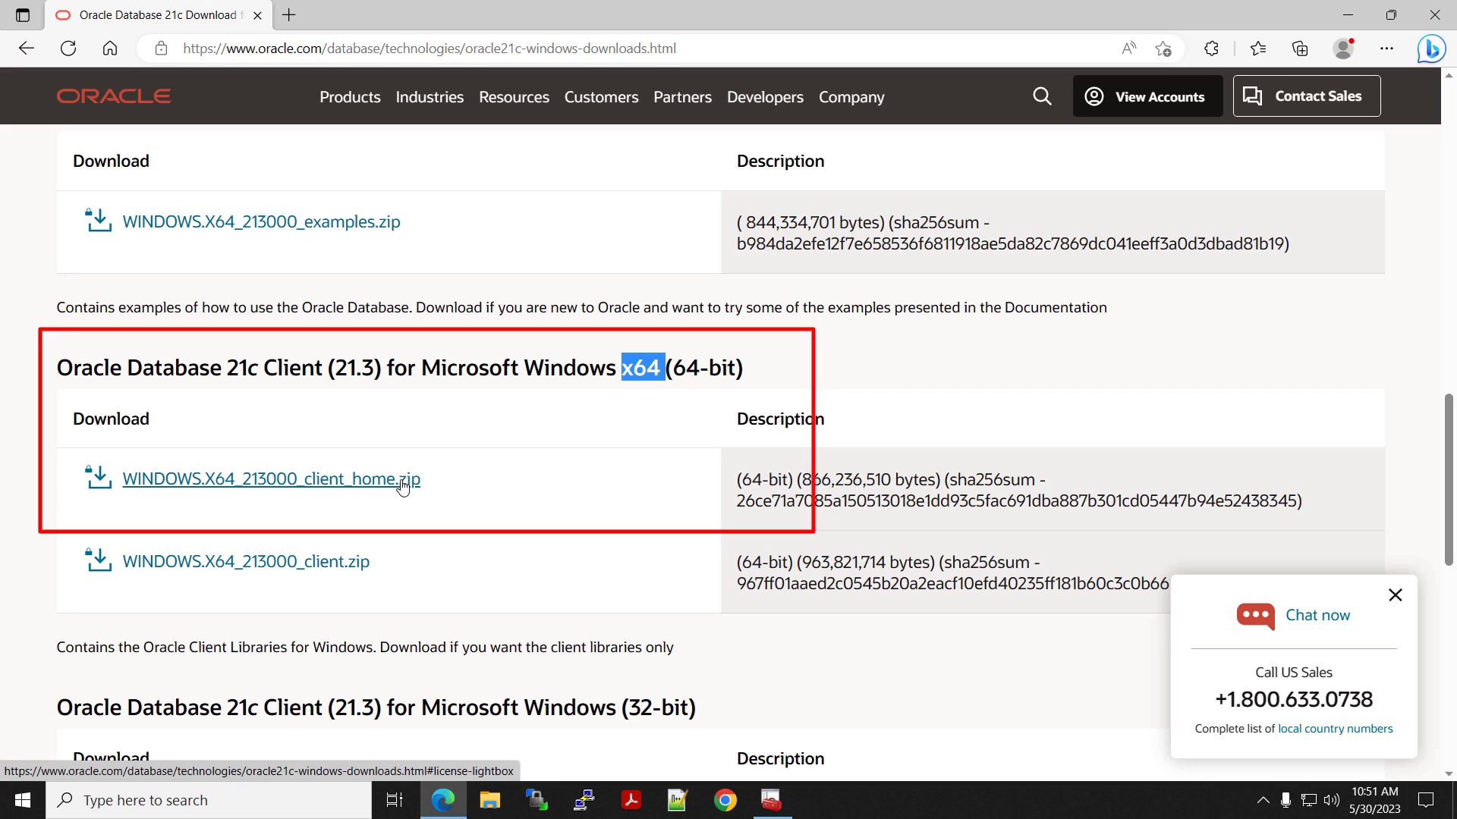
{"action": "left_click", "coordinate": [269, 480]}
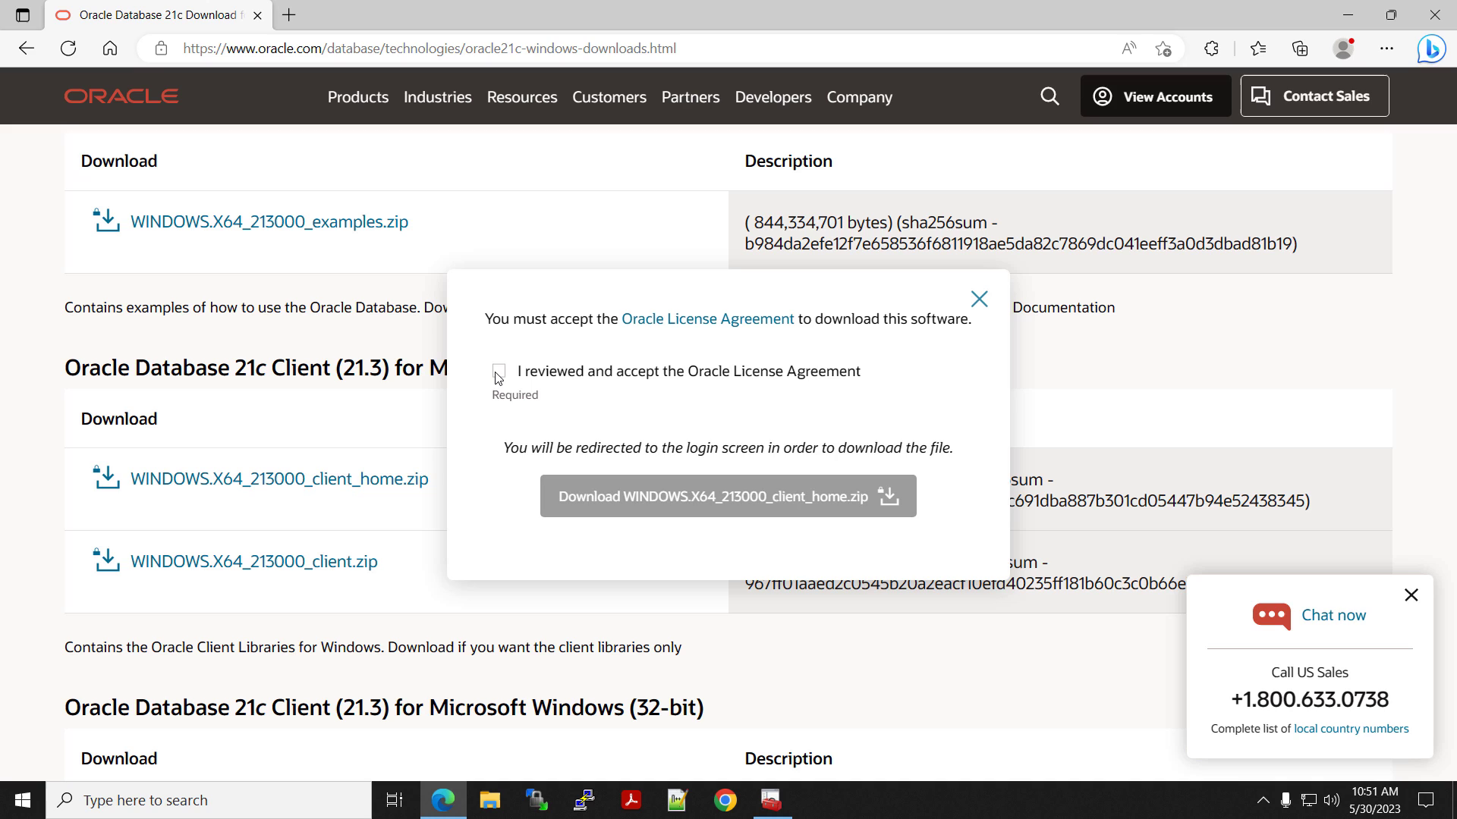
{"action": "left_click", "coordinate": [500, 370]}
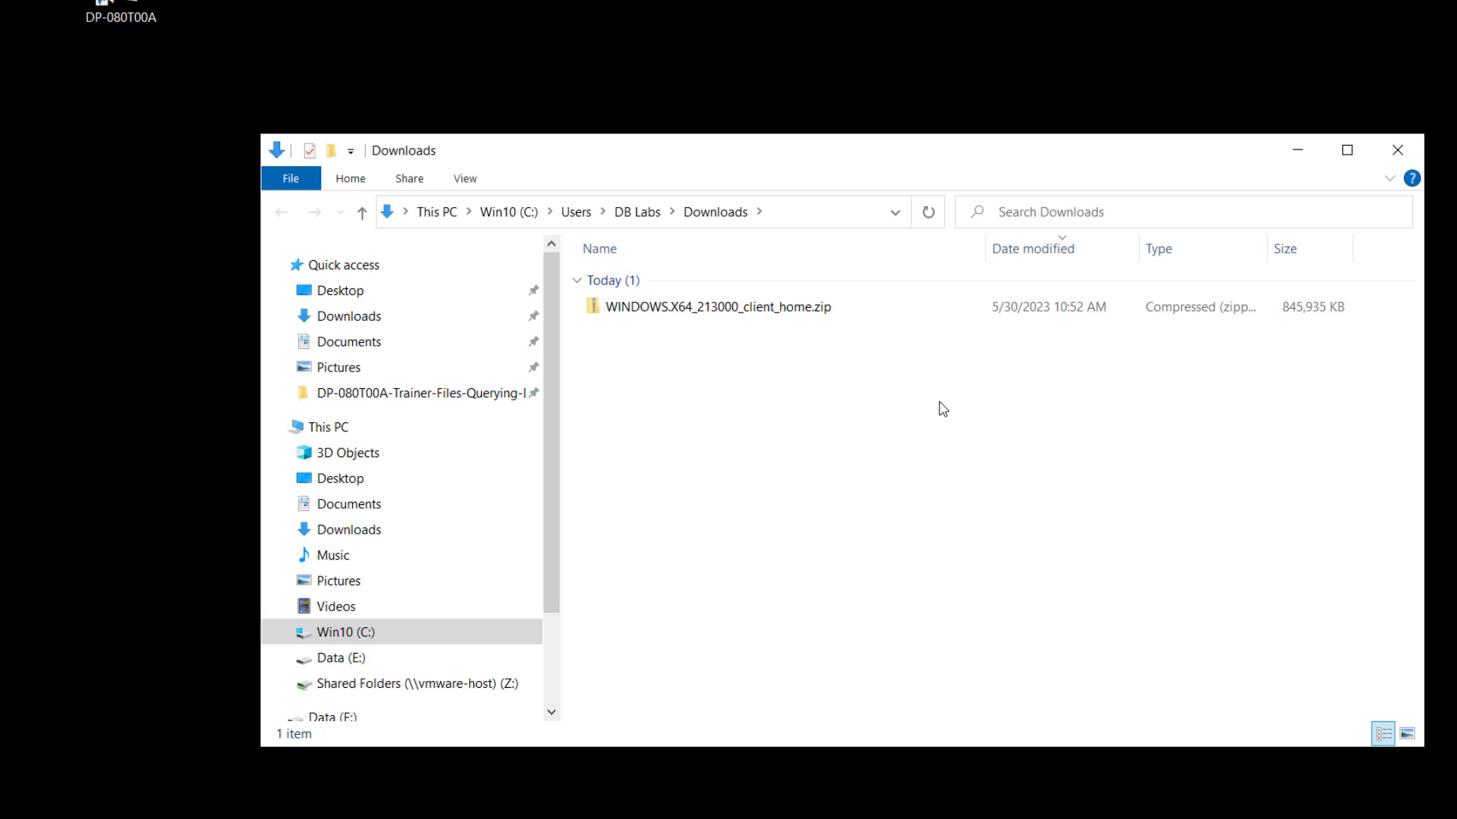
{"action": "mouse_move", "coordinate": [765, 343]}
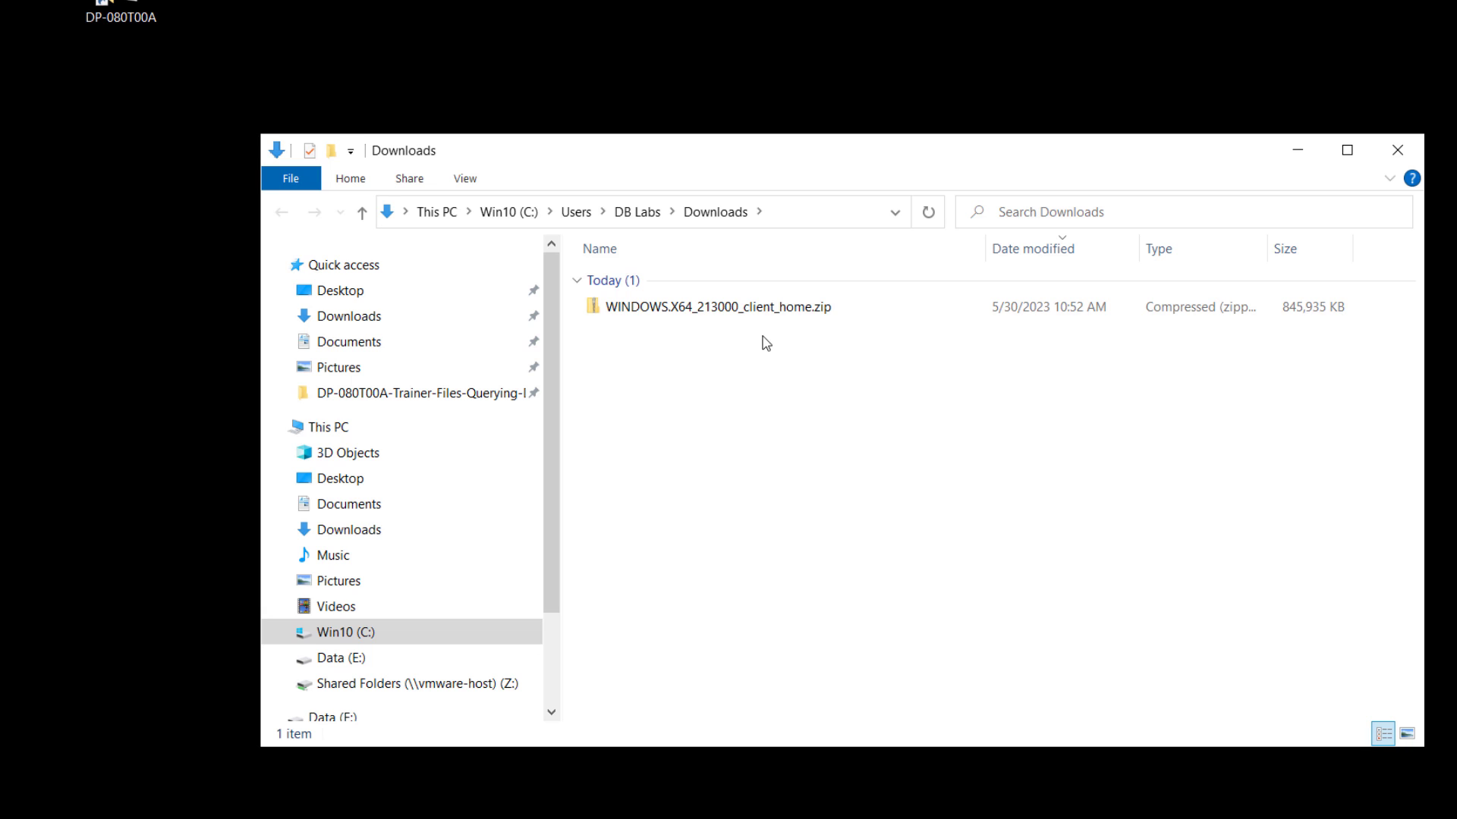
- Extract client_home.zip from Downloads into E:\Oracle\Client21c with Extract All
{"action": "left_click", "coordinate": [717, 307]}
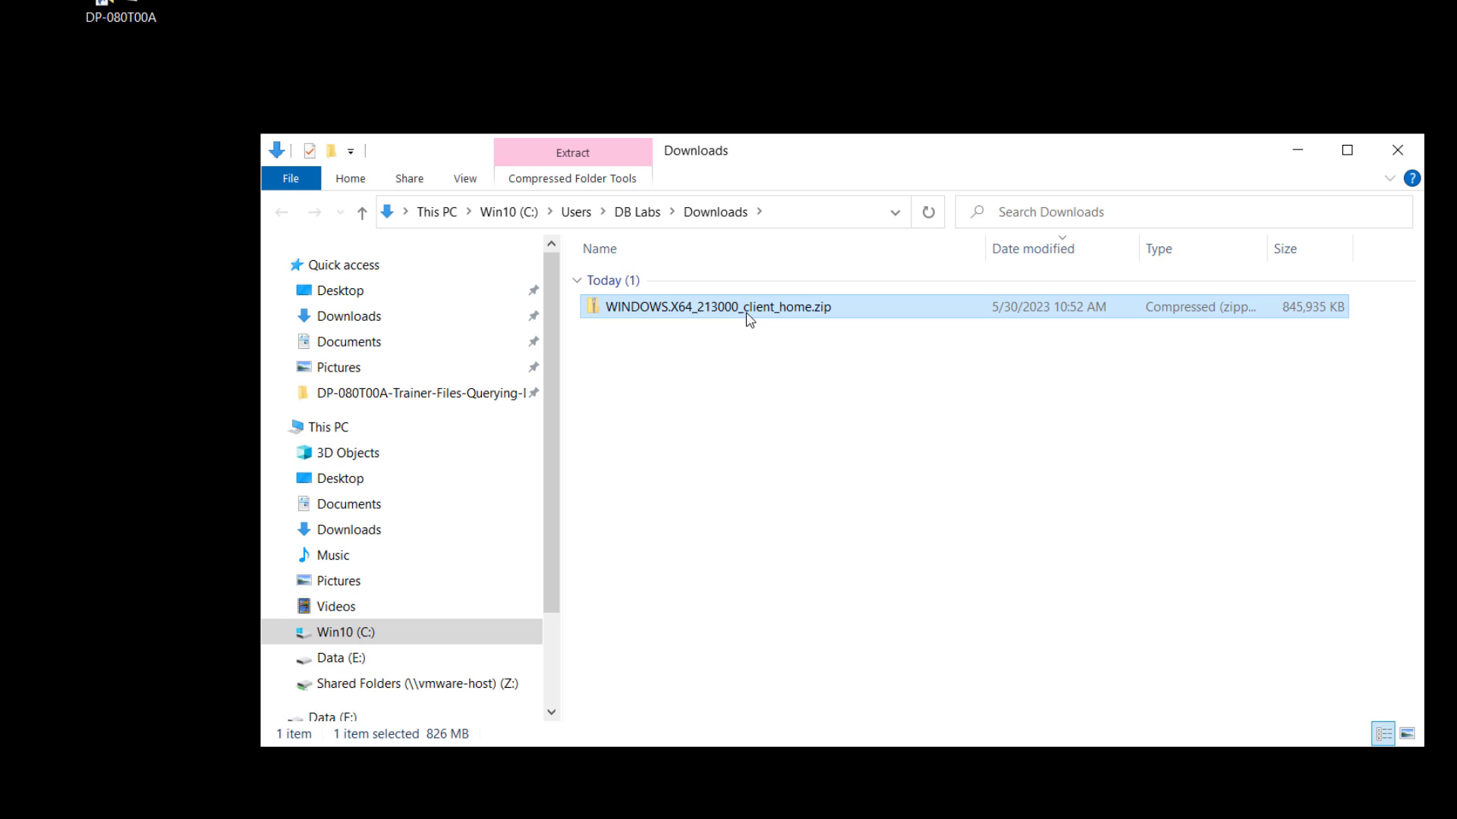
{"action": "right_click", "coordinate": [748, 306]}
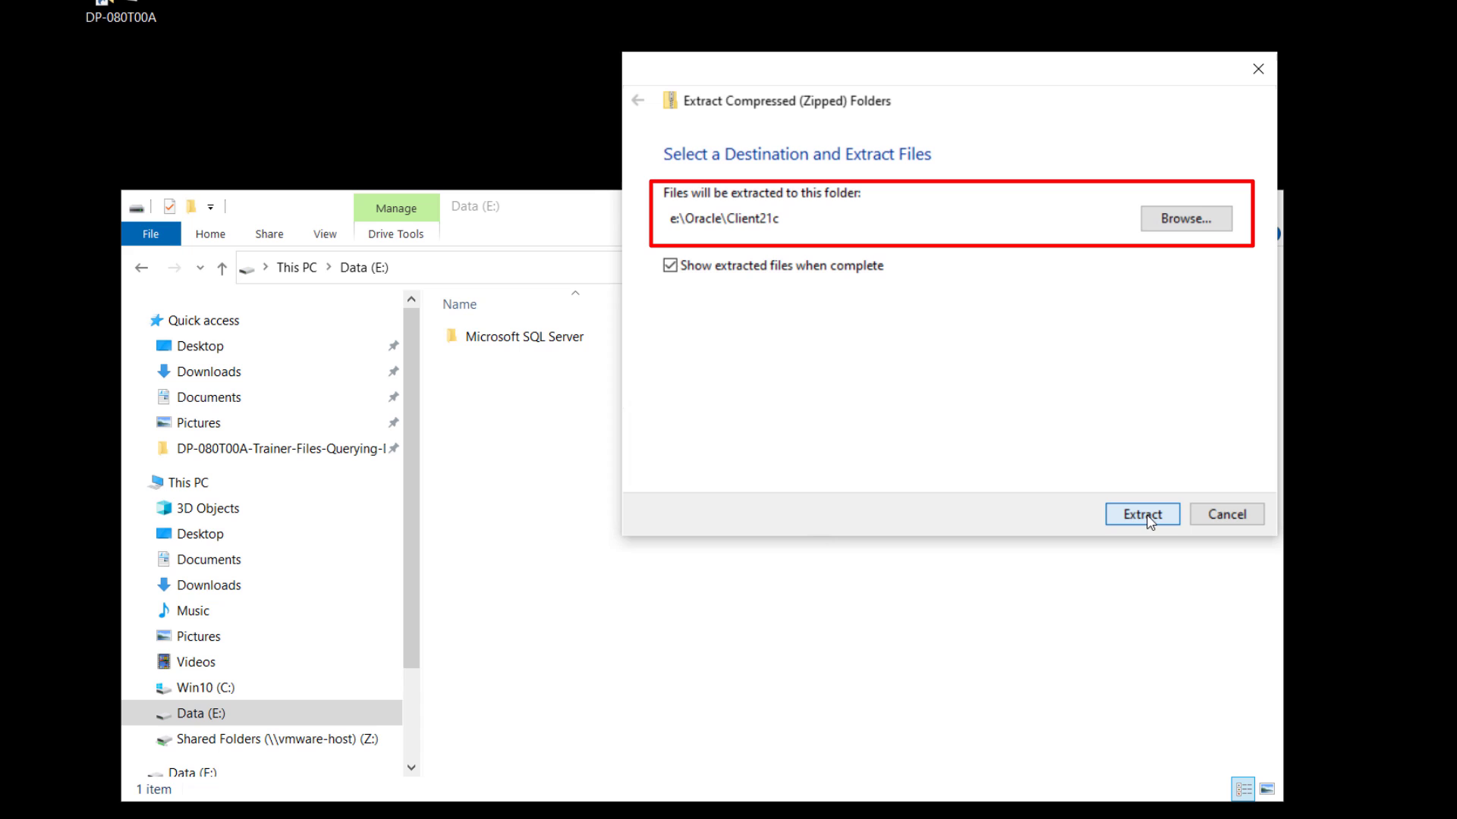
{"action": "left_click", "coordinate": [1141, 513]}
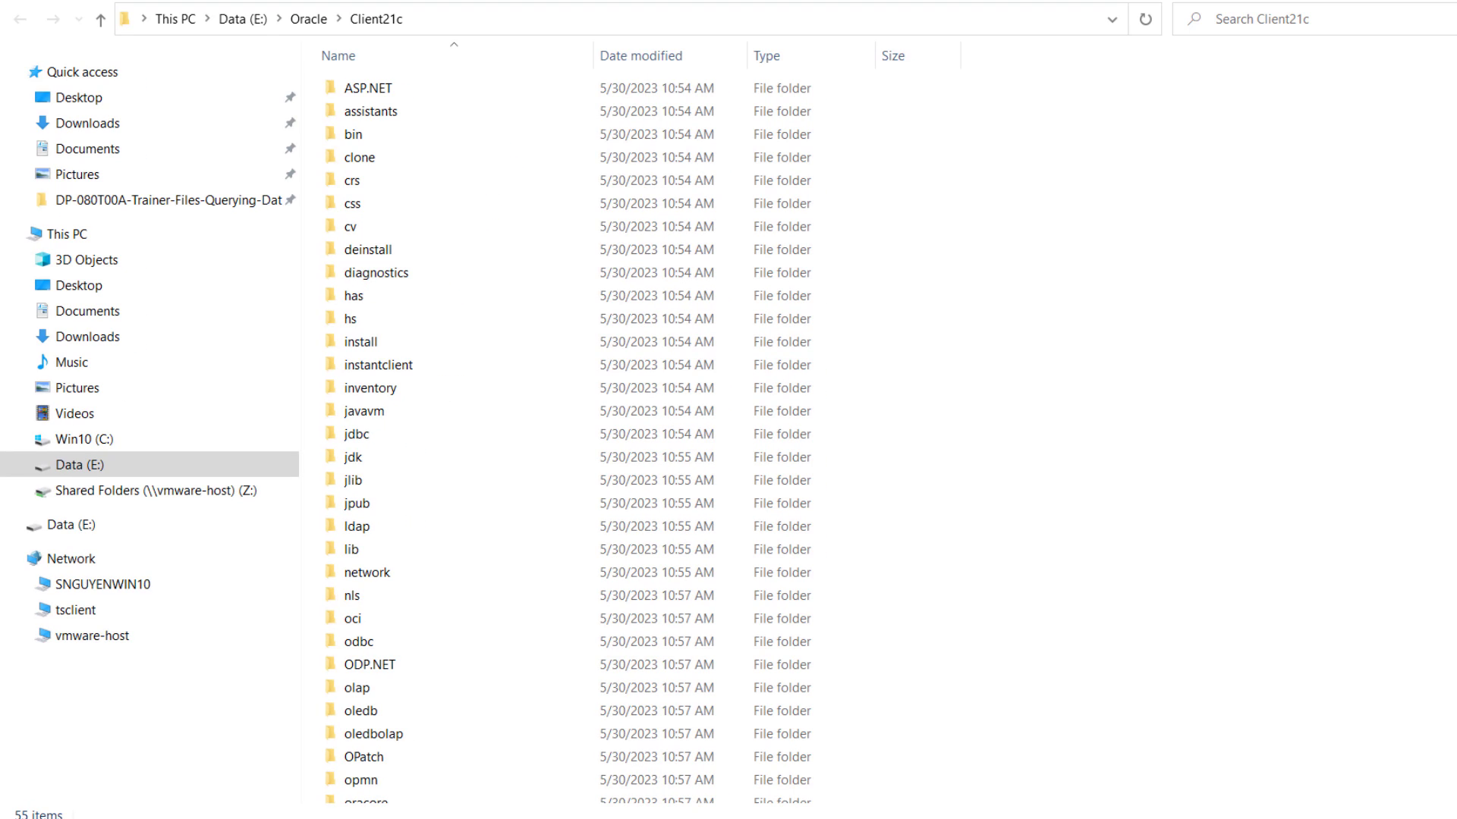
- Run setup.exe from the extracted Client21c folder
{"action": "scroll", "scroll_direction": "down", "scroll_amount": 3}
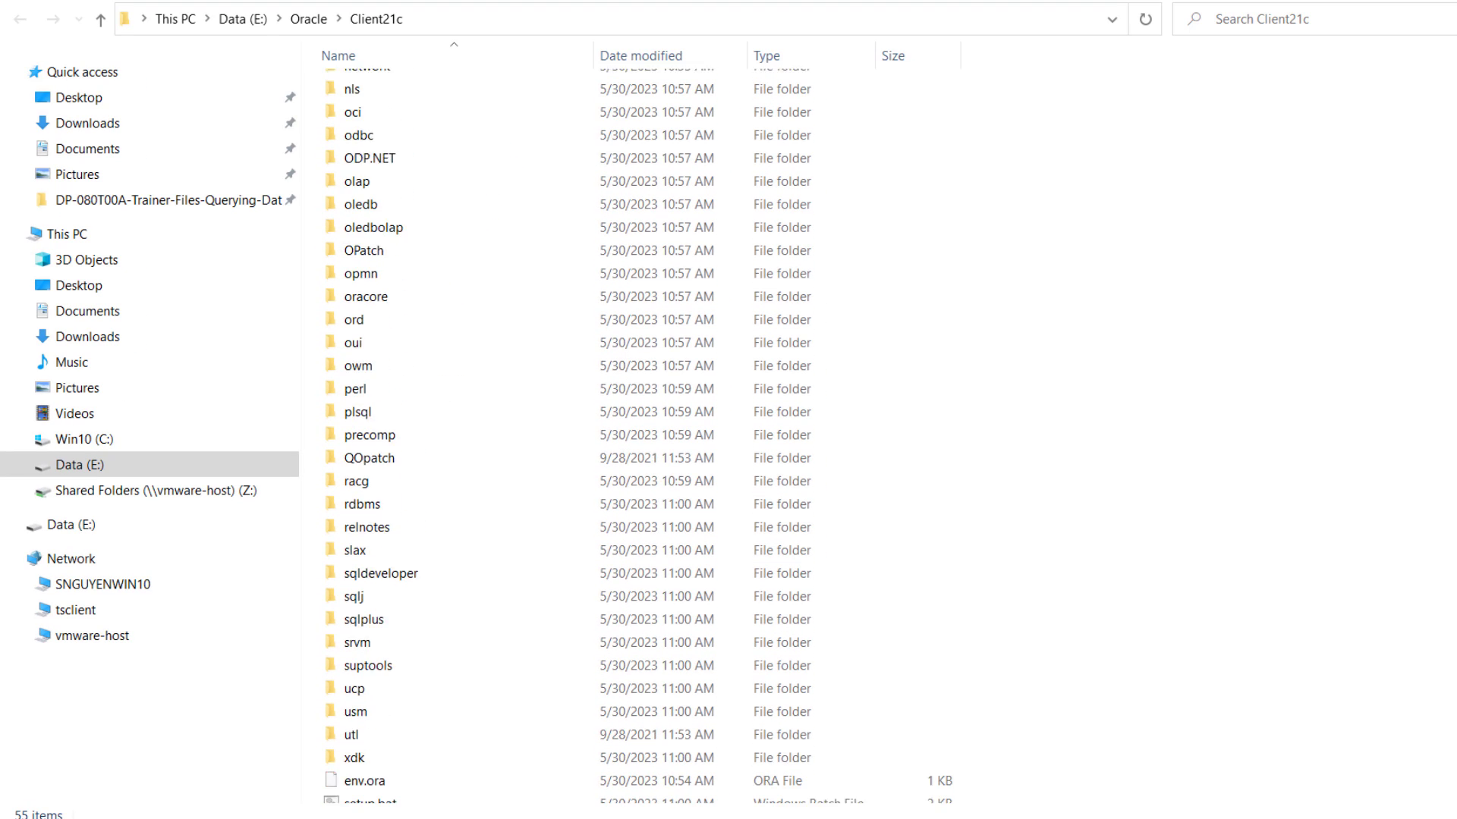
{"action": "scroll", "scroll_direction": "down", "scroll_amount": 3}
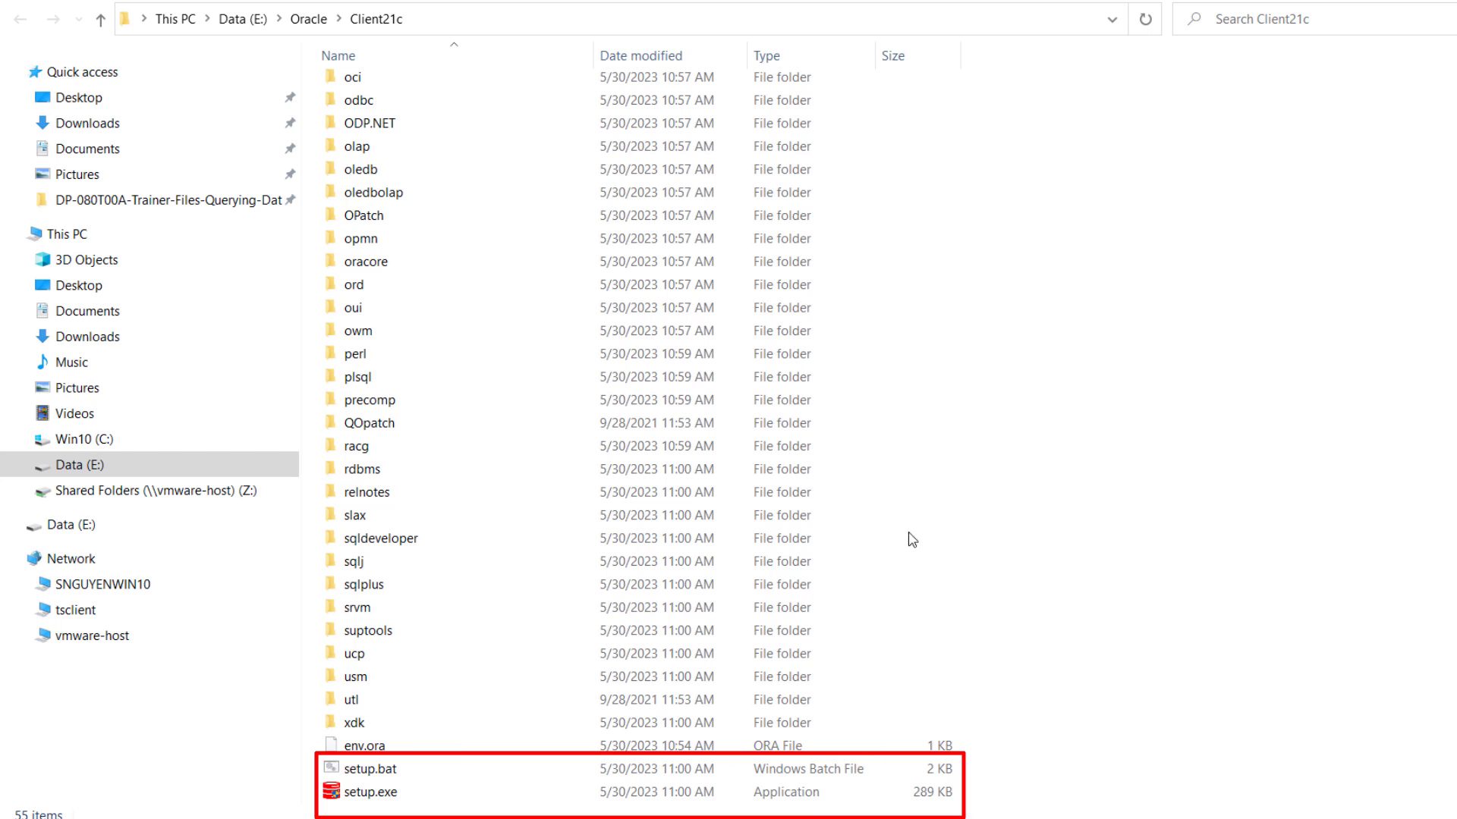
{"action": "left_click", "coordinate": [372, 792]}
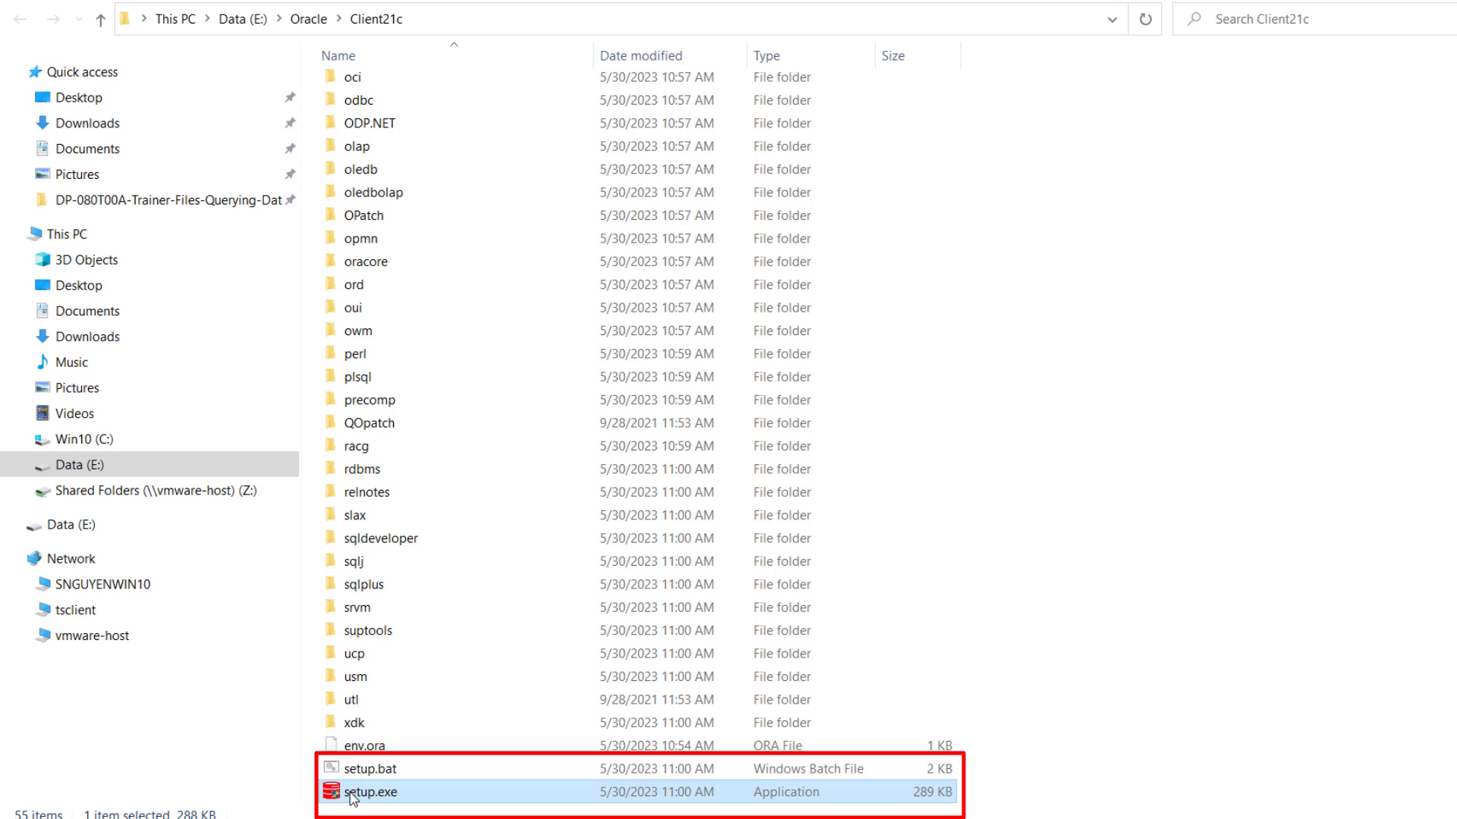
{"action": "double_click", "coordinate": [369, 792]}
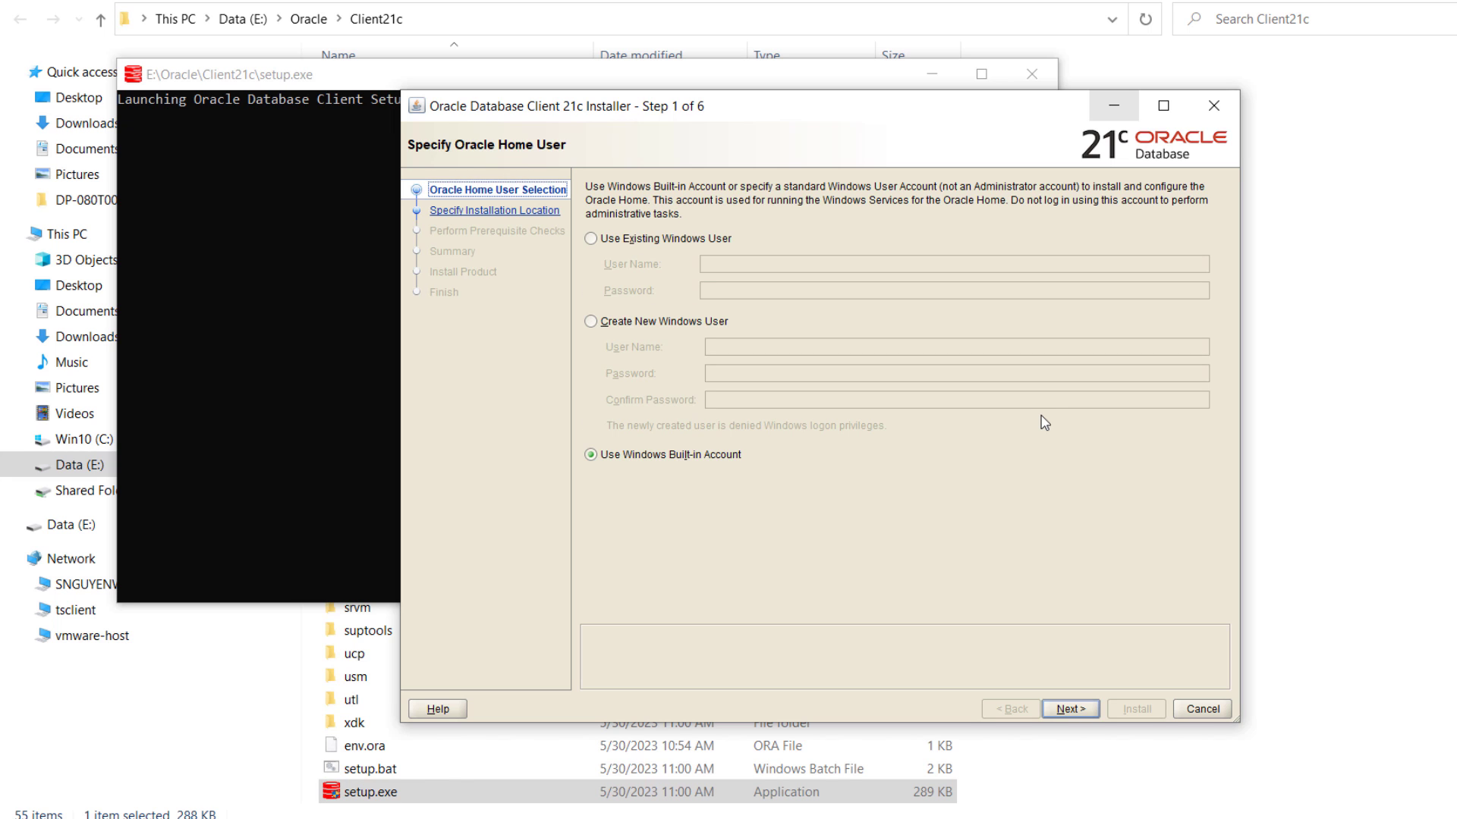
{"action": "mouse_move", "coordinate": [829, 543]}
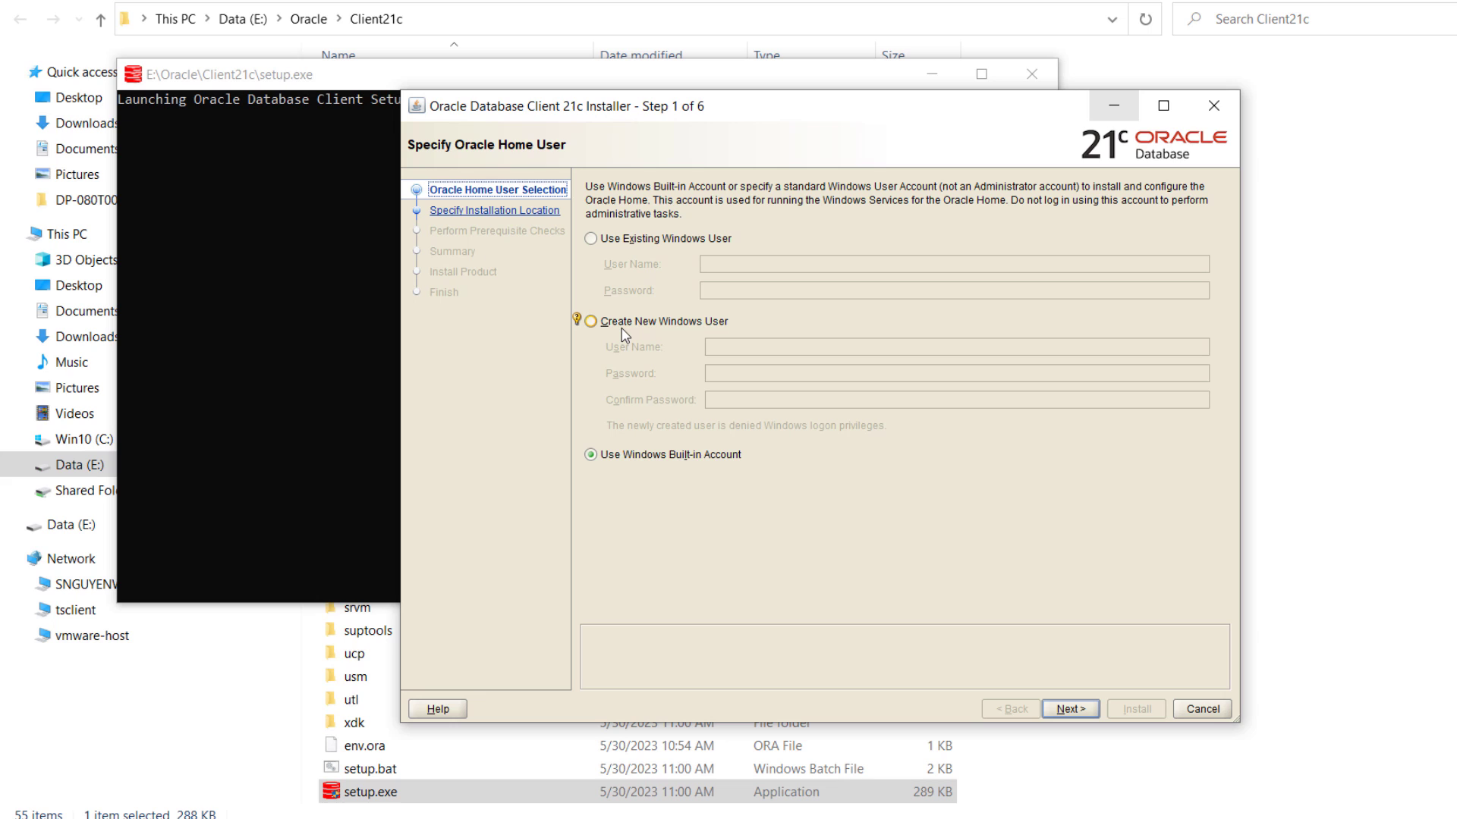
- Keep the Windows built-in account as the Oracle Home user
{"action": "left_click", "coordinate": [591, 455]}
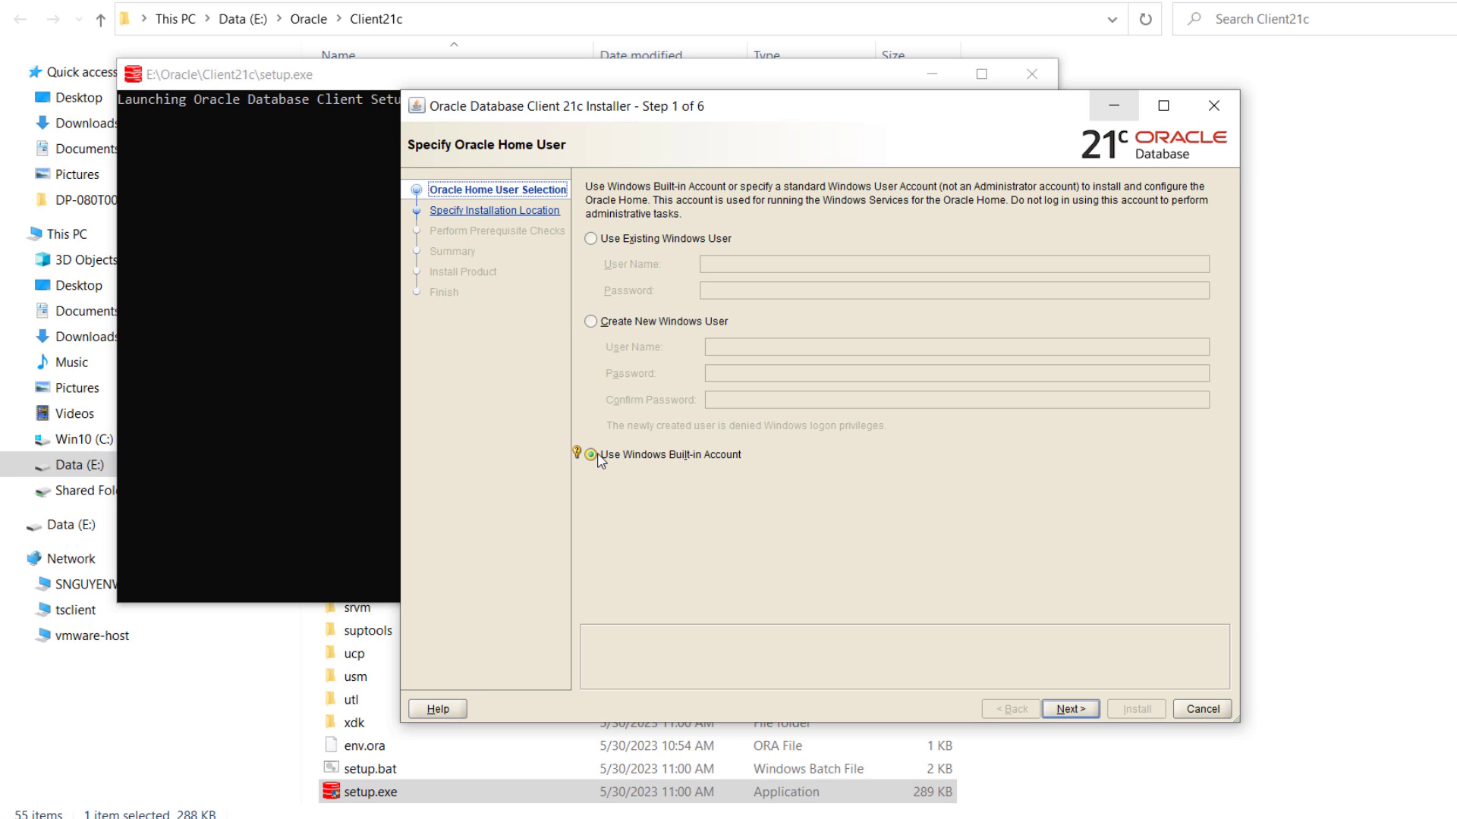
{"action": "left_click", "coordinate": [592, 454]}
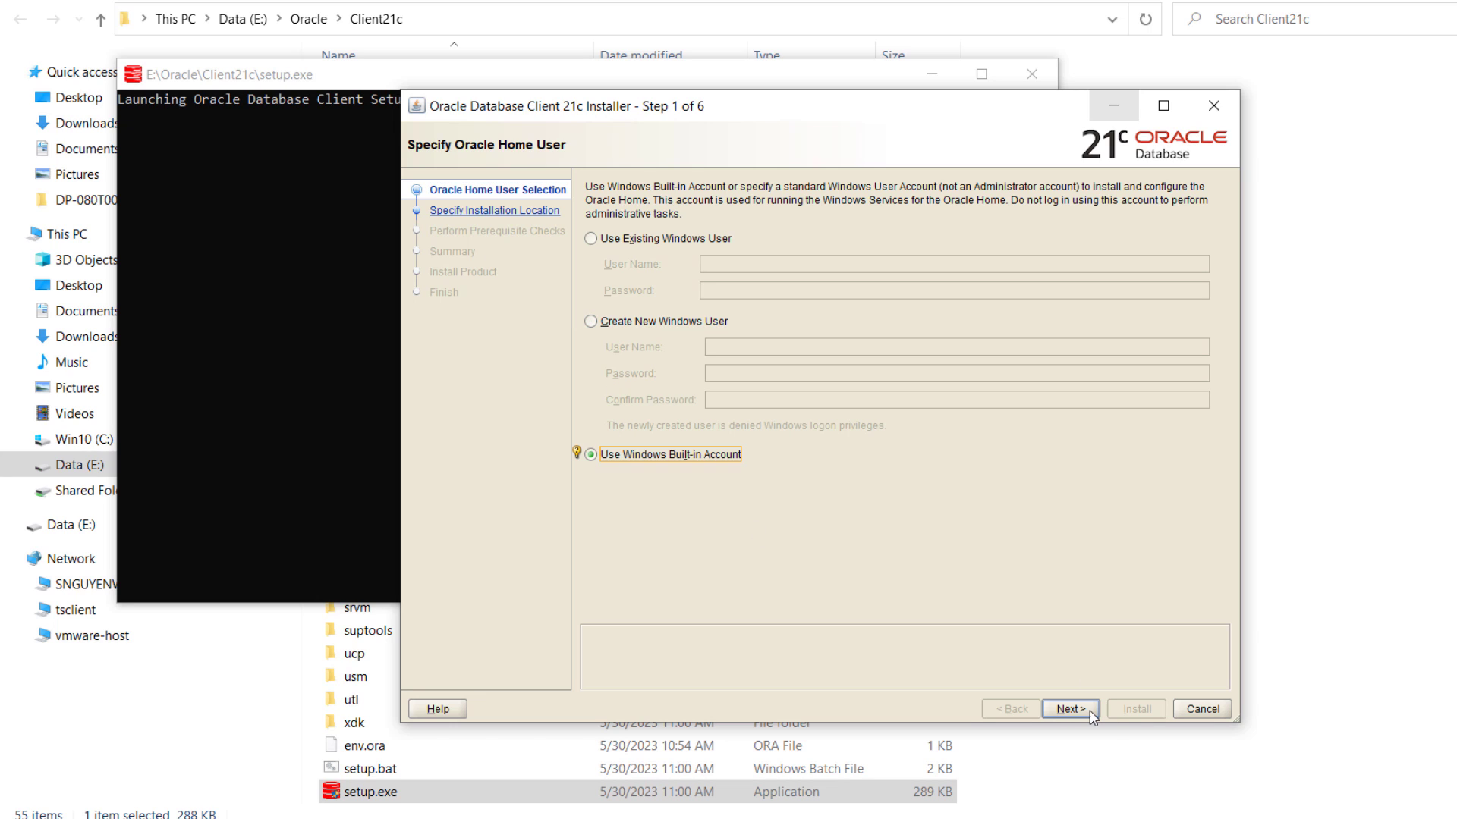
{"action": "left_click", "coordinate": [1067, 708]}
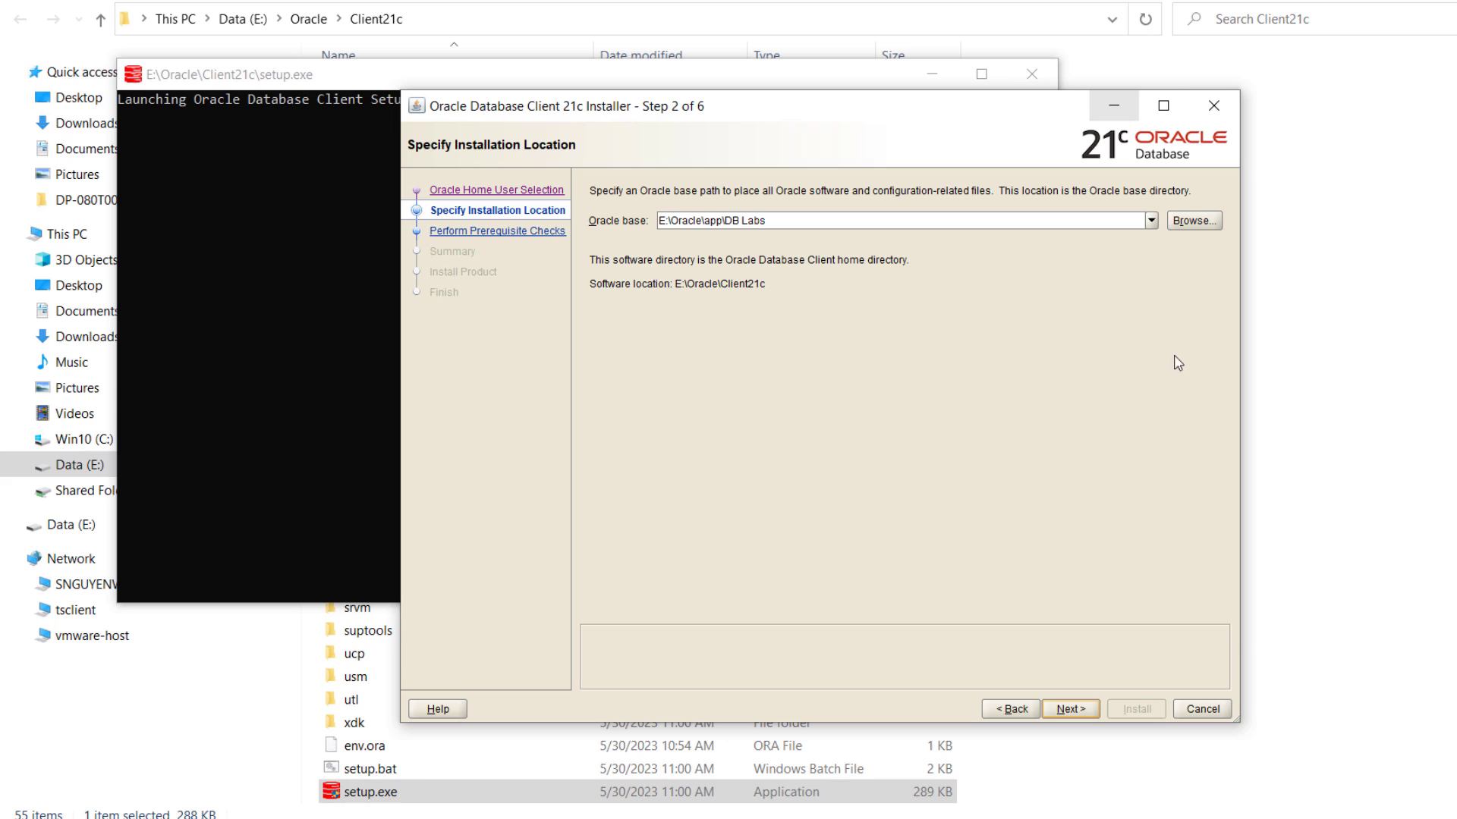
{"action": "mouse_move", "coordinate": [821, 311]}
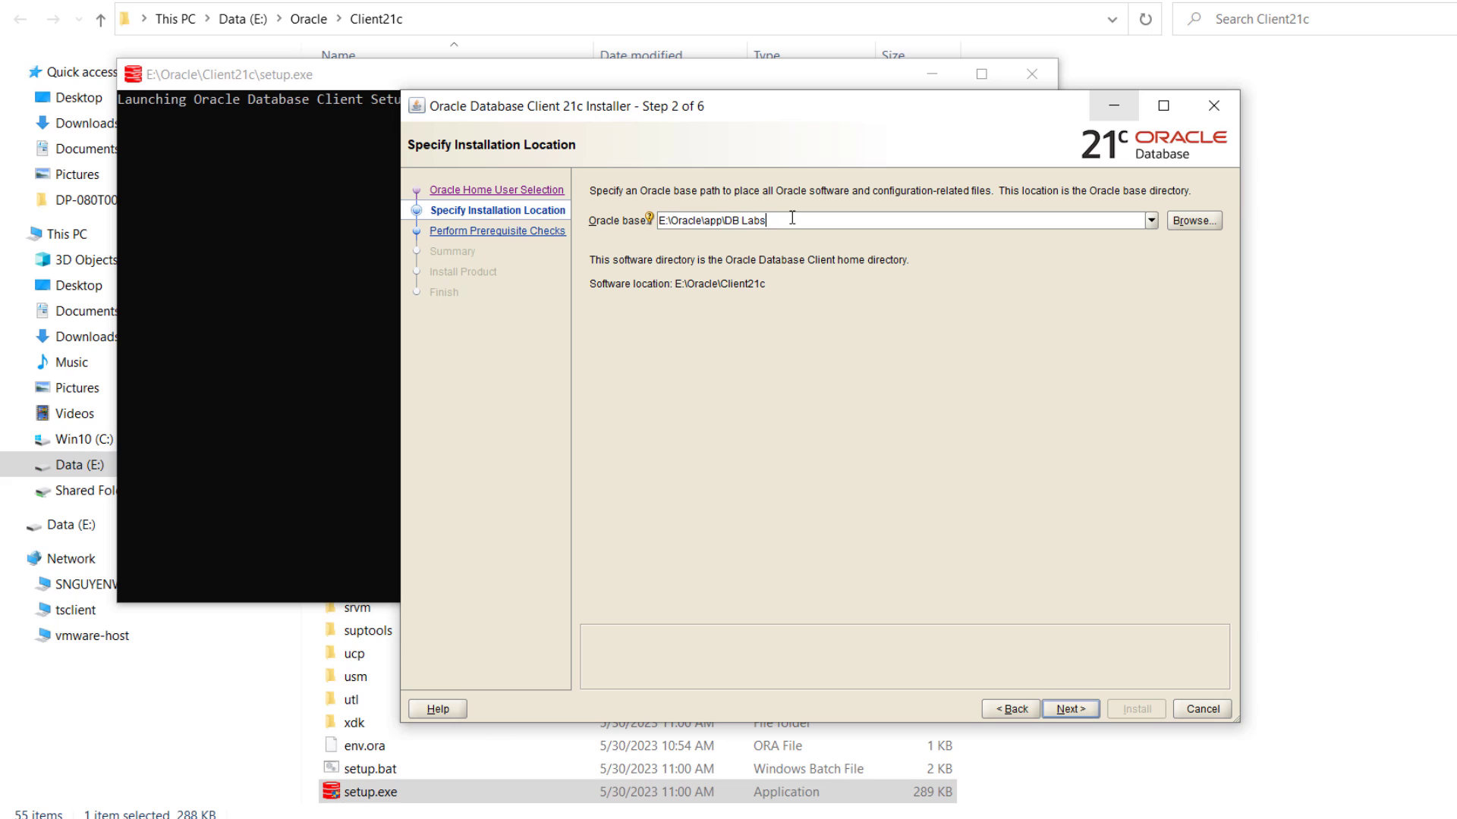
- Trim the Oracle base to E:\Oracle\ and proceed to the prerequisite checks
{"action": "key", "text": "Backspace"}
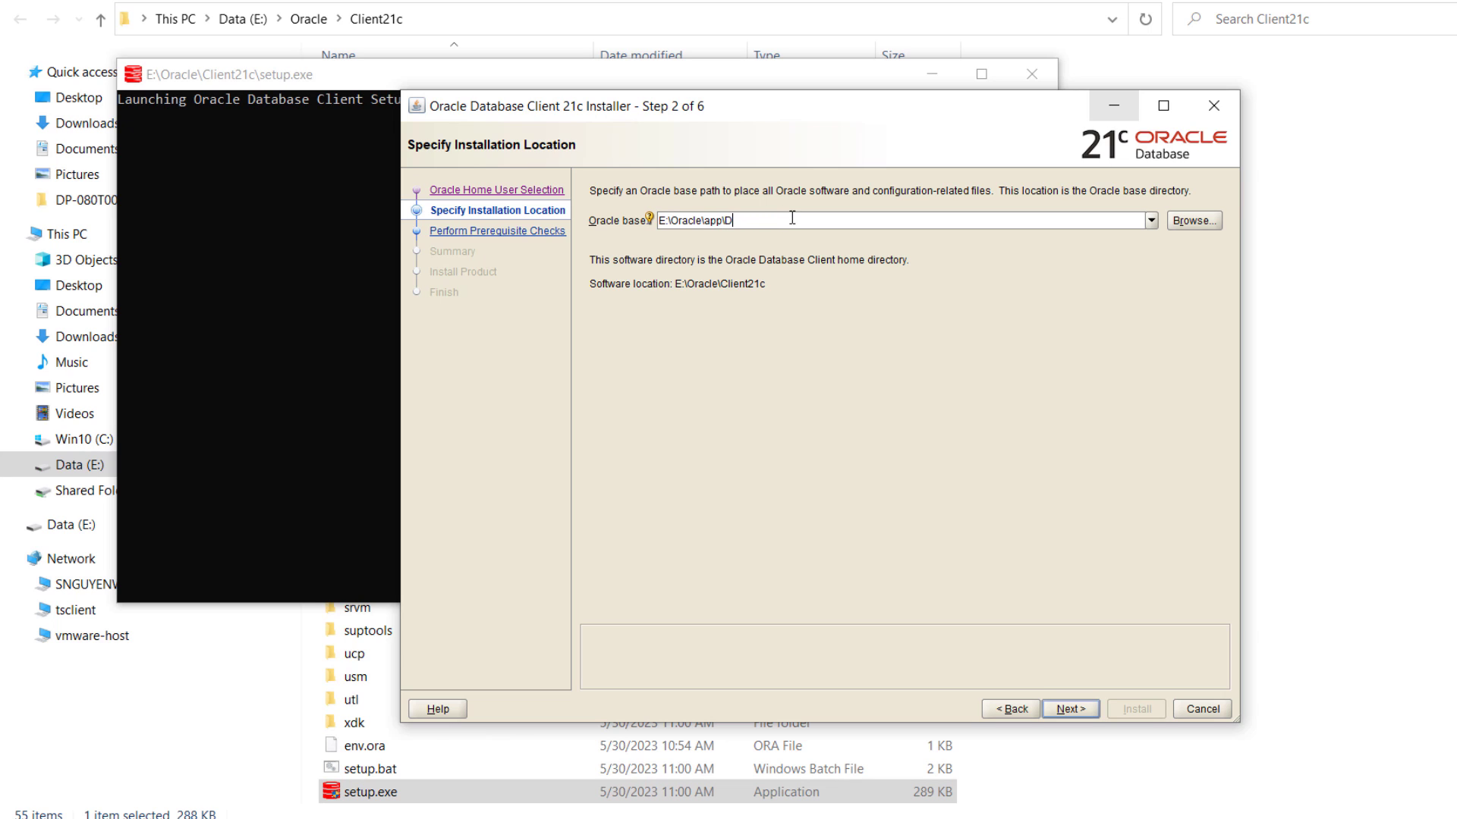
{"action": "key", "text": "Backspace"}
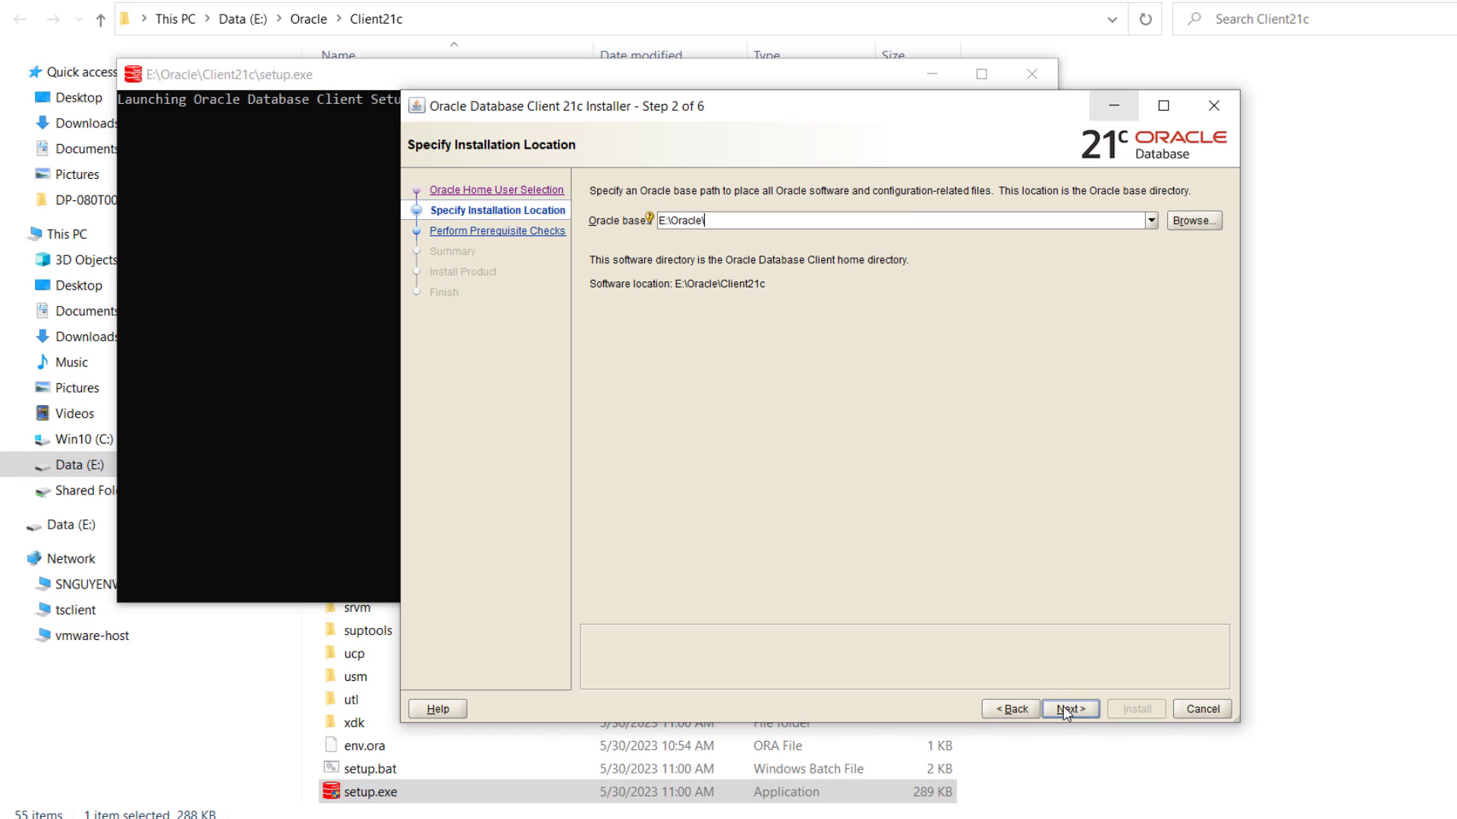
{"action": "left_click", "coordinate": [1068, 708]}
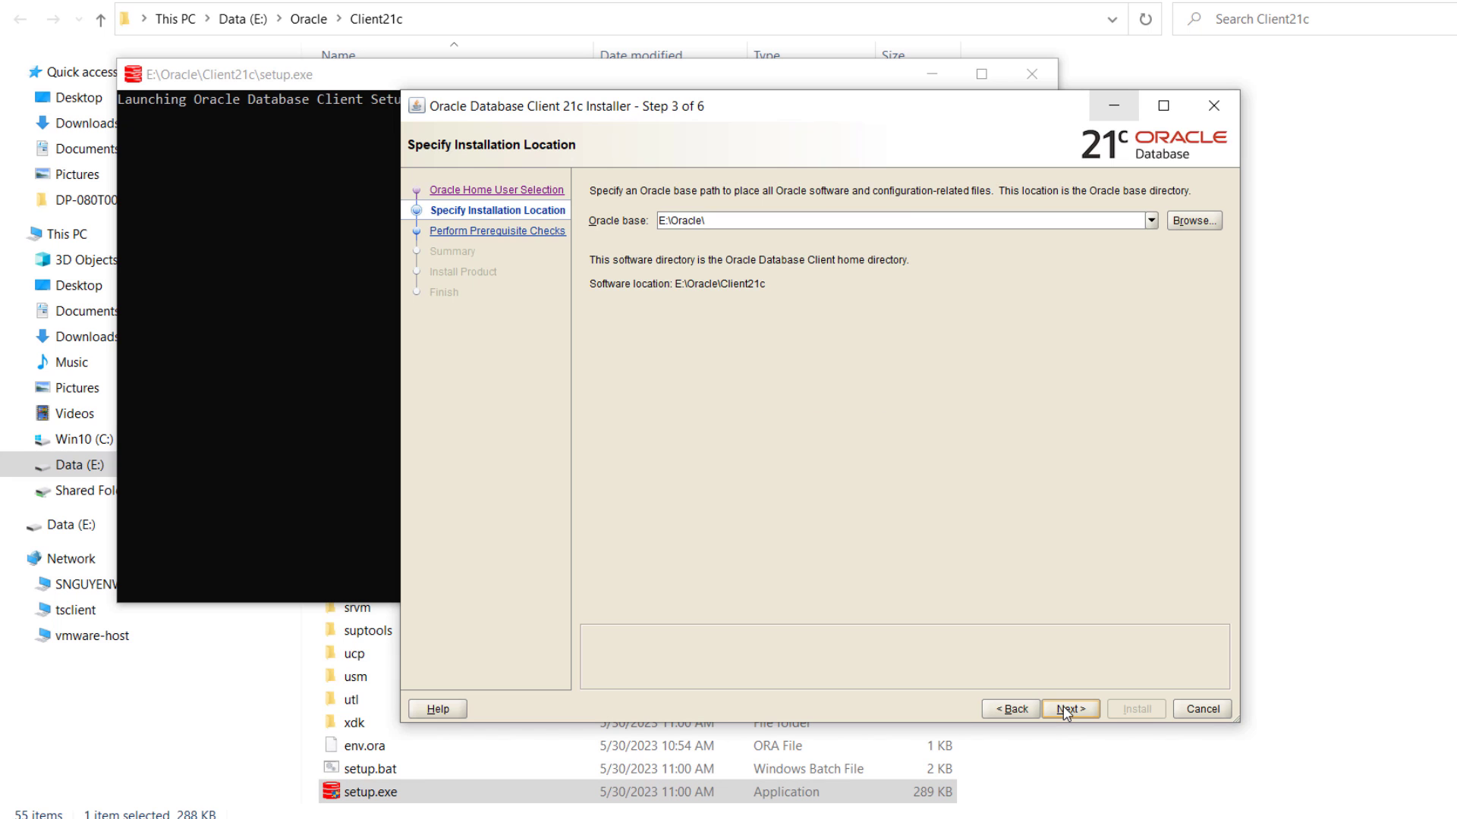
{"action": "left_click", "coordinate": [1069, 709]}
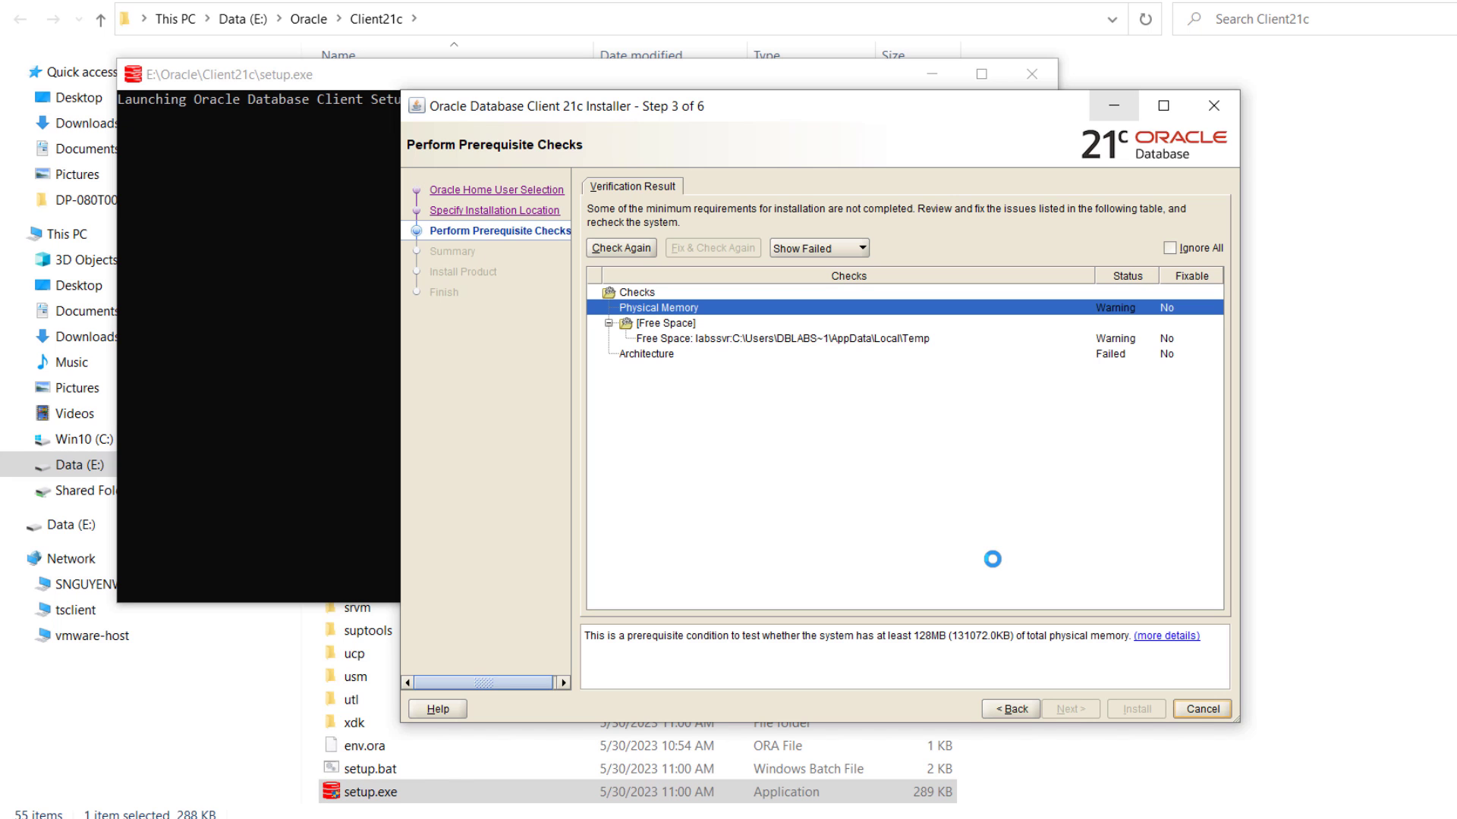
{"action": "mouse_move", "coordinate": [1004, 558]}
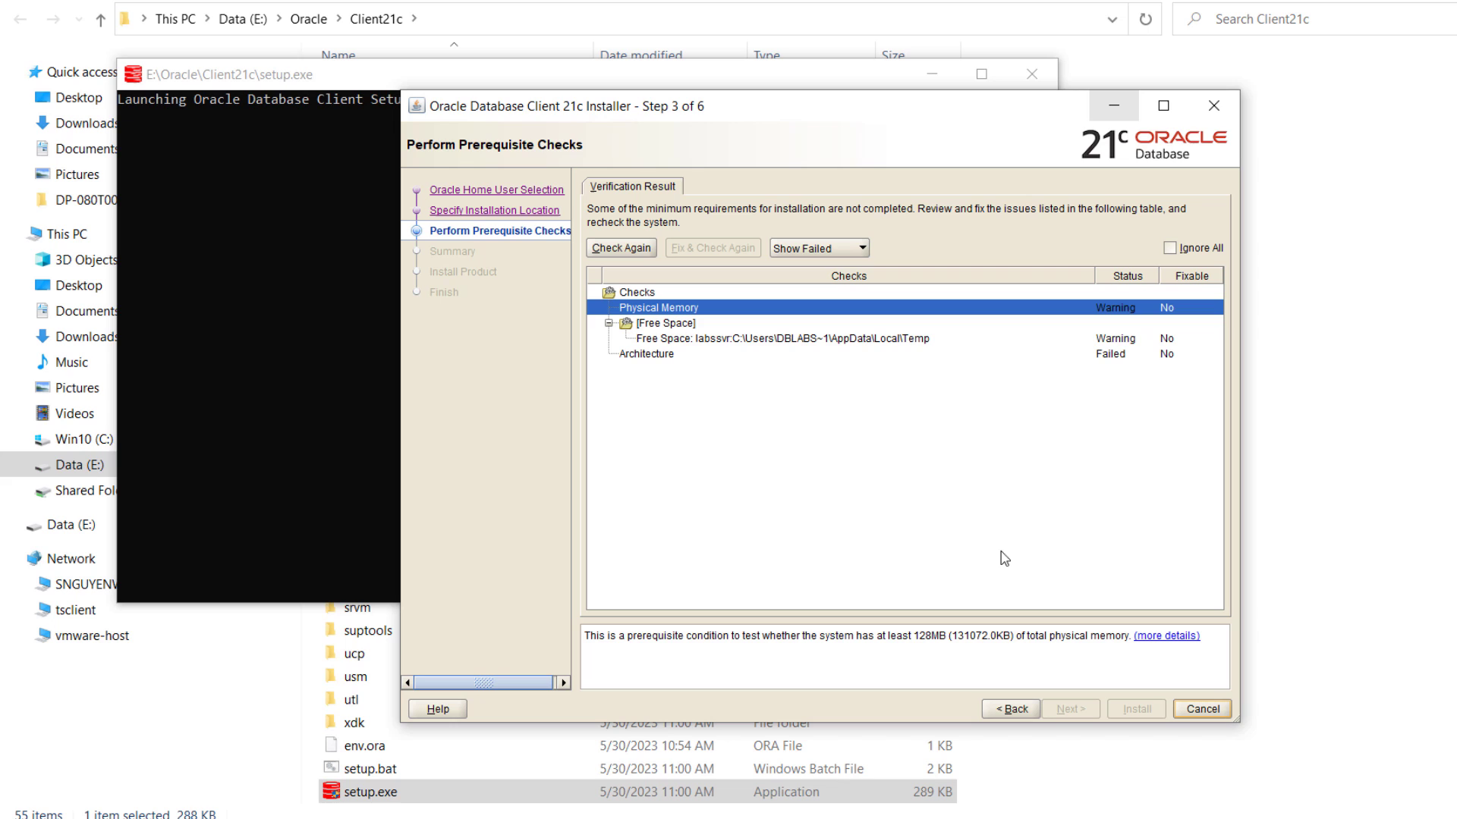
{"action": "mouse_move", "coordinate": [760, 361]}
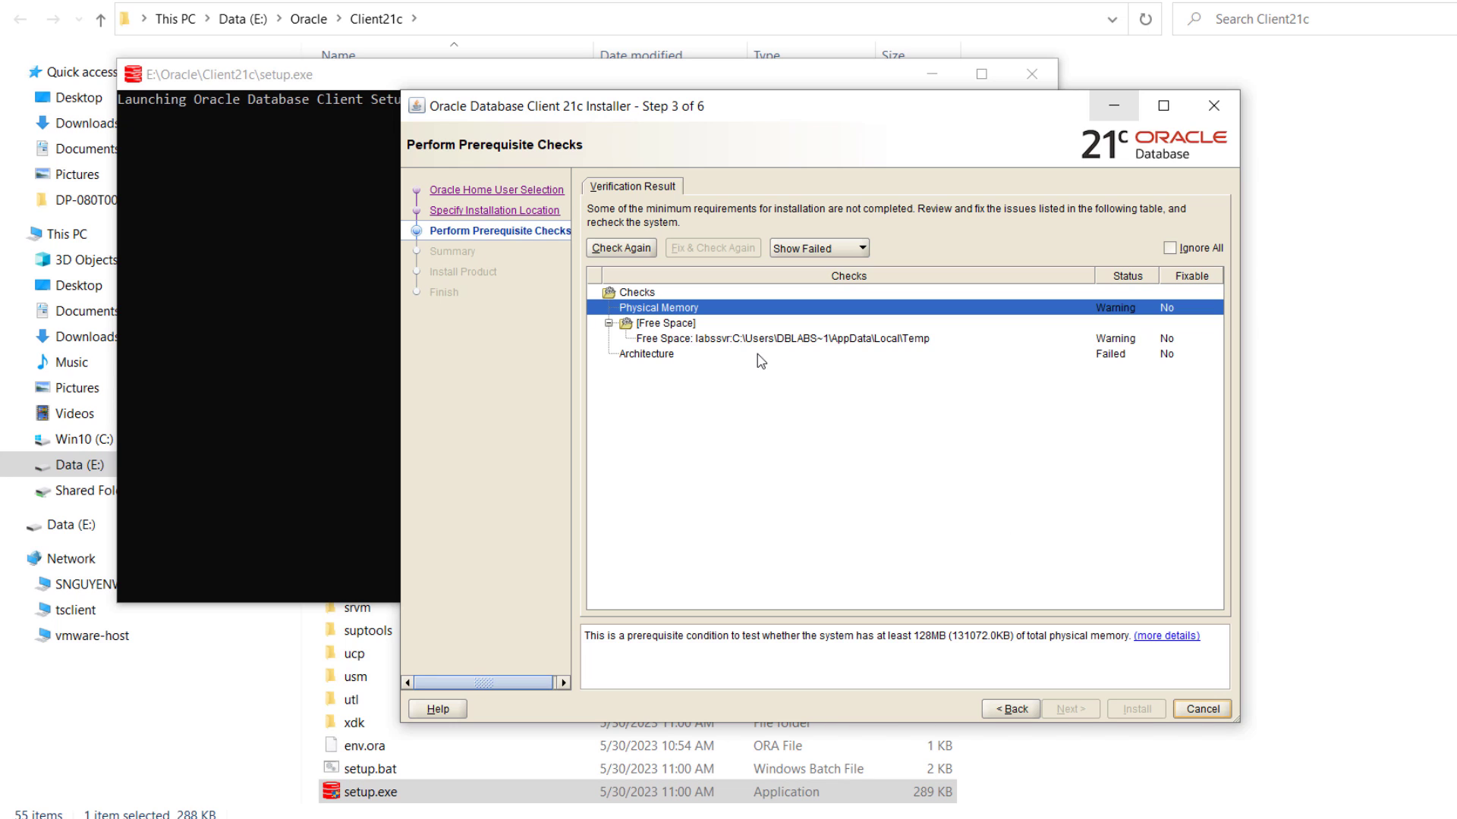
{"action": "mouse_move", "coordinate": [710, 364]}
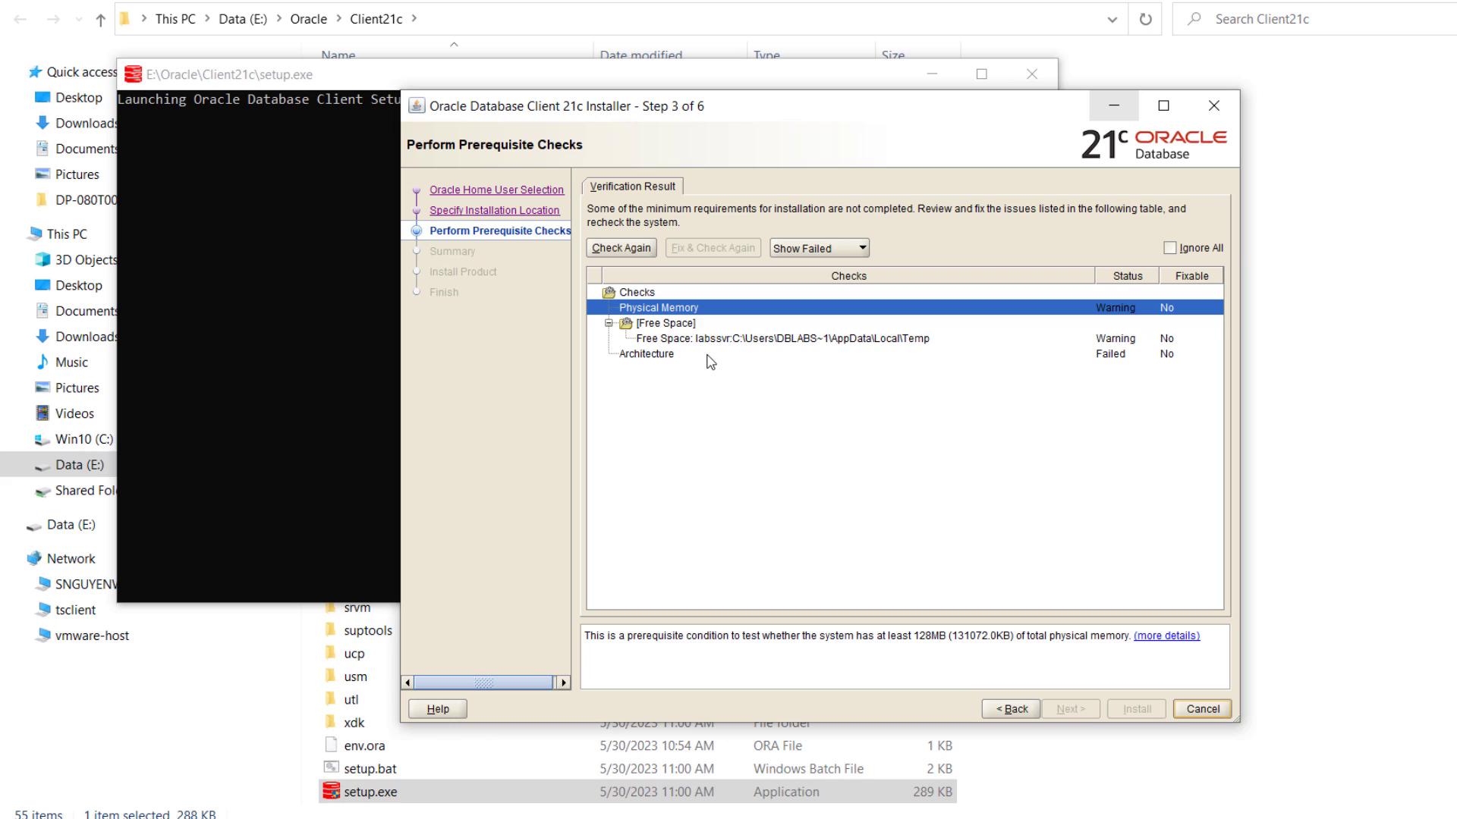
- Ignore all failed prerequisite checks, including Architecture, and continue to the Summary
{"action": "left_click", "coordinate": [644, 355]}
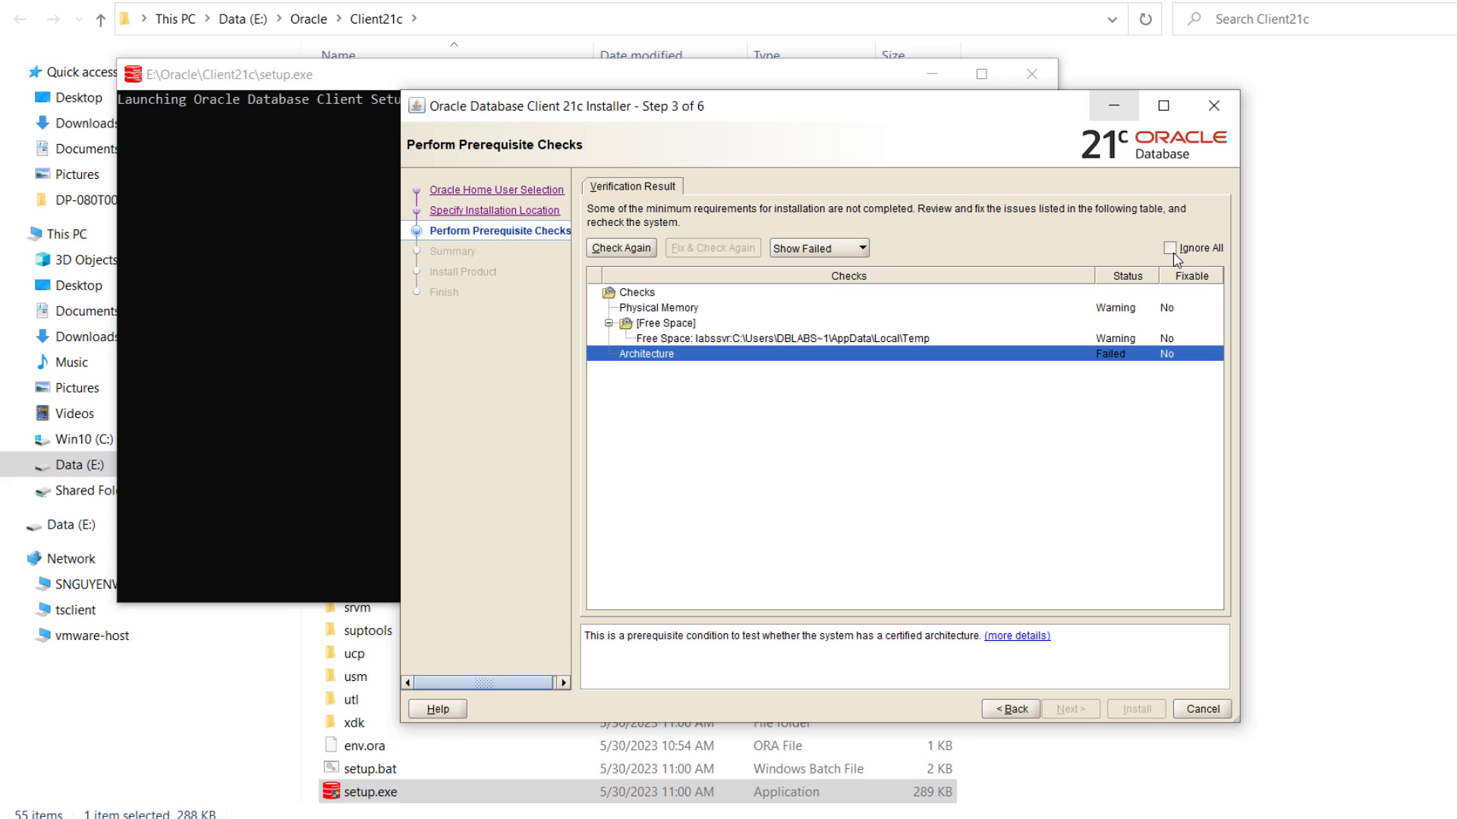
{"action": "left_click", "coordinate": [1171, 248]}
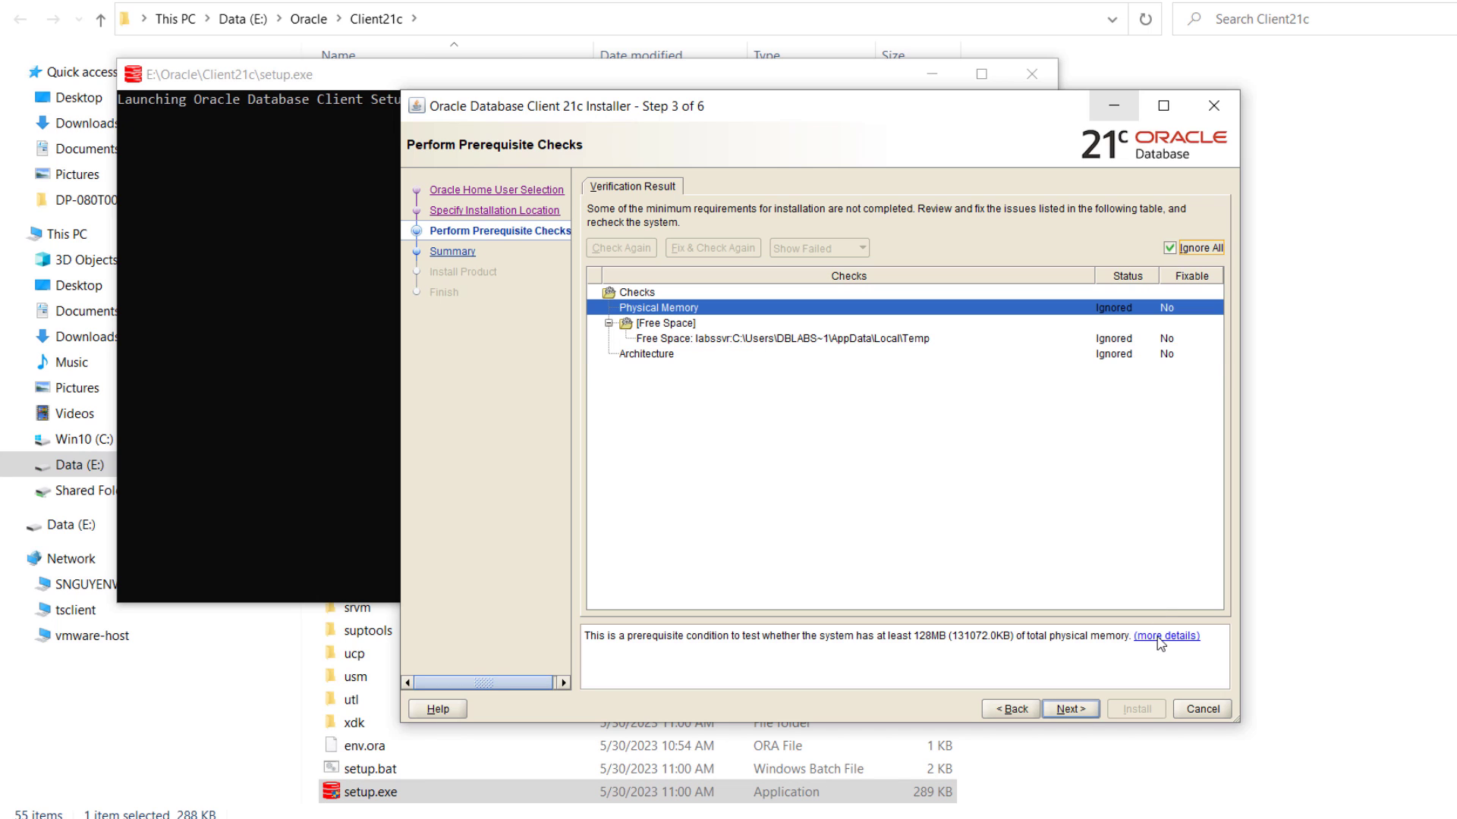
{"action": "mouse_move", "coordinate": [1161, 638]}
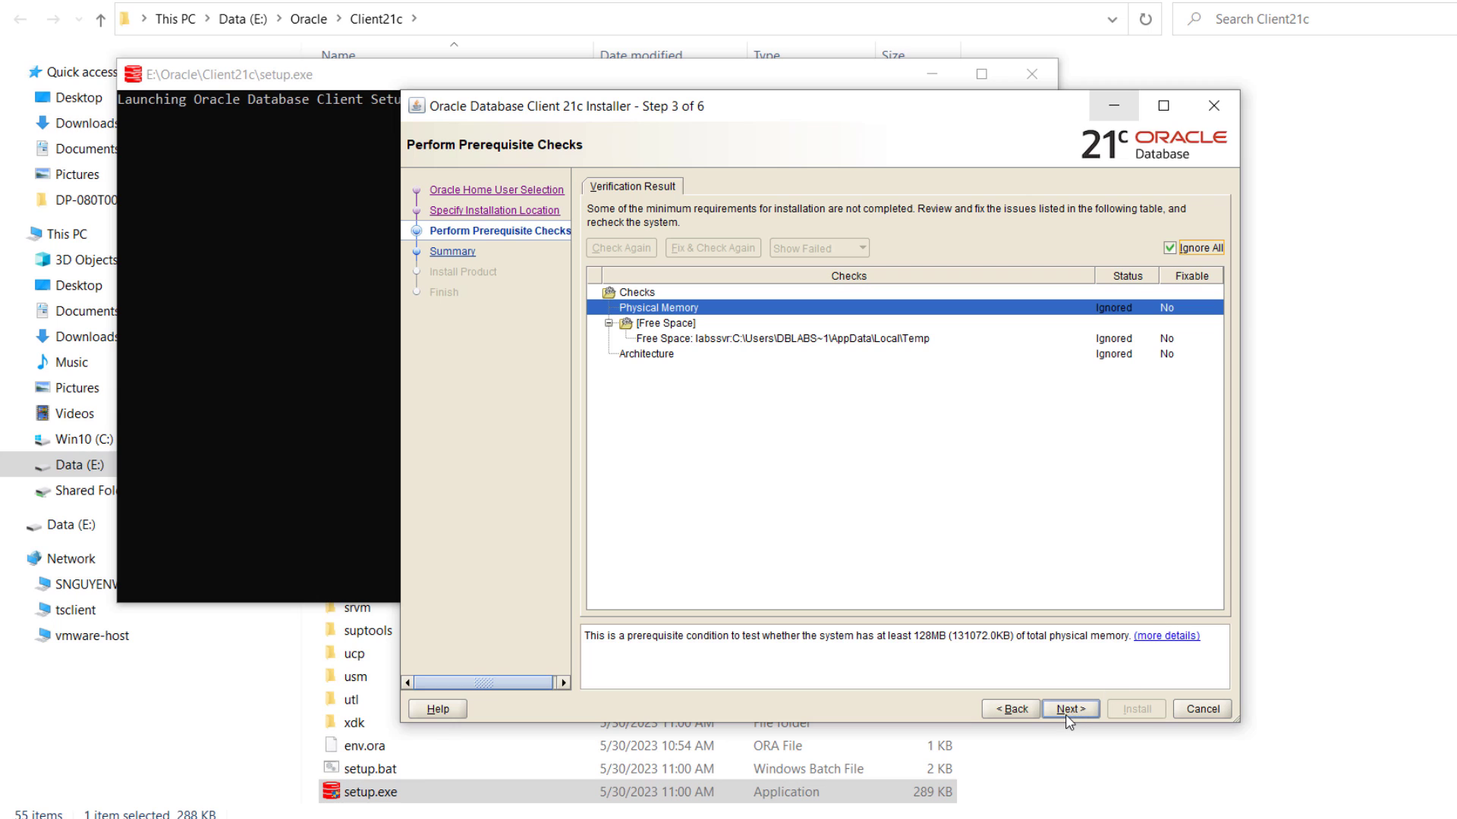
{"action": "left_click", "coordinate": [1069, 708]}
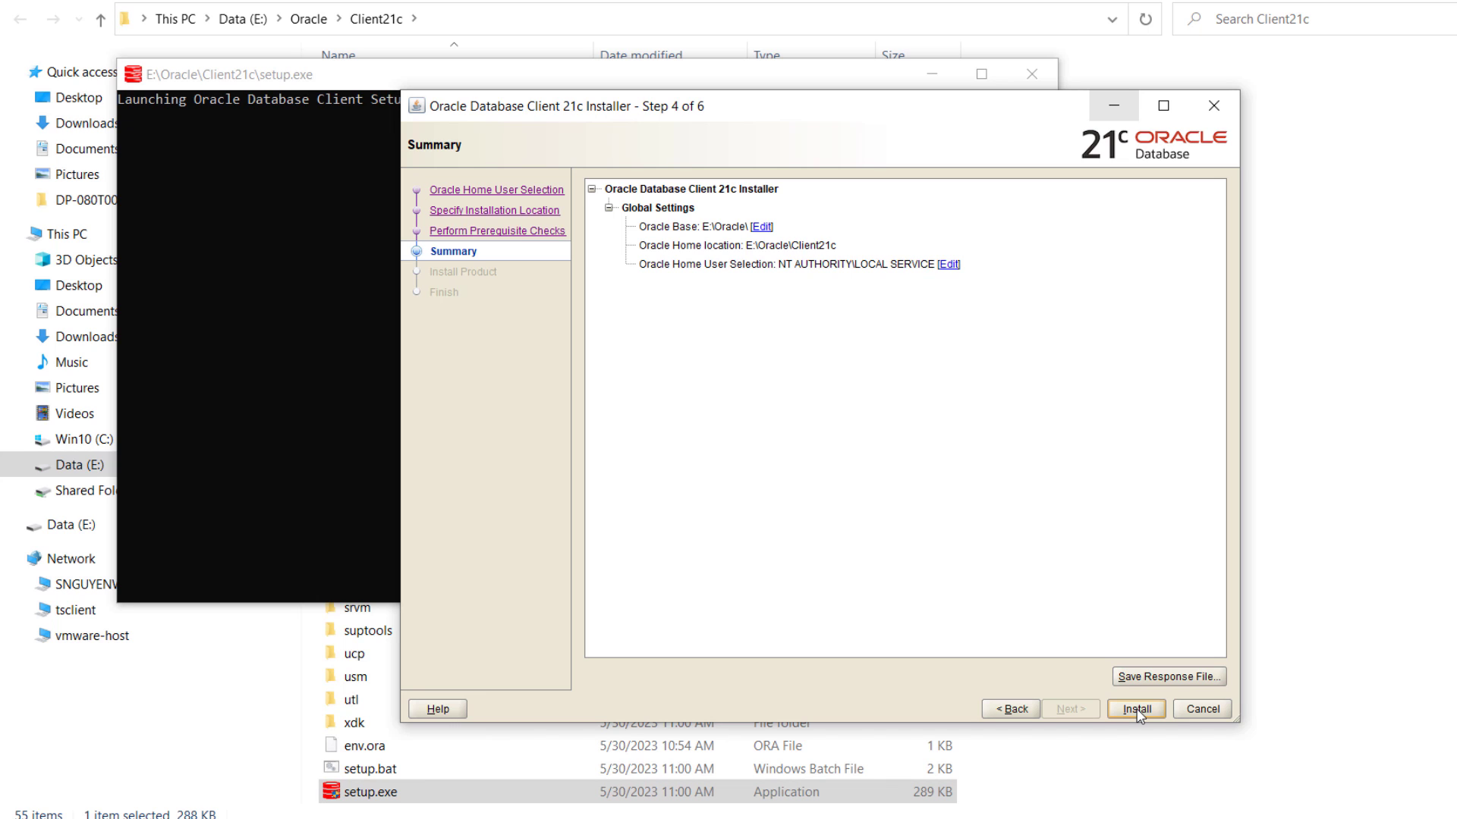
- Begin the client installation from the Summary page
{"action": "left_click", "coordinate": [1134, 709]}
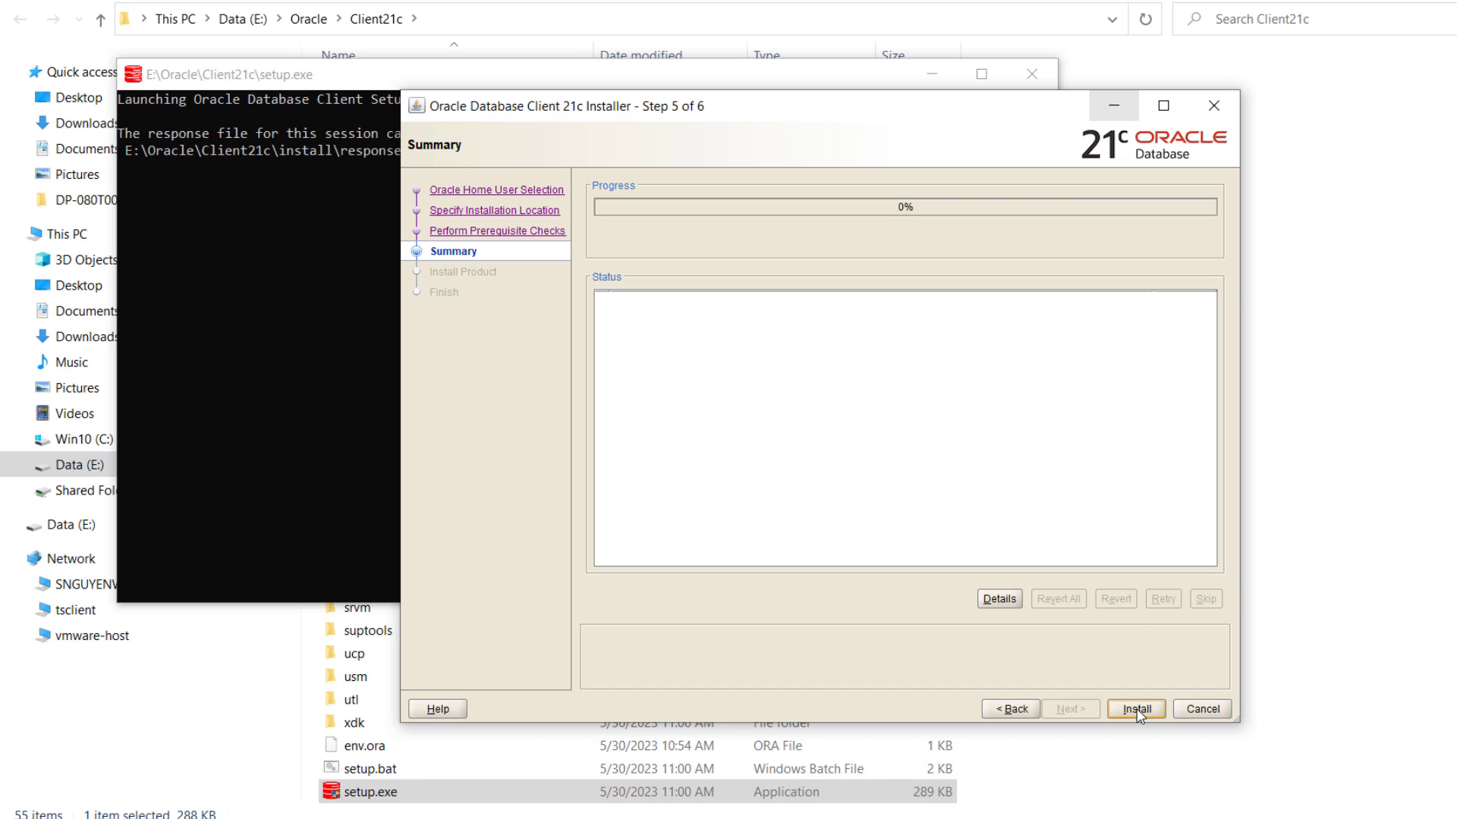
{"action": "left_click", "coordinate": [1135, 709]}
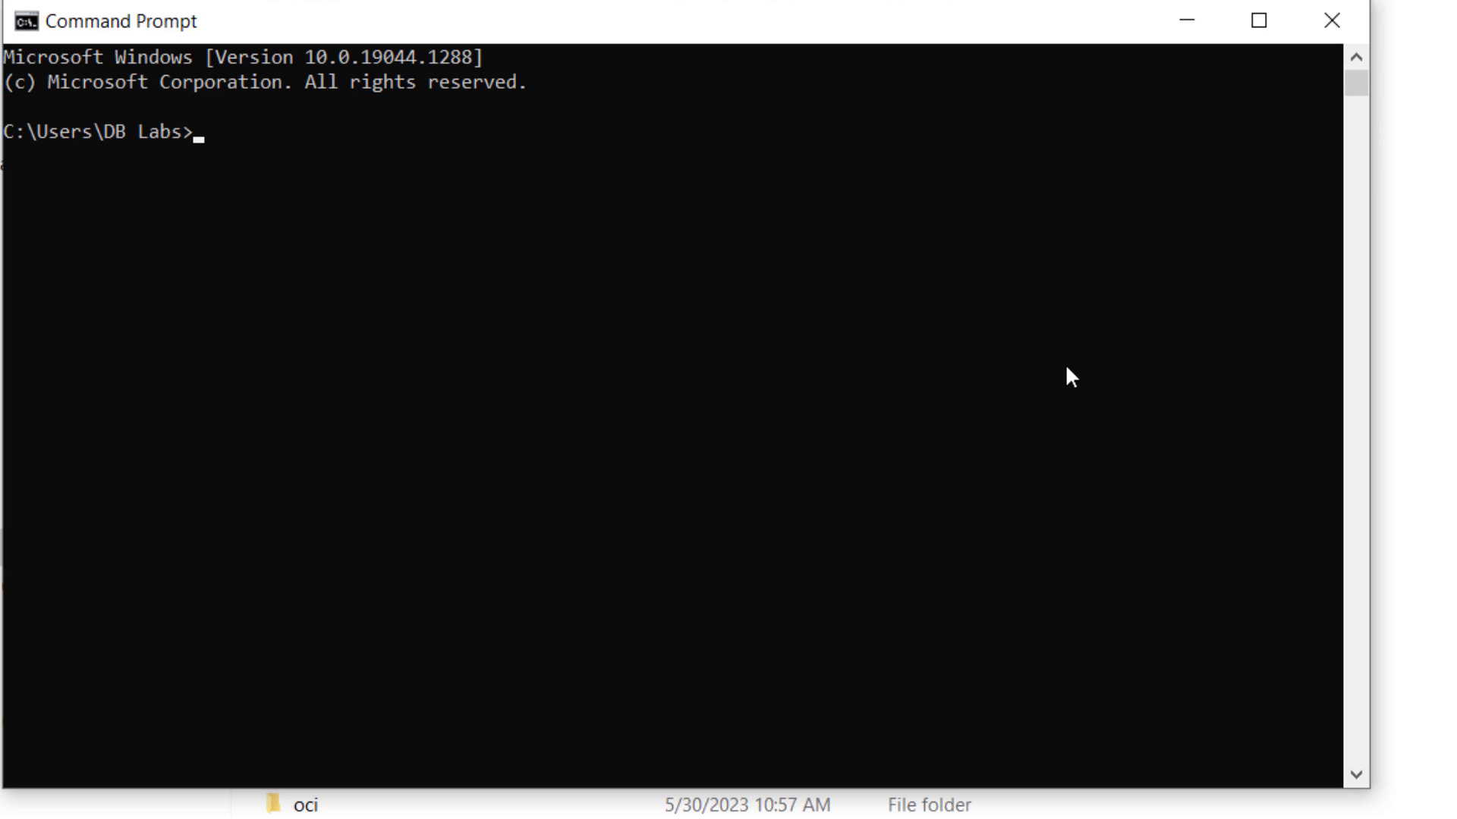
- Run netca from the Command Prompt
{"action": "type", "text": "ne"}
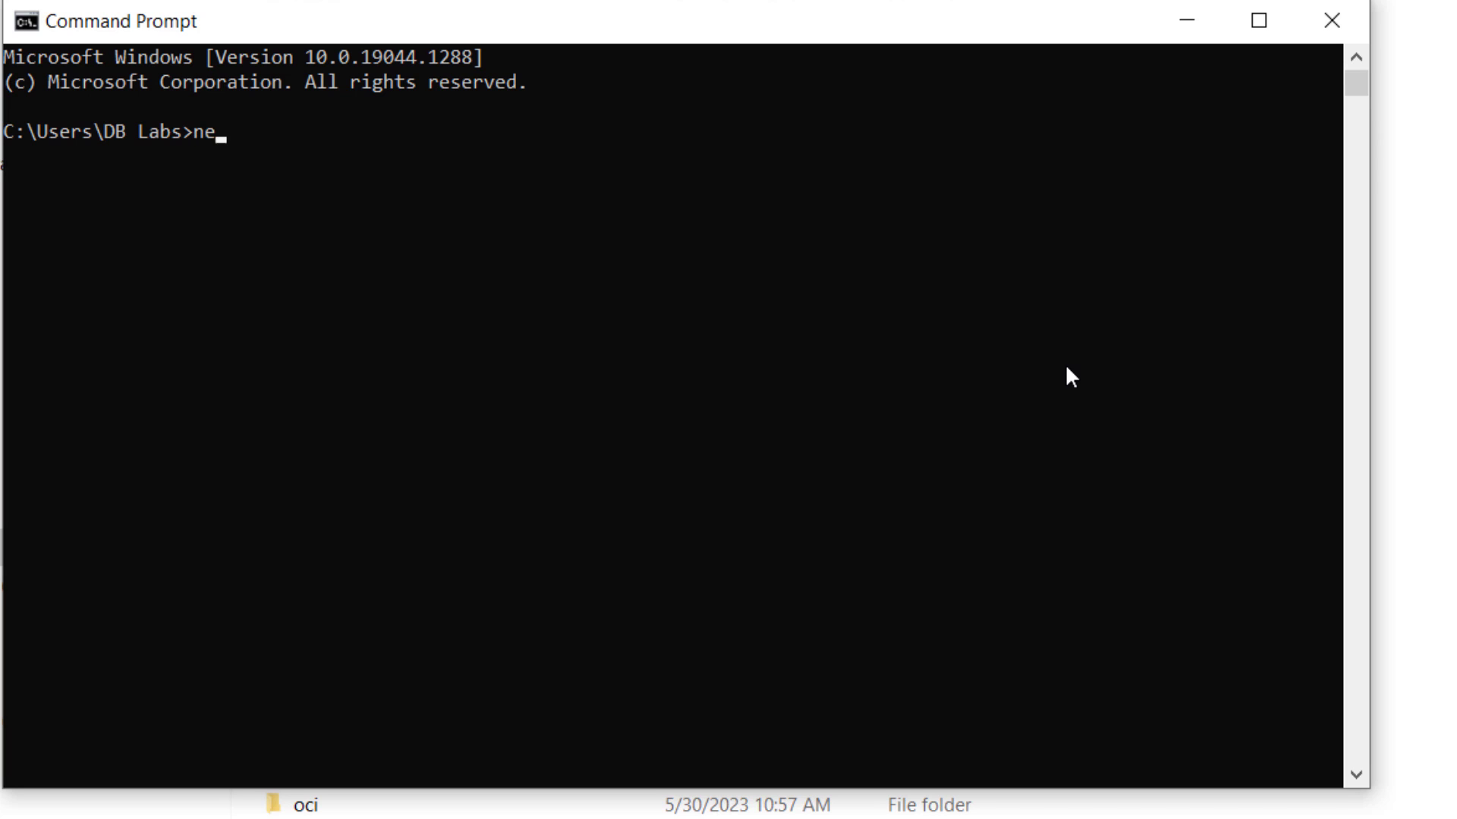
{"action": "type", "text": "tca"}
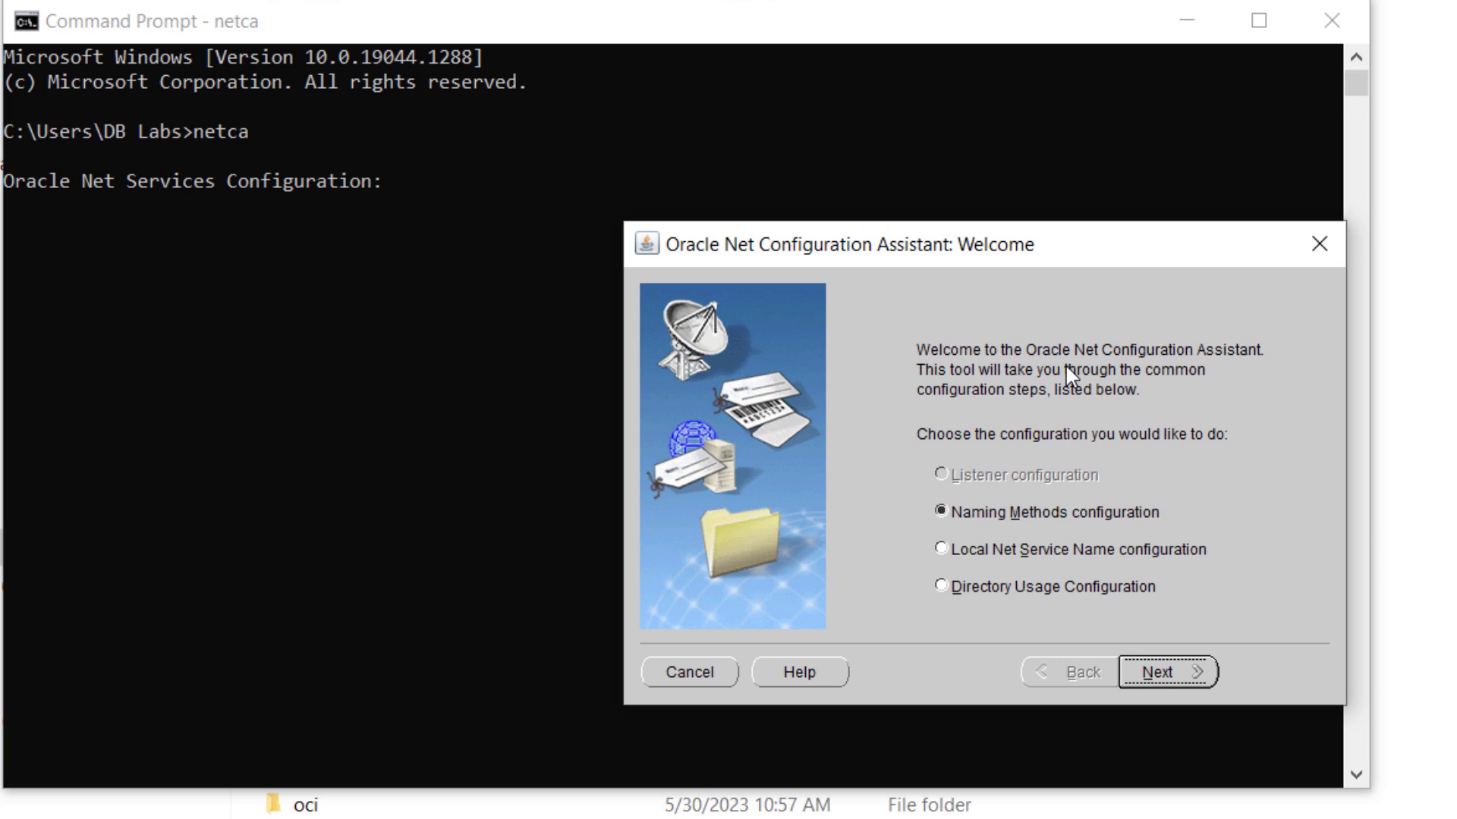
- Add a new local net service name with service name oravnlabs
{"action": "left_click_drag", "start_coordinate": [976, 245], "coordinate": [1008, 125]}
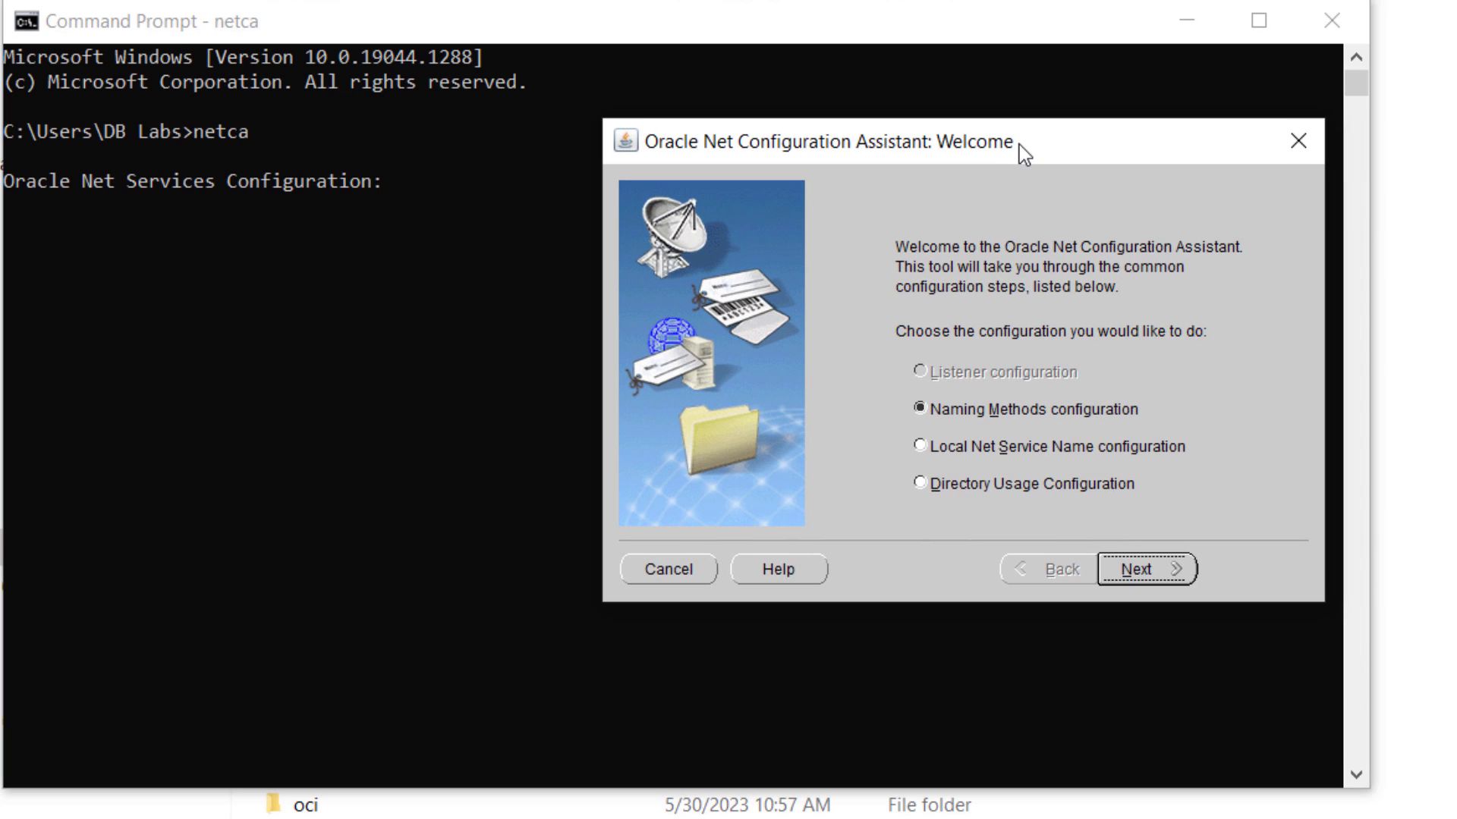
{"action": "mouse_move", "coordinate": [1051, 190]}
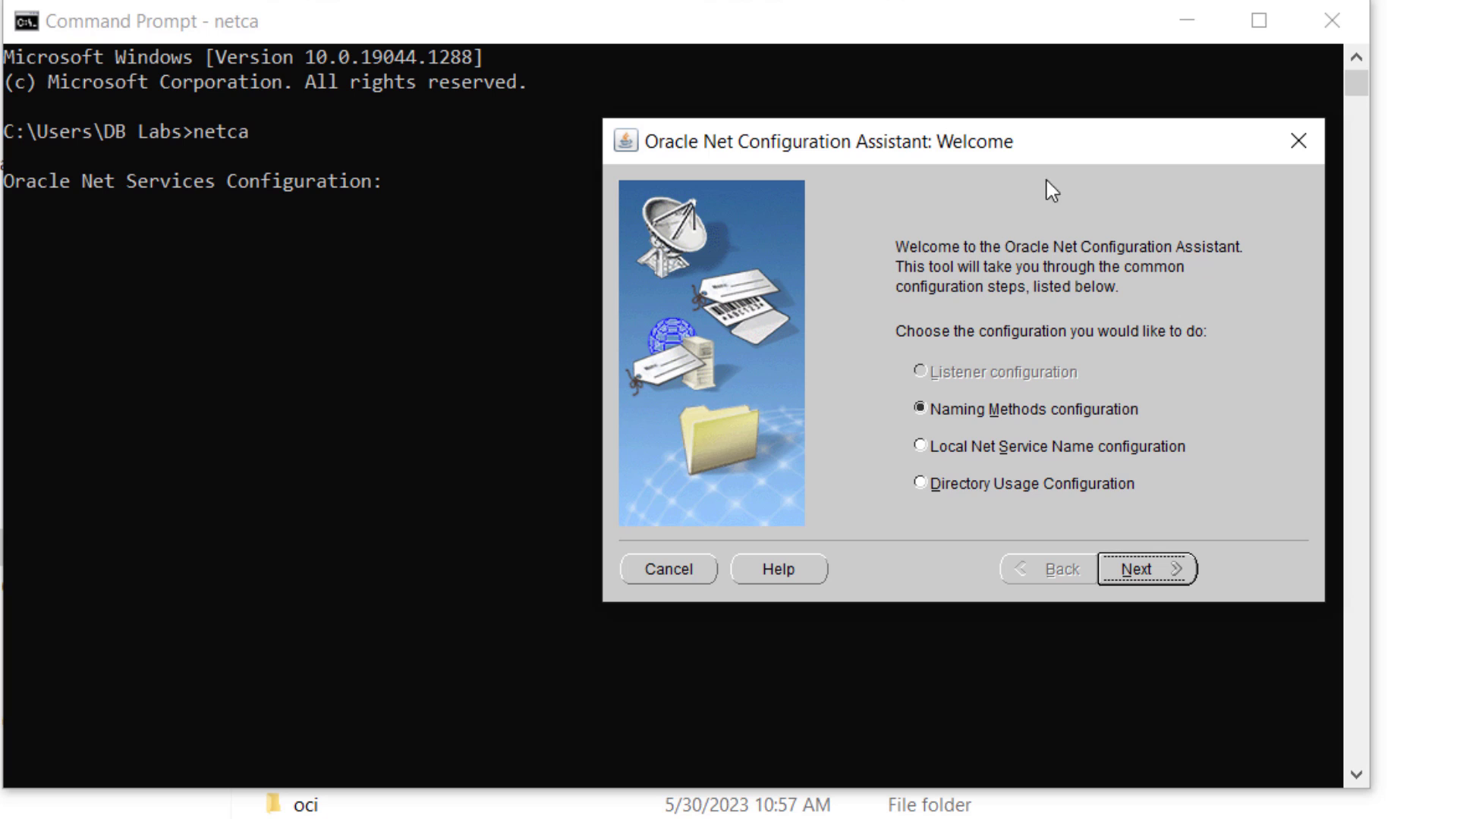
{"action": "mouse_move", "coordinate": [1166, 632]}
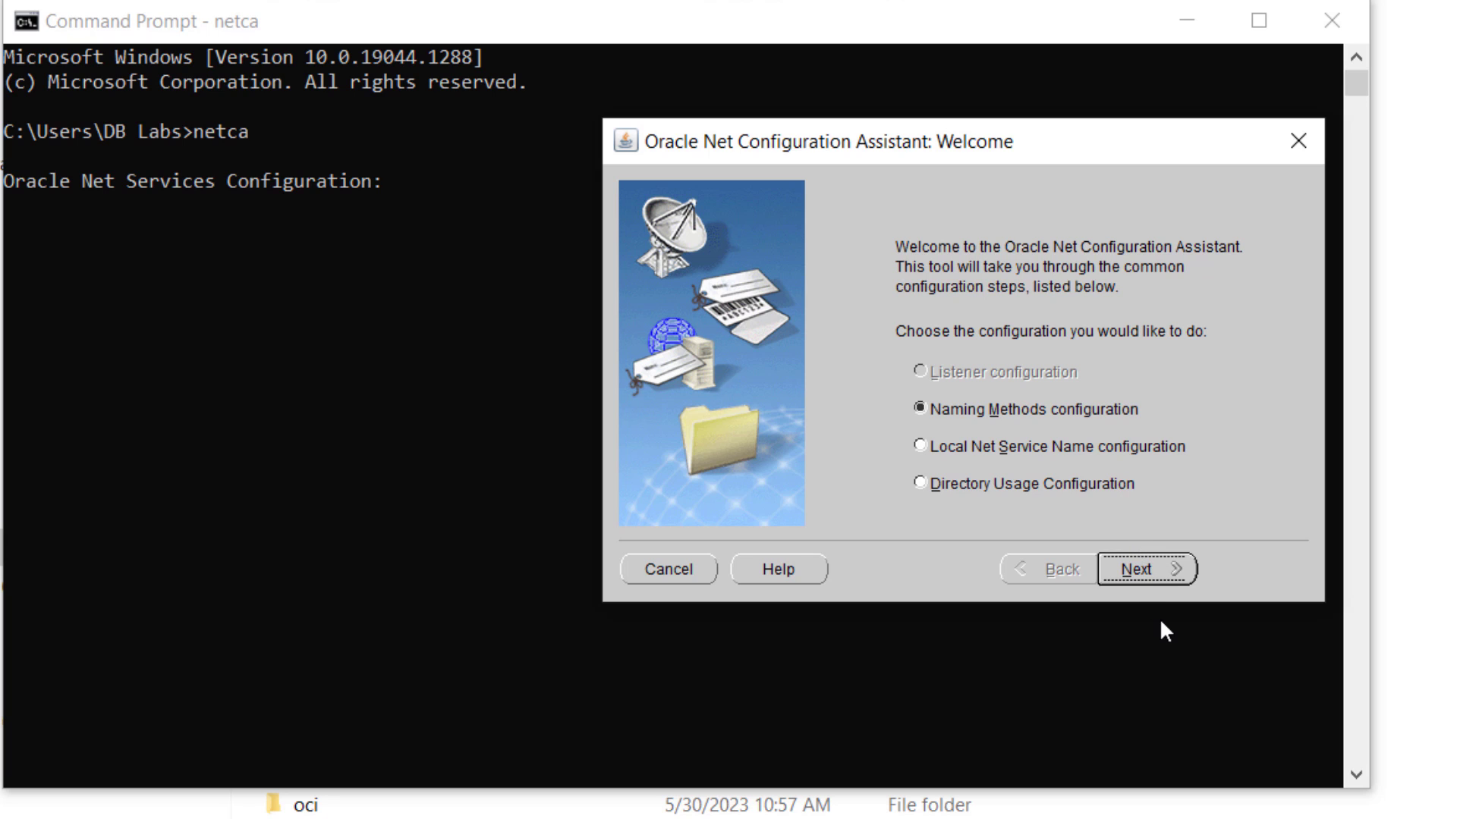
{"action": "mouse_move", "coordinate": [1017, 472]}
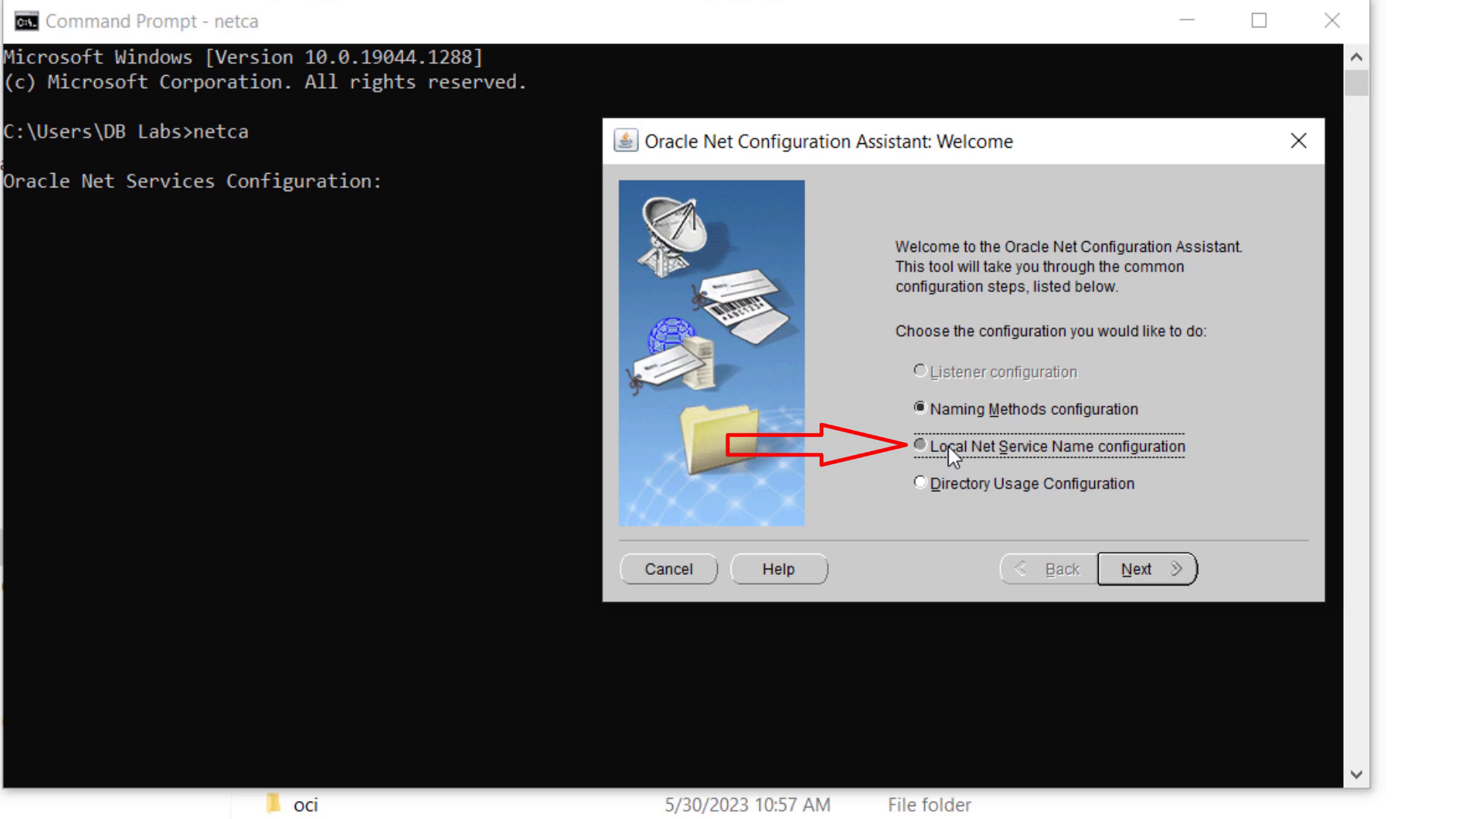
{"action": "left_click", "coordinate": [920, 446]}
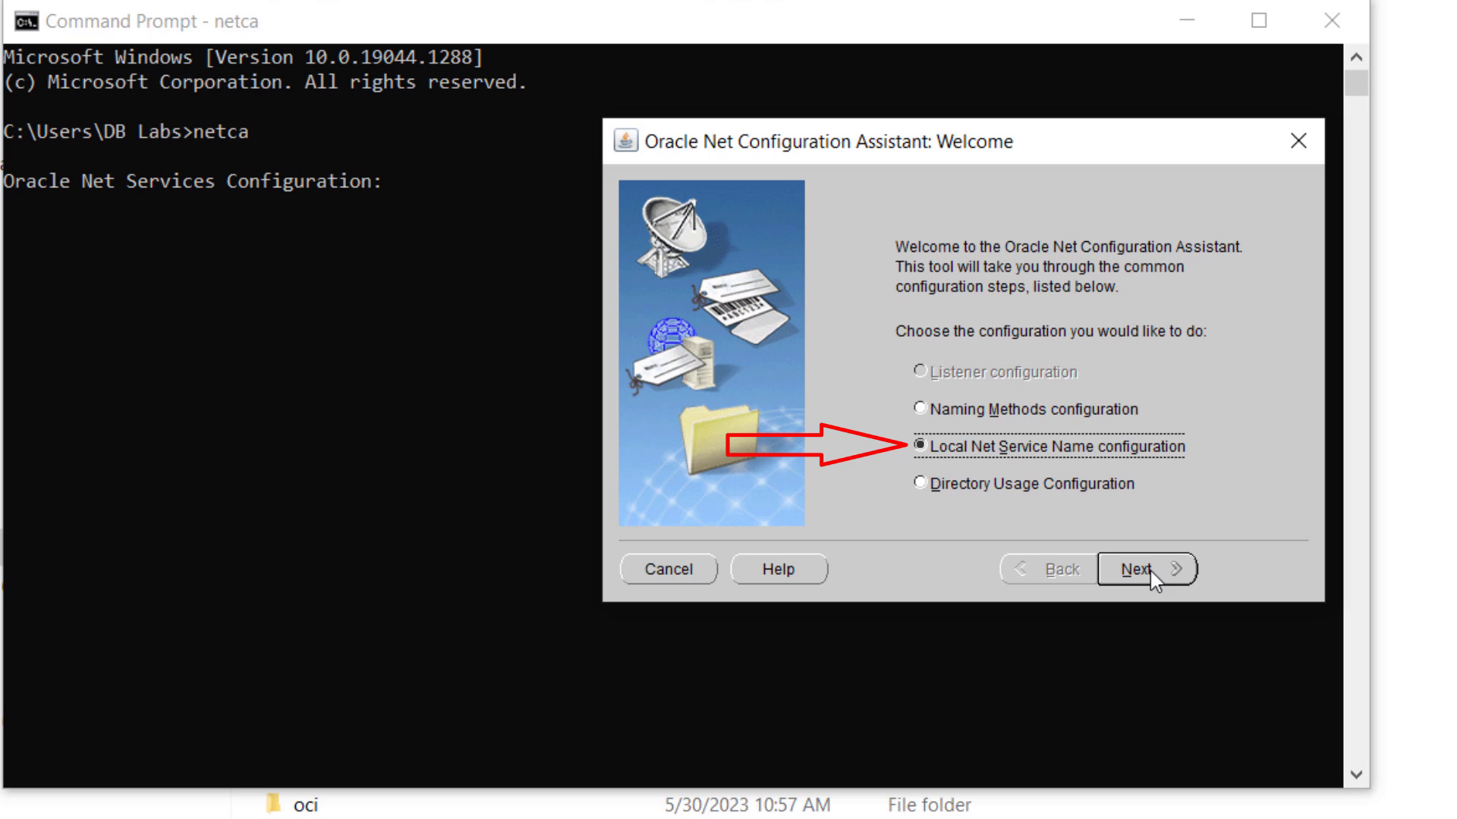
{"action": "mouse_move", "coordinate": [946, 390]}
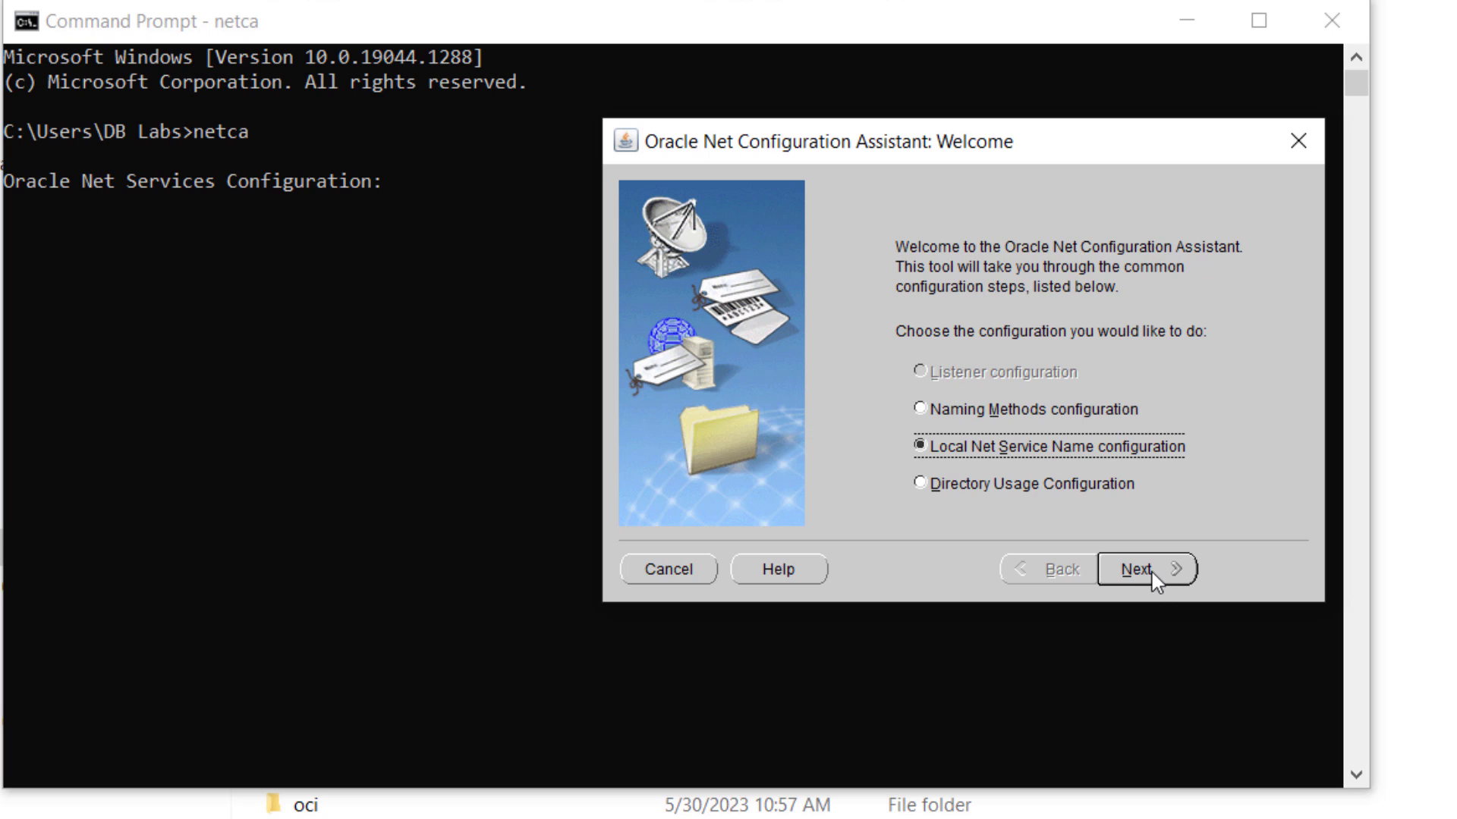
{"action": "left_click", "coordinate": [1141, 571]}
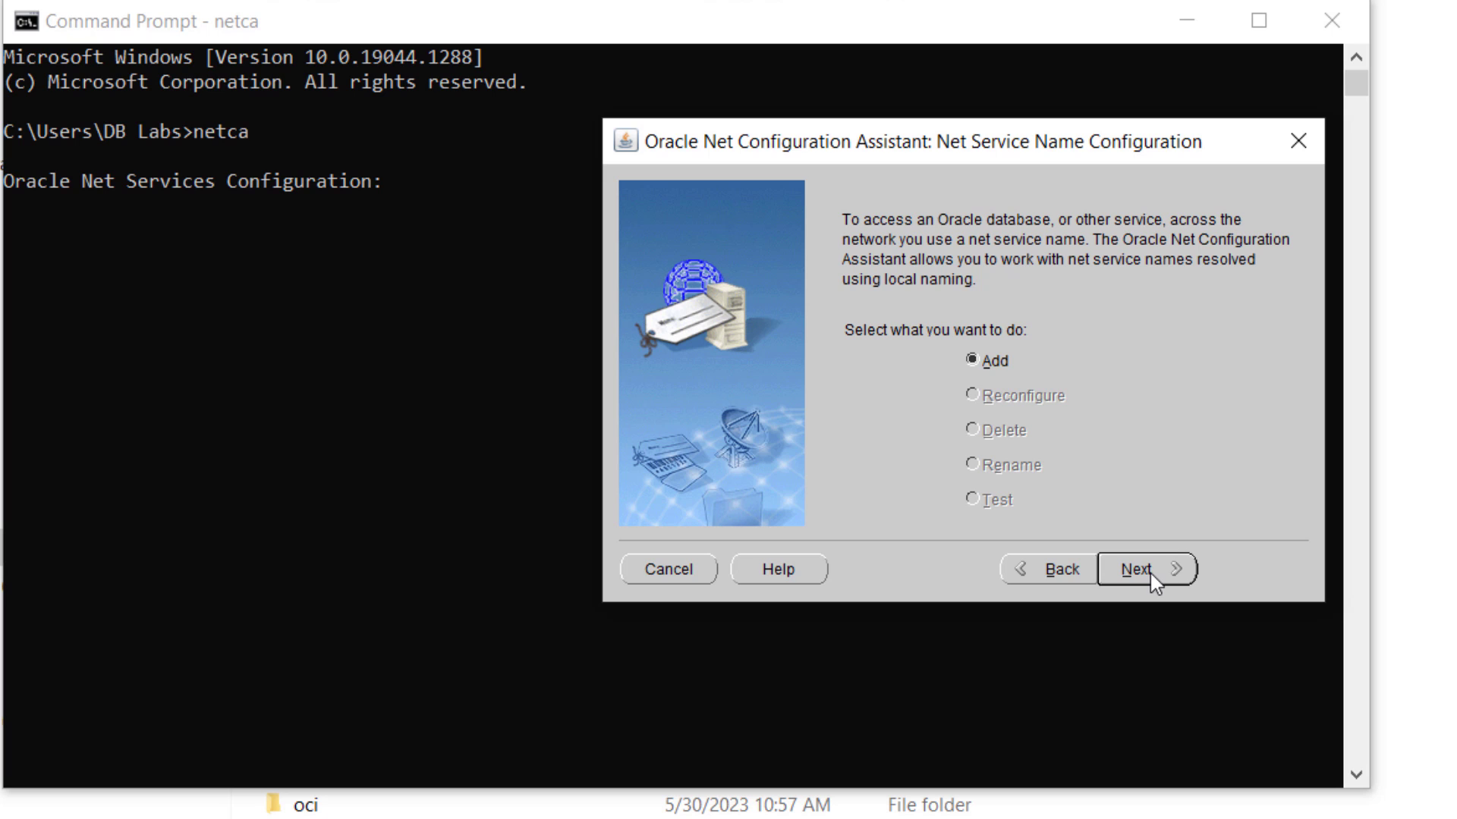
{"action": "left_click", "coordinate": [1141, 570]}
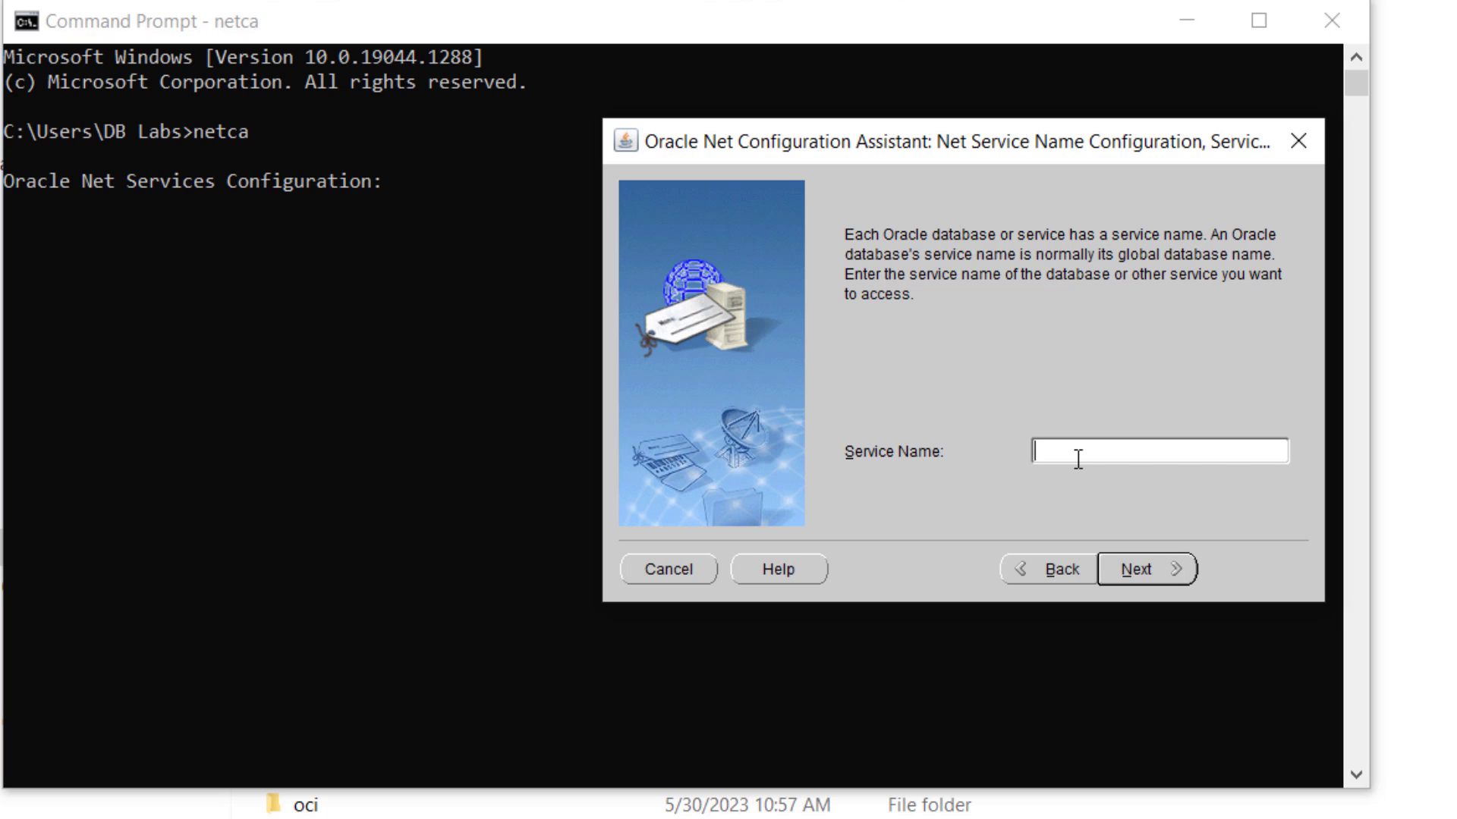
{"action": "type", "text": "o"}
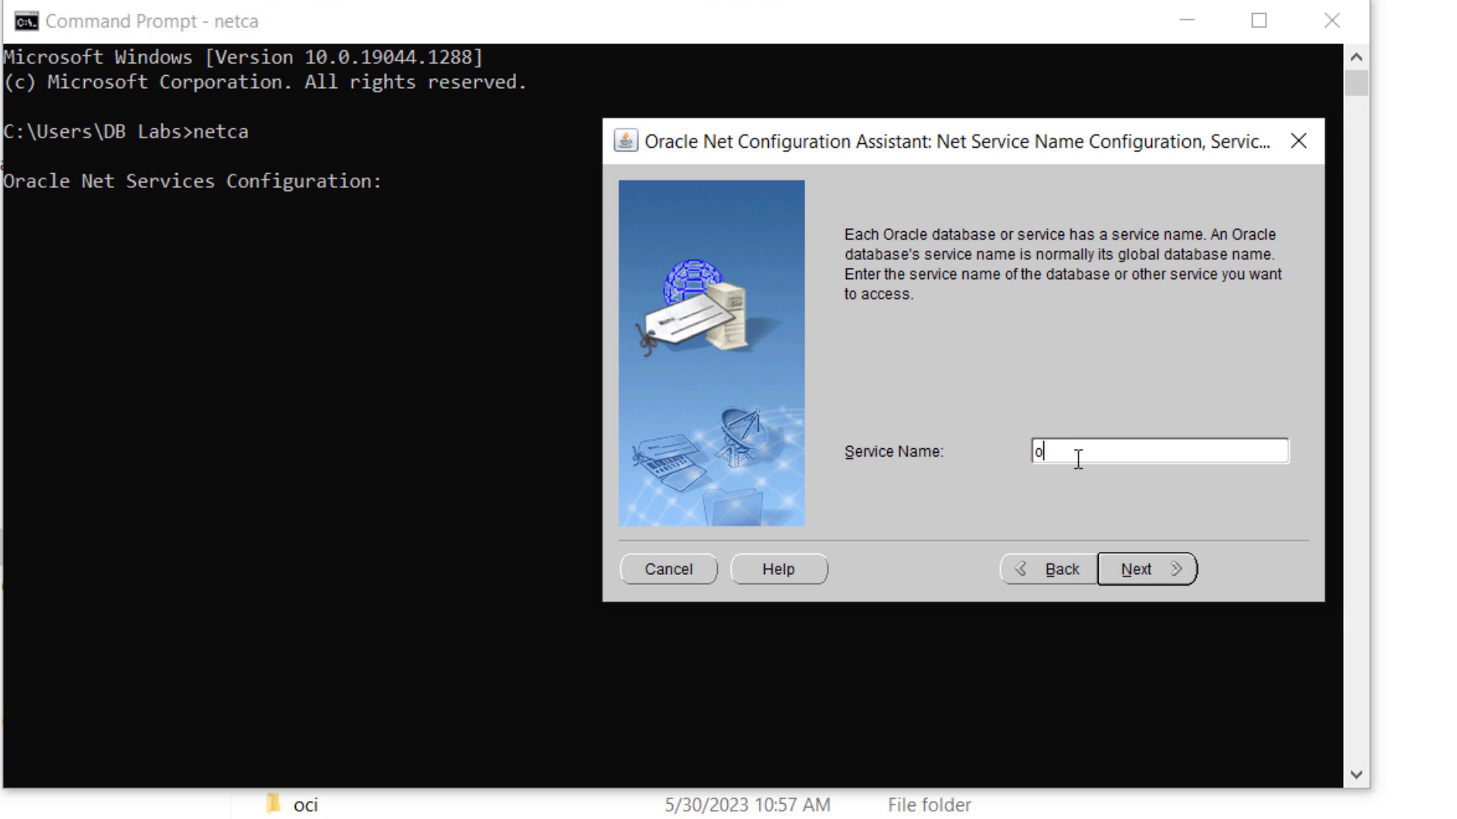
{"action": "type", "text": "ravnlabs"}
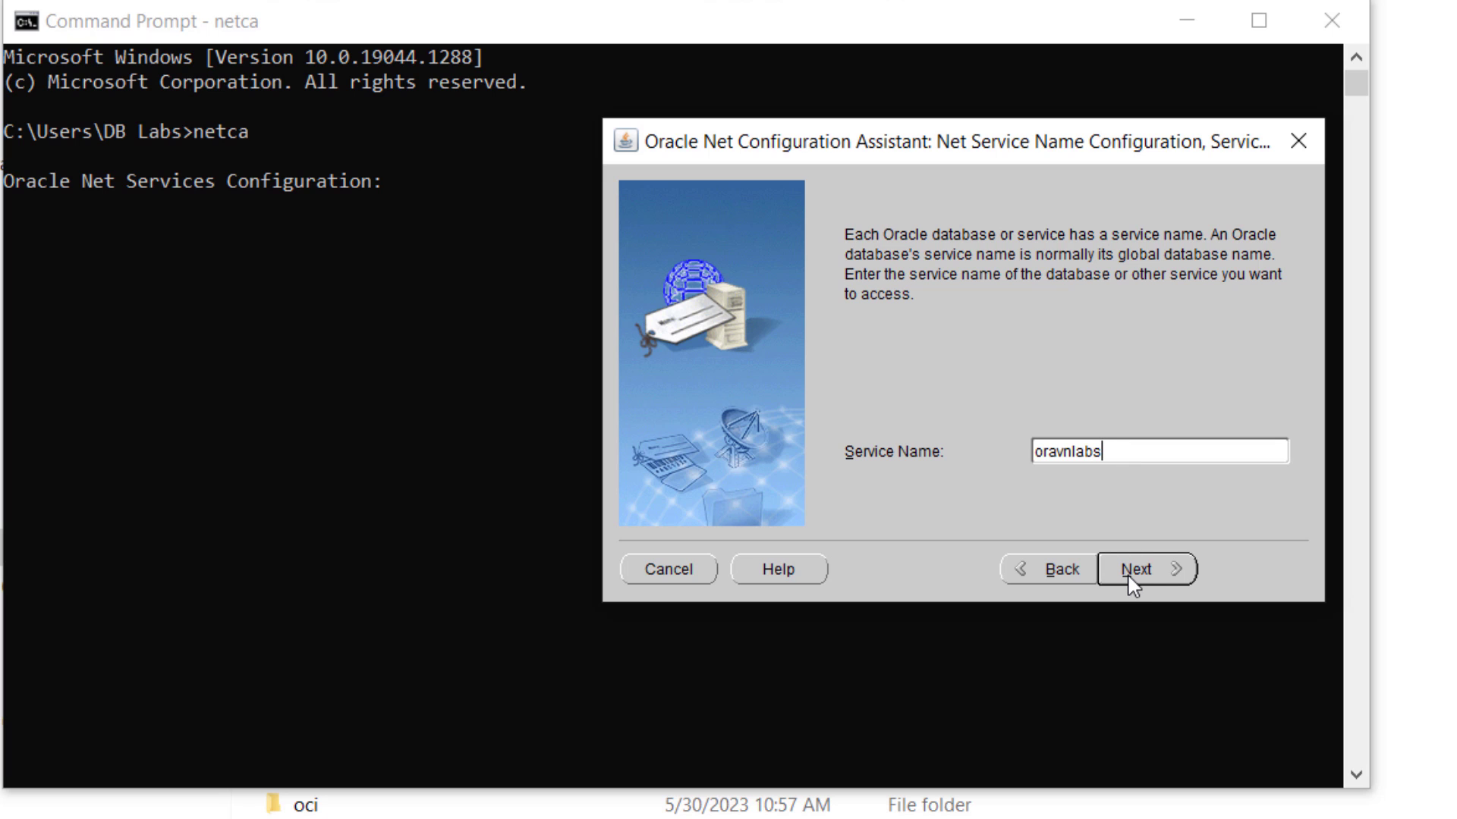
{"action": "left_click", "coordinate": [1146, 570]}
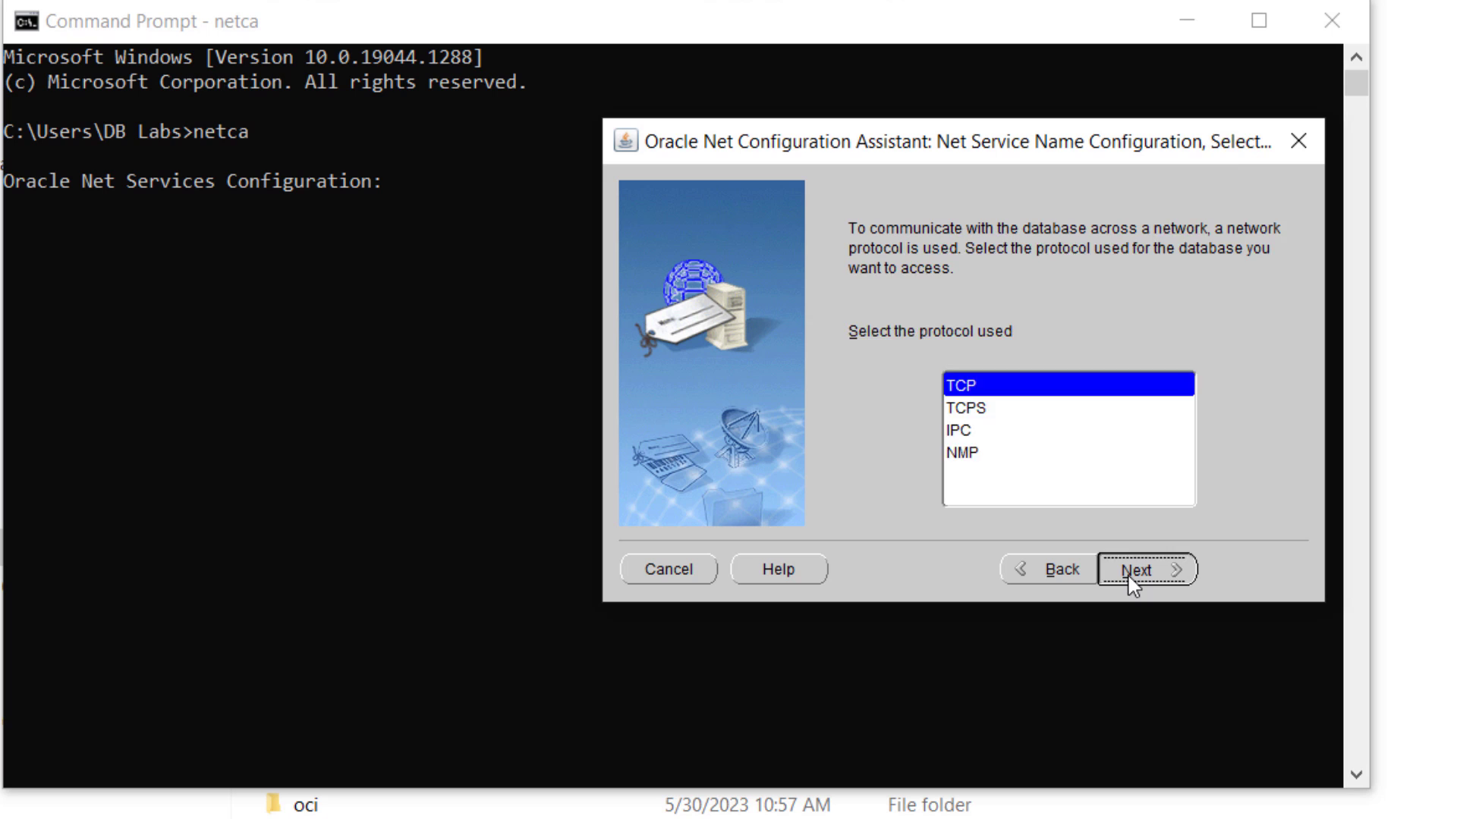
- Choose TCP with host dbsvr-labs and the standard port 1521
{"action": "left_click", "coordinate": [1146, 570]}
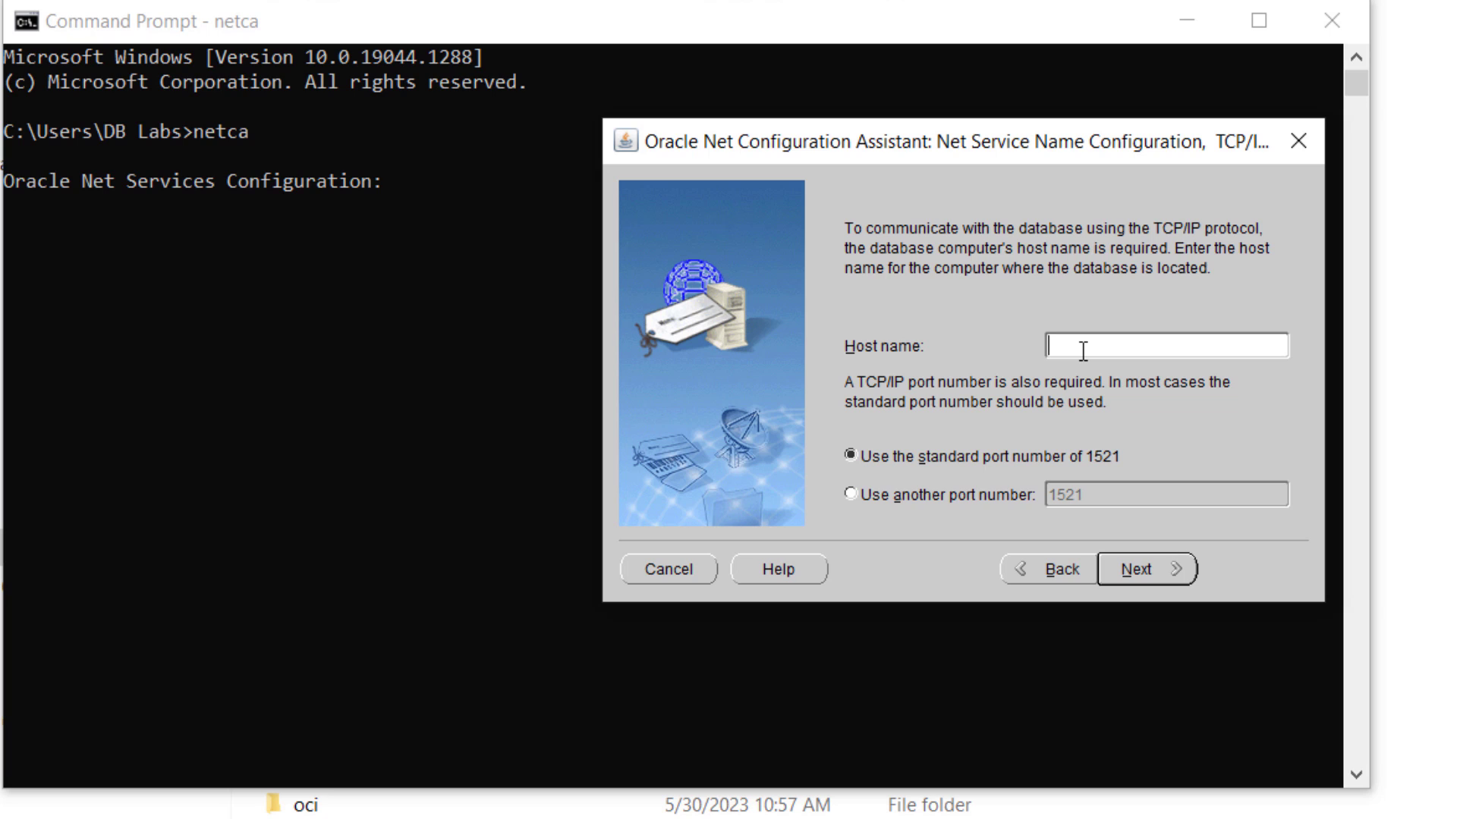
{"action": "type", "text": "dbsvr"}
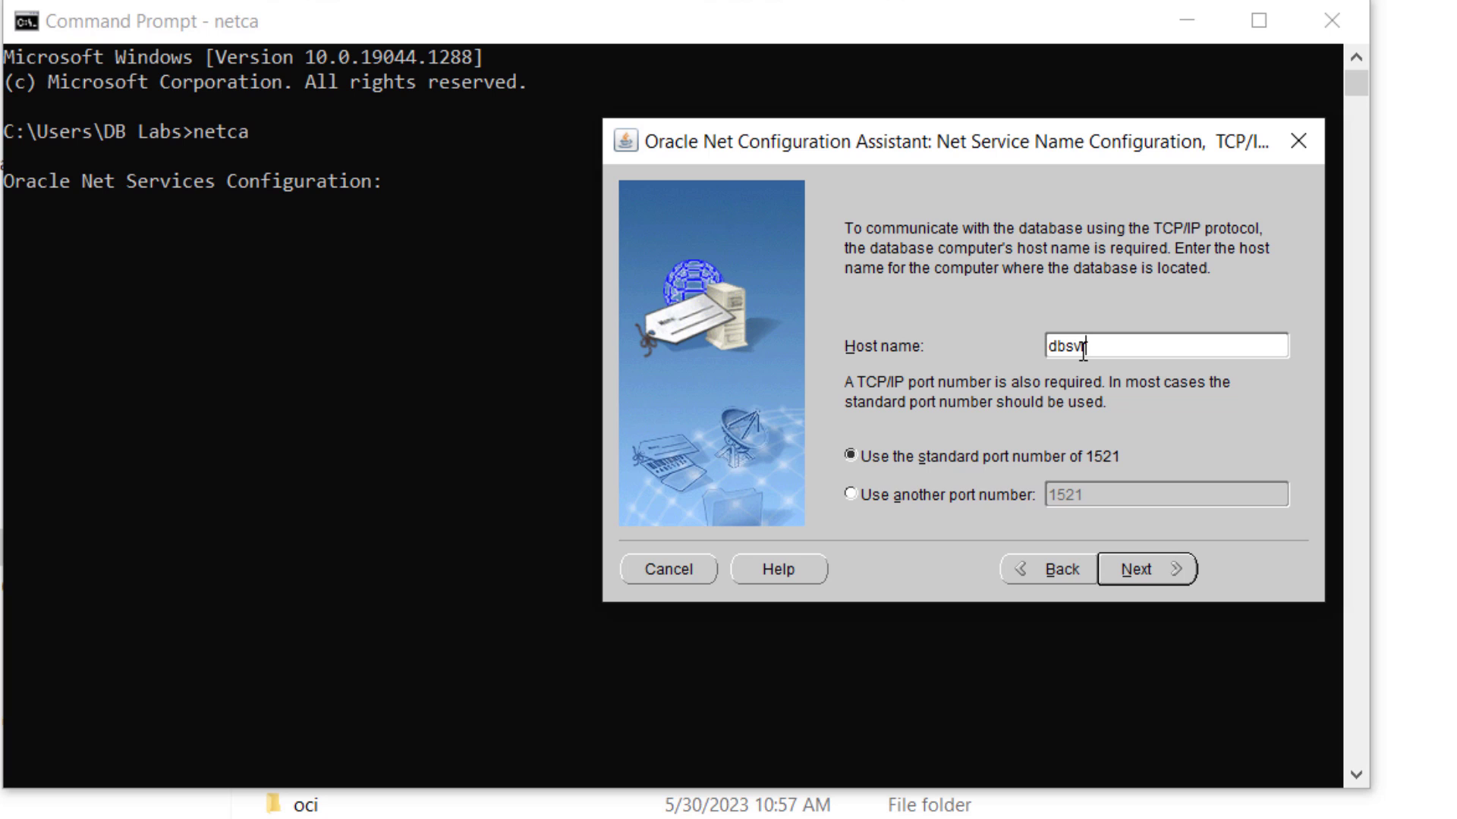
{"action": "type", "text": "-labs"}
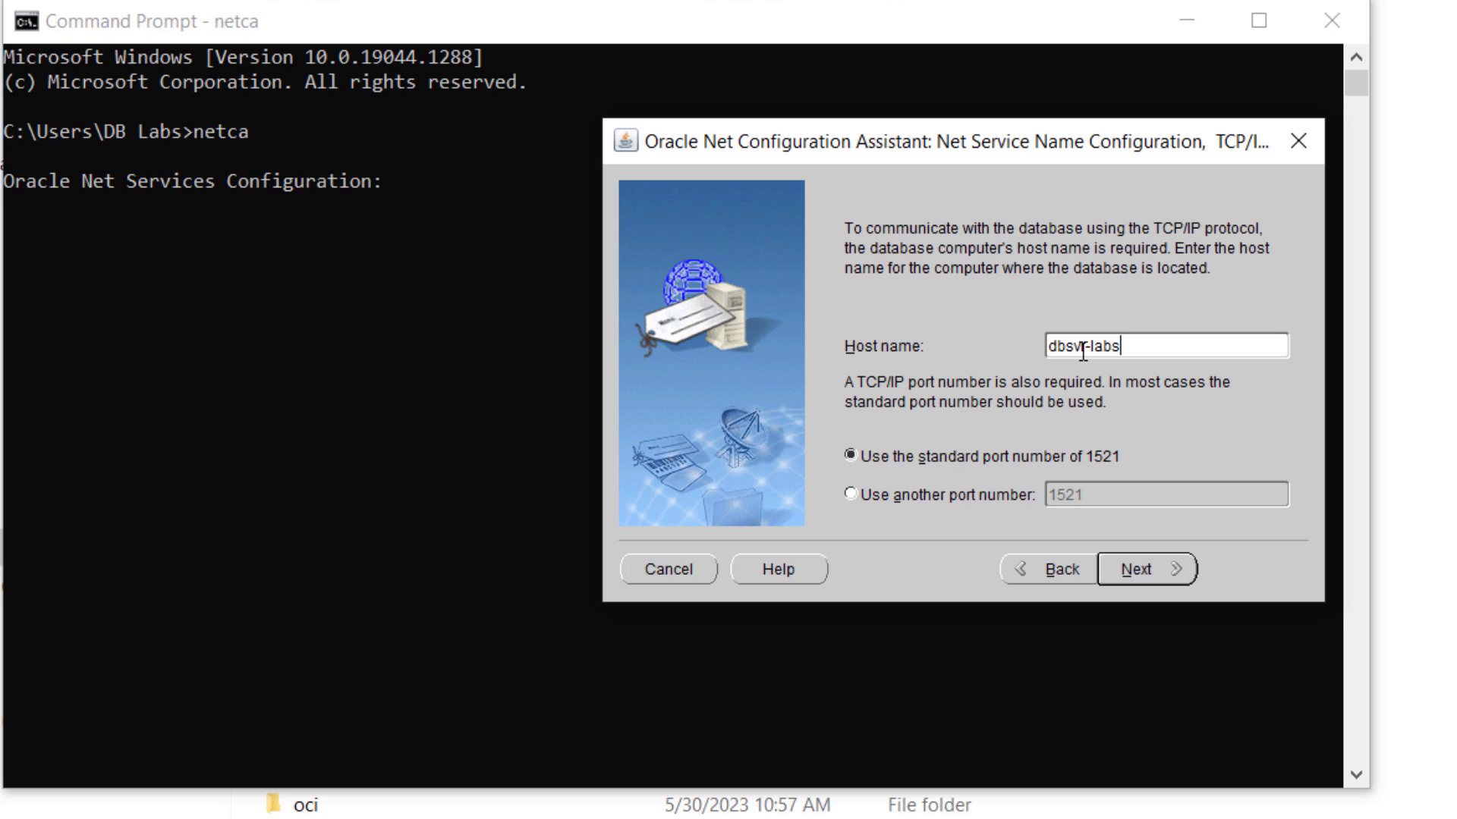
{"action": "mouse_move", "coordinate": [1037, 420]}
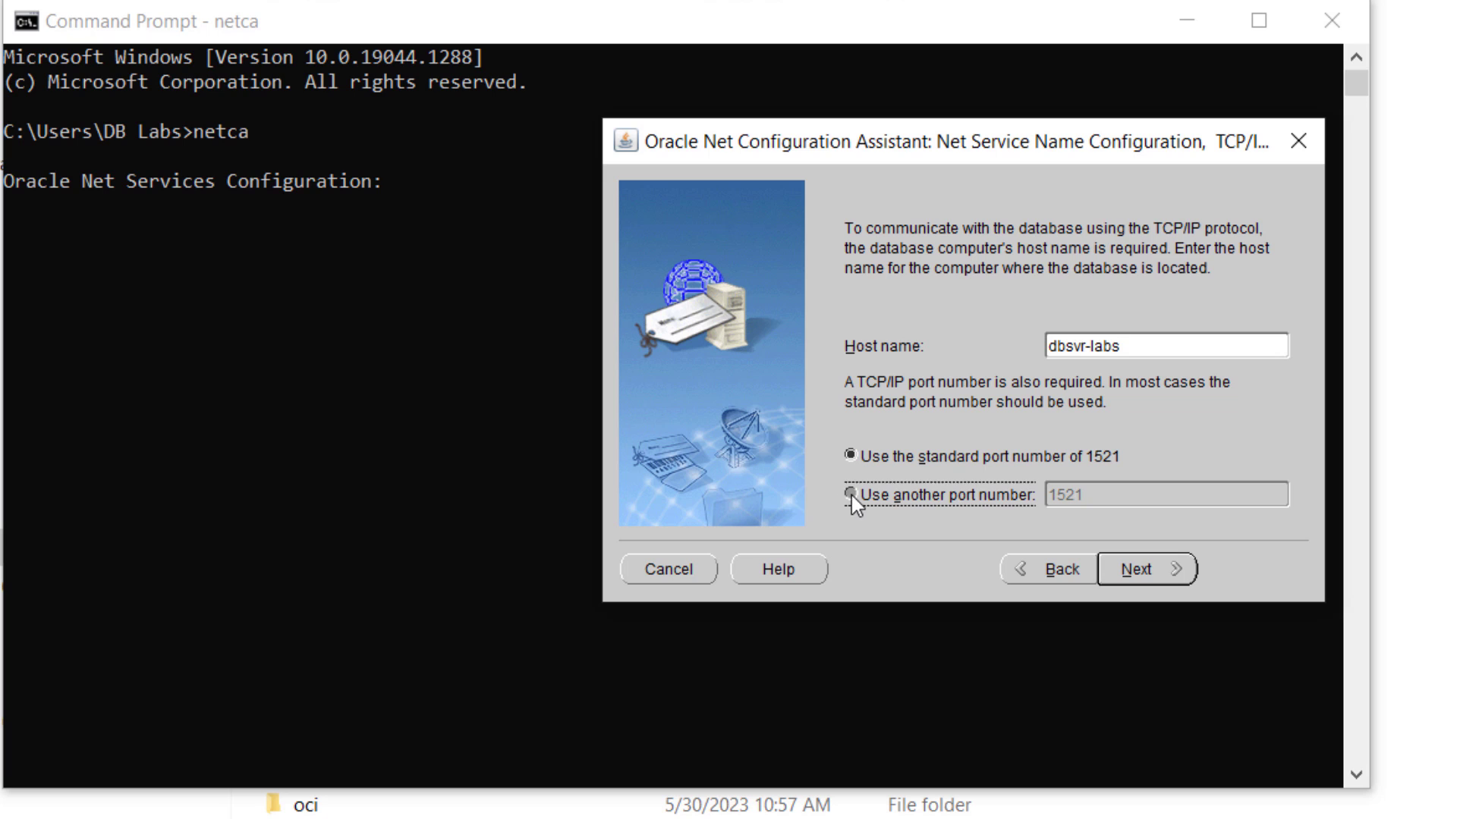
{"action": "left_click", "coordinate": [854, 493]}
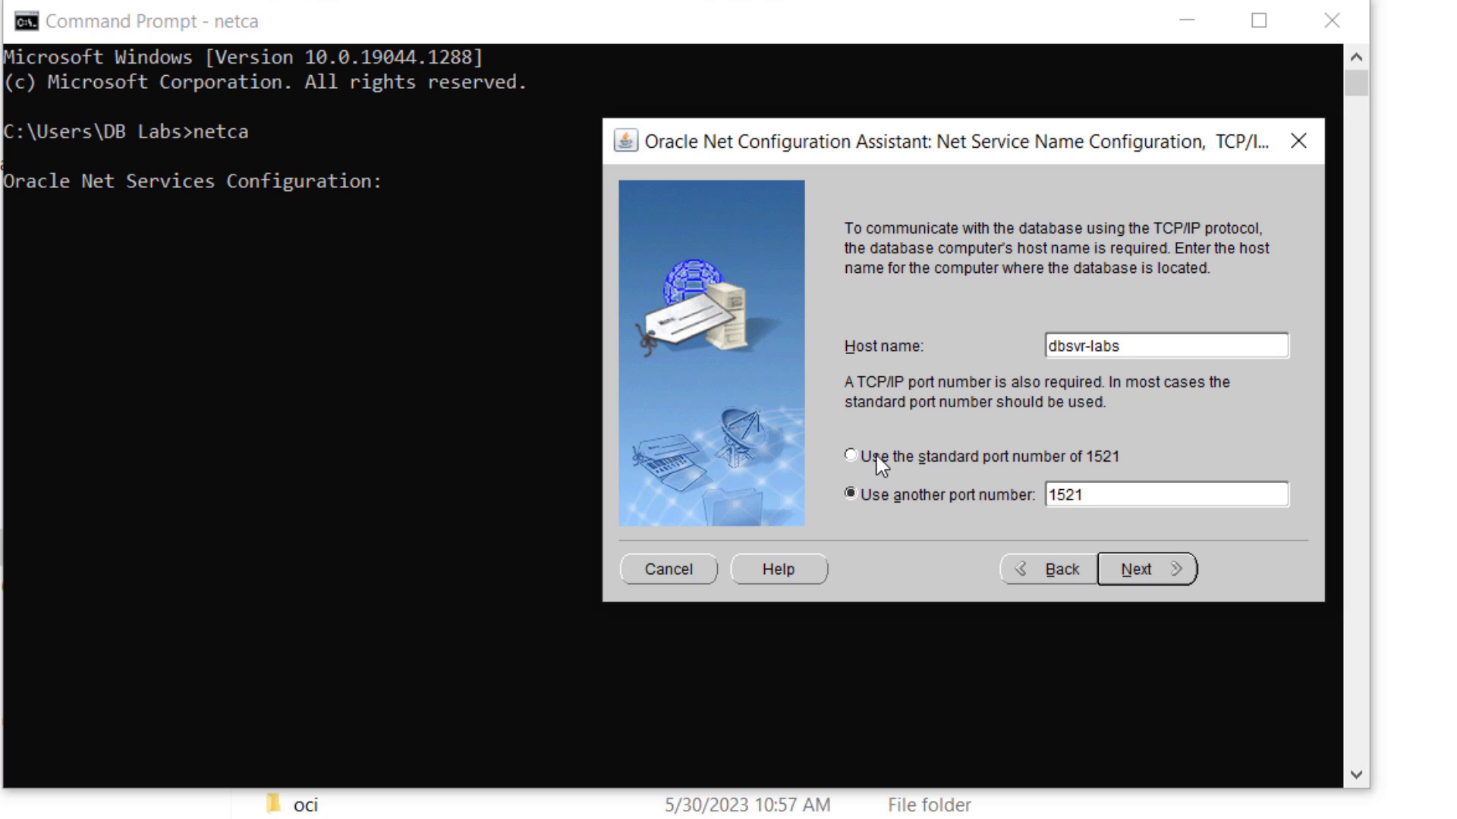
{"action": "left_click", "coordinate": [851, 456]}
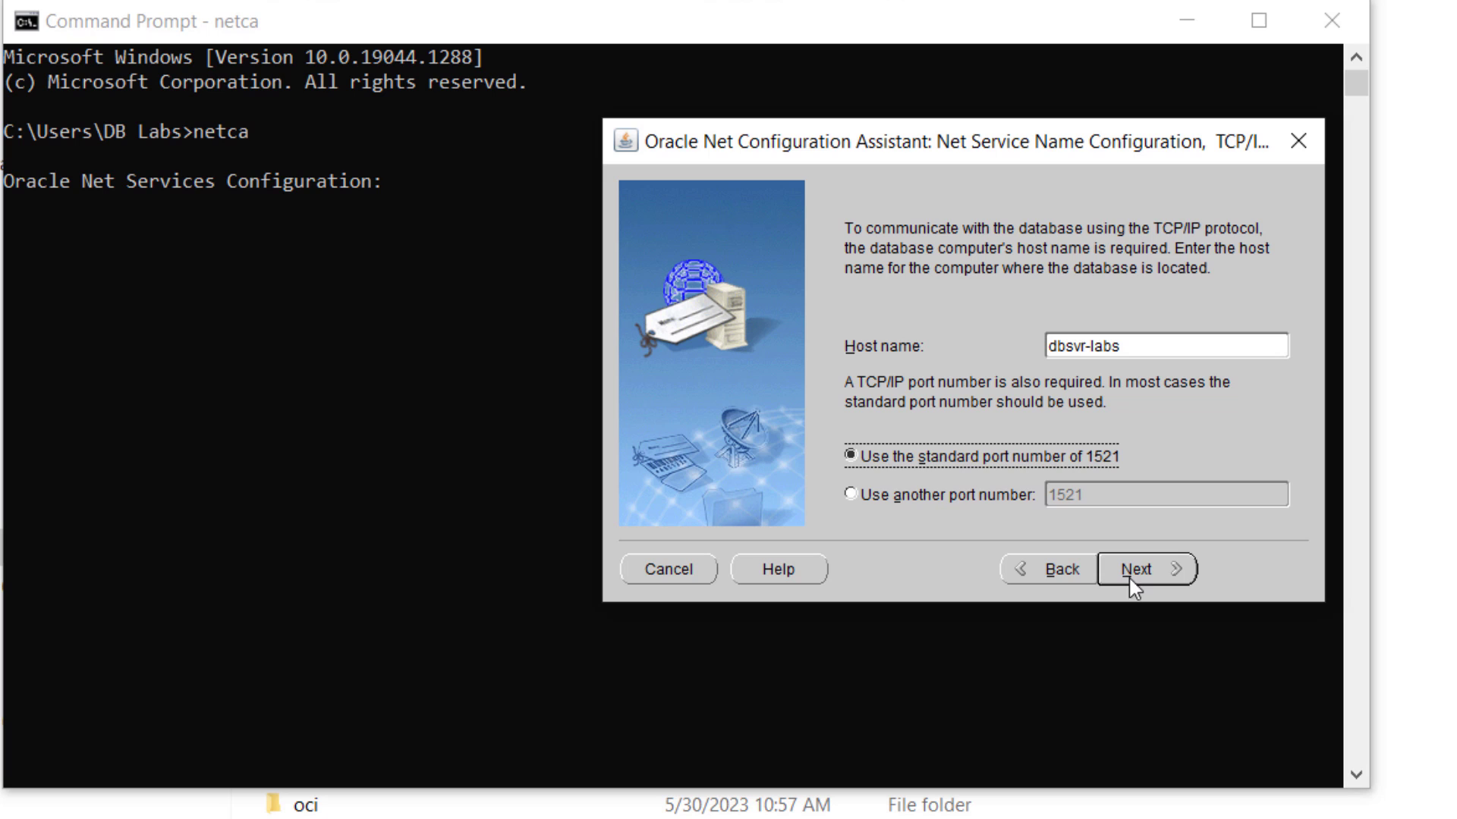
{"action": "left_click", "coordinate": [1145, 568]}
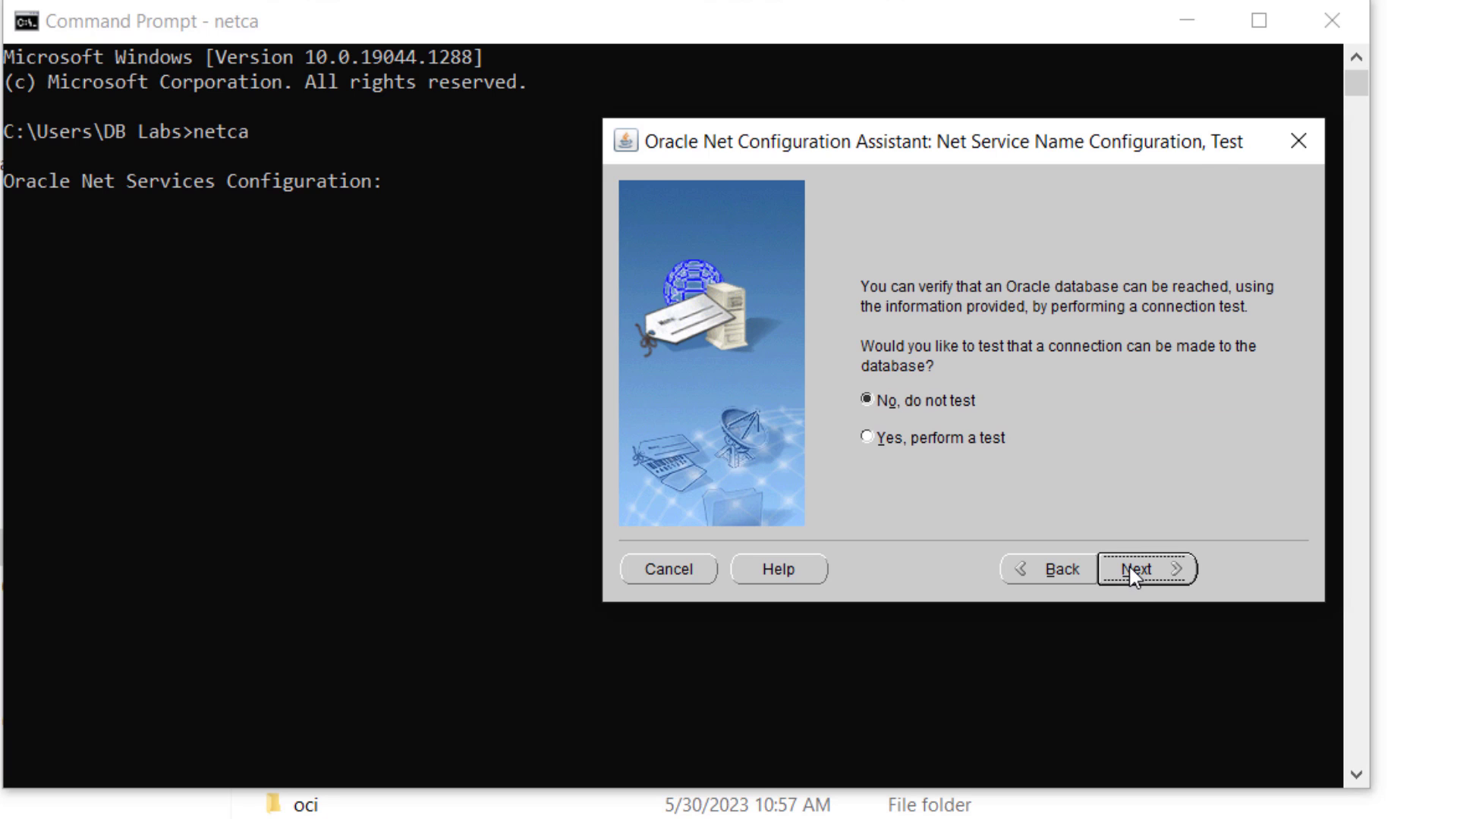
- Run the connection test, changing the login to user oravn, until it succeeds
{"action": "left_click", "coordinate": [865, 439]}
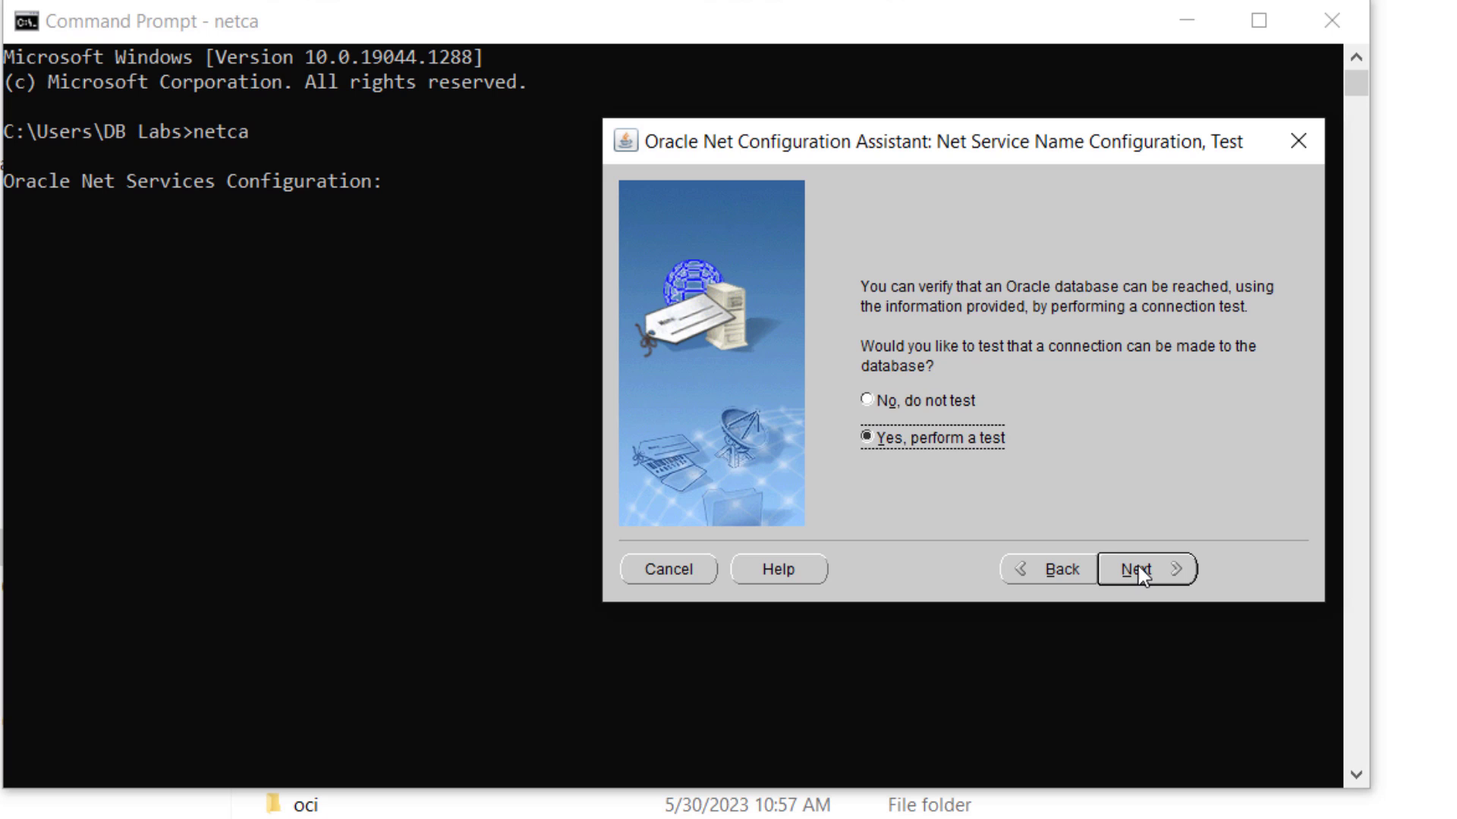
{"action": "left_click", "coordinate": [1145, 570]}
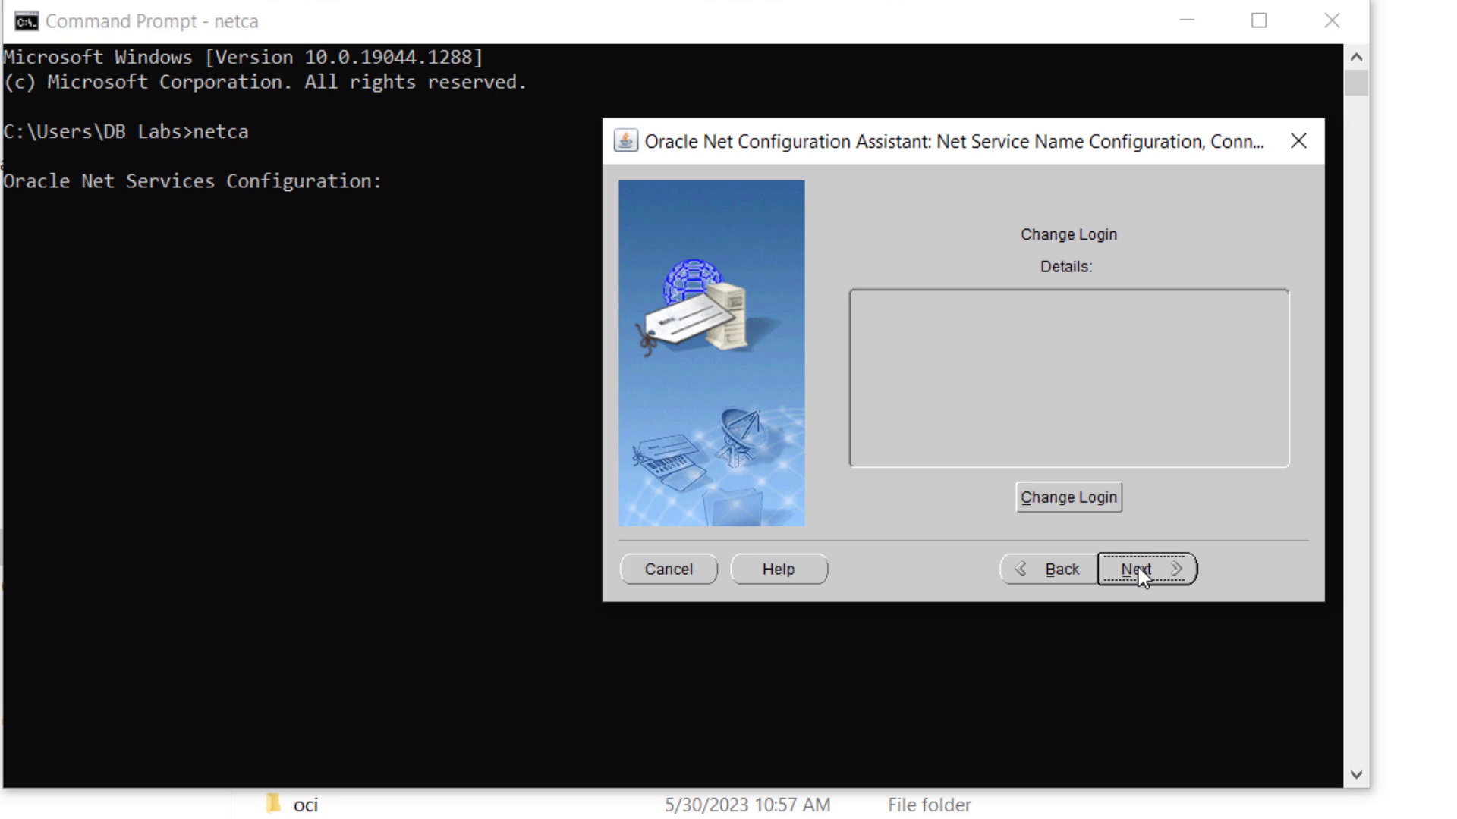
{"action": "left_click", "coordinate": [1068, 497]}
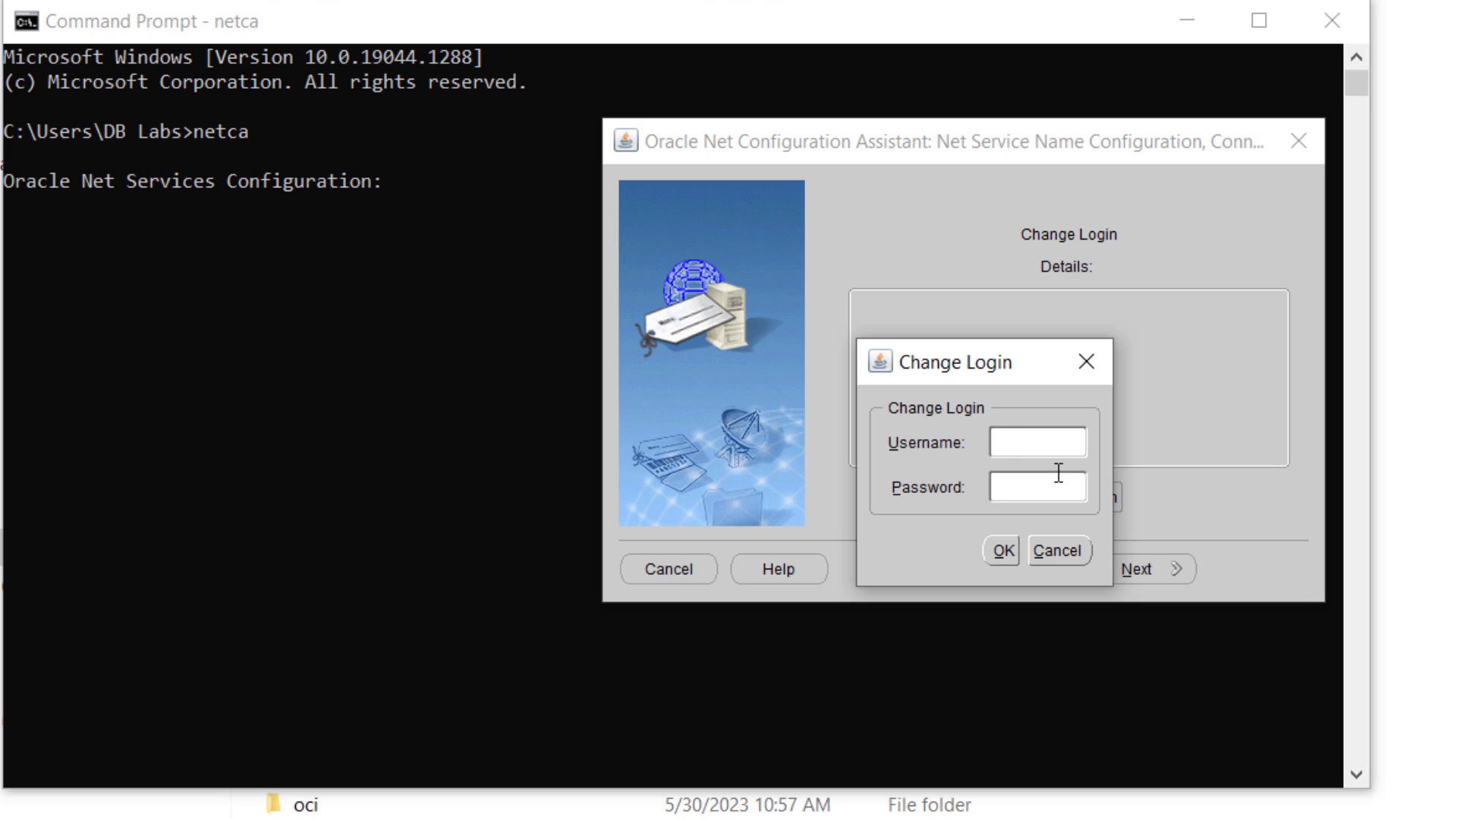
{"action": "type", "text": "oravn"}
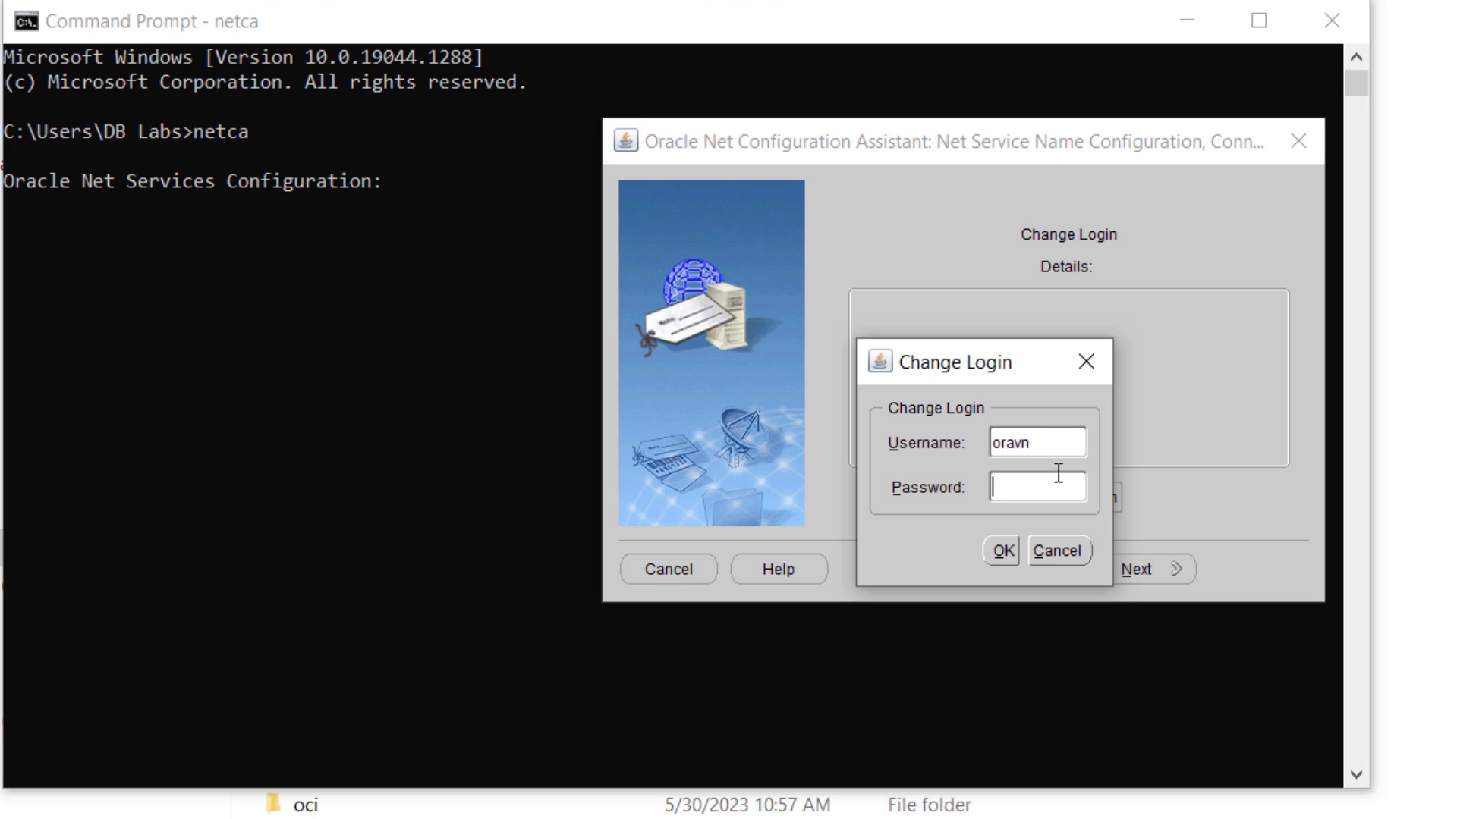
{"action": "type", "text": "***"}
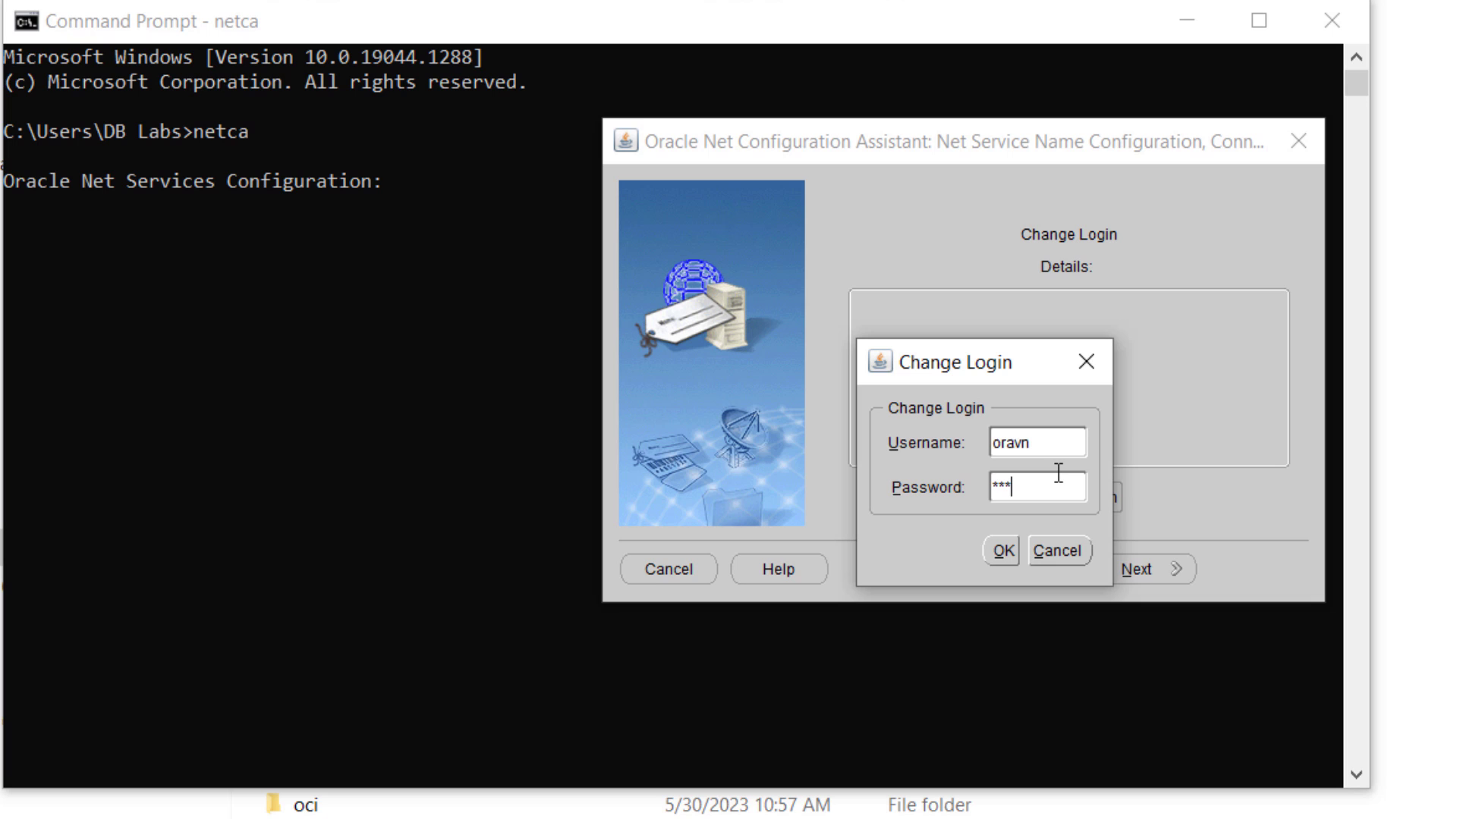
{"action": "type", "text": "**"}
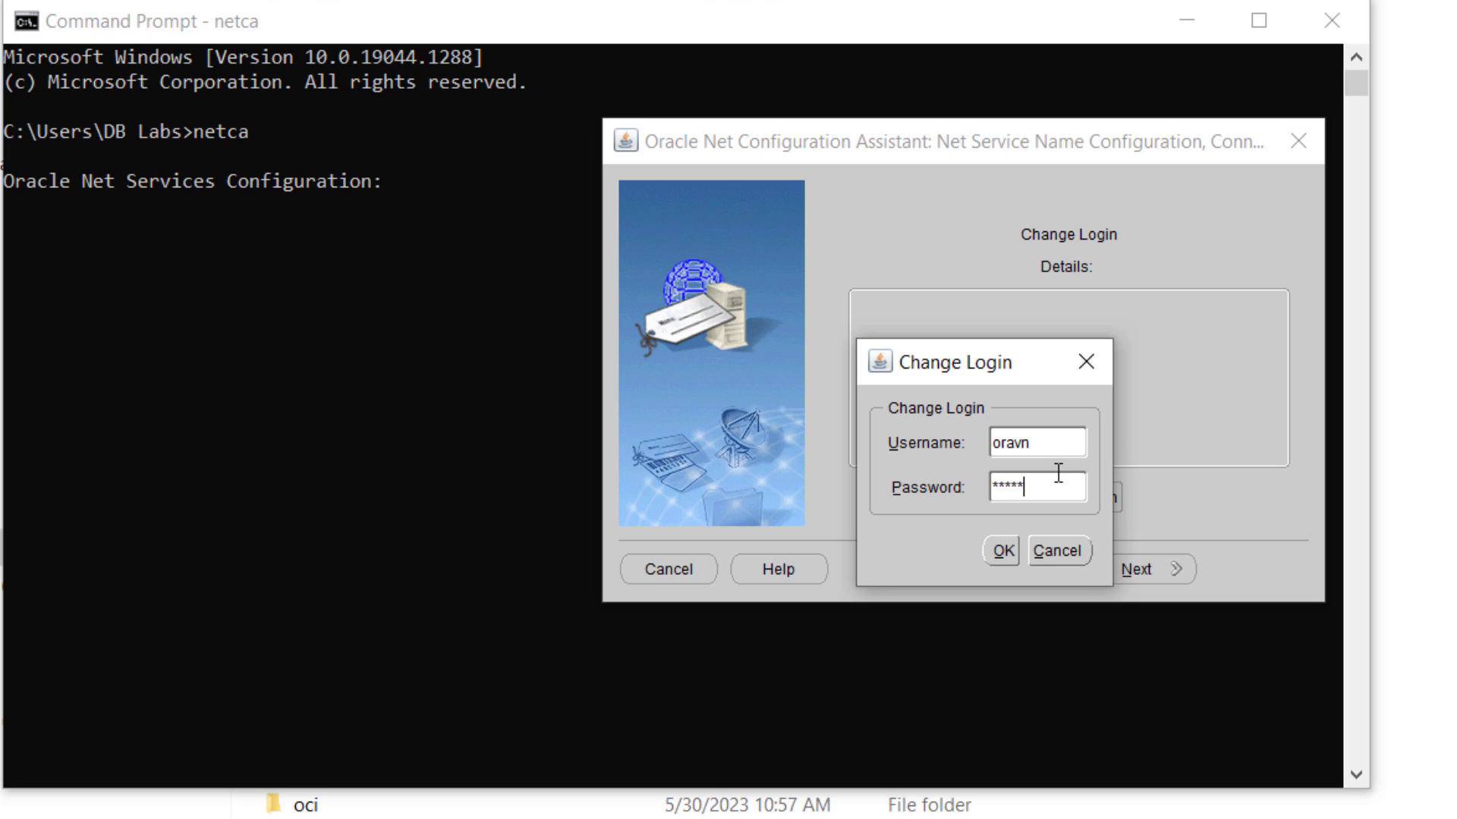
{"action": "left_click", "coordinate": [1000, 551]}
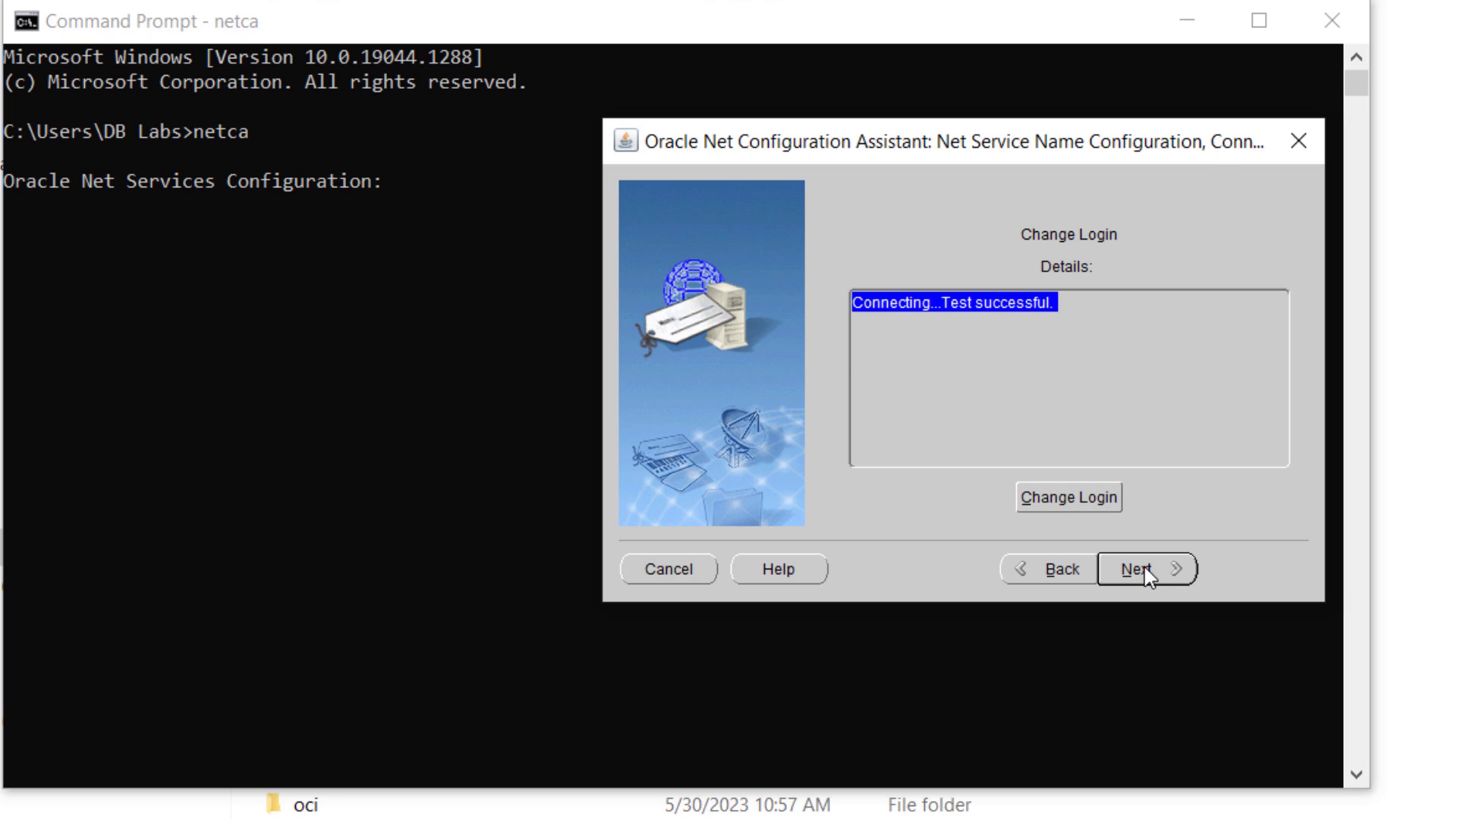
{"action": "left_click", "coordinate": [1141, 569]}
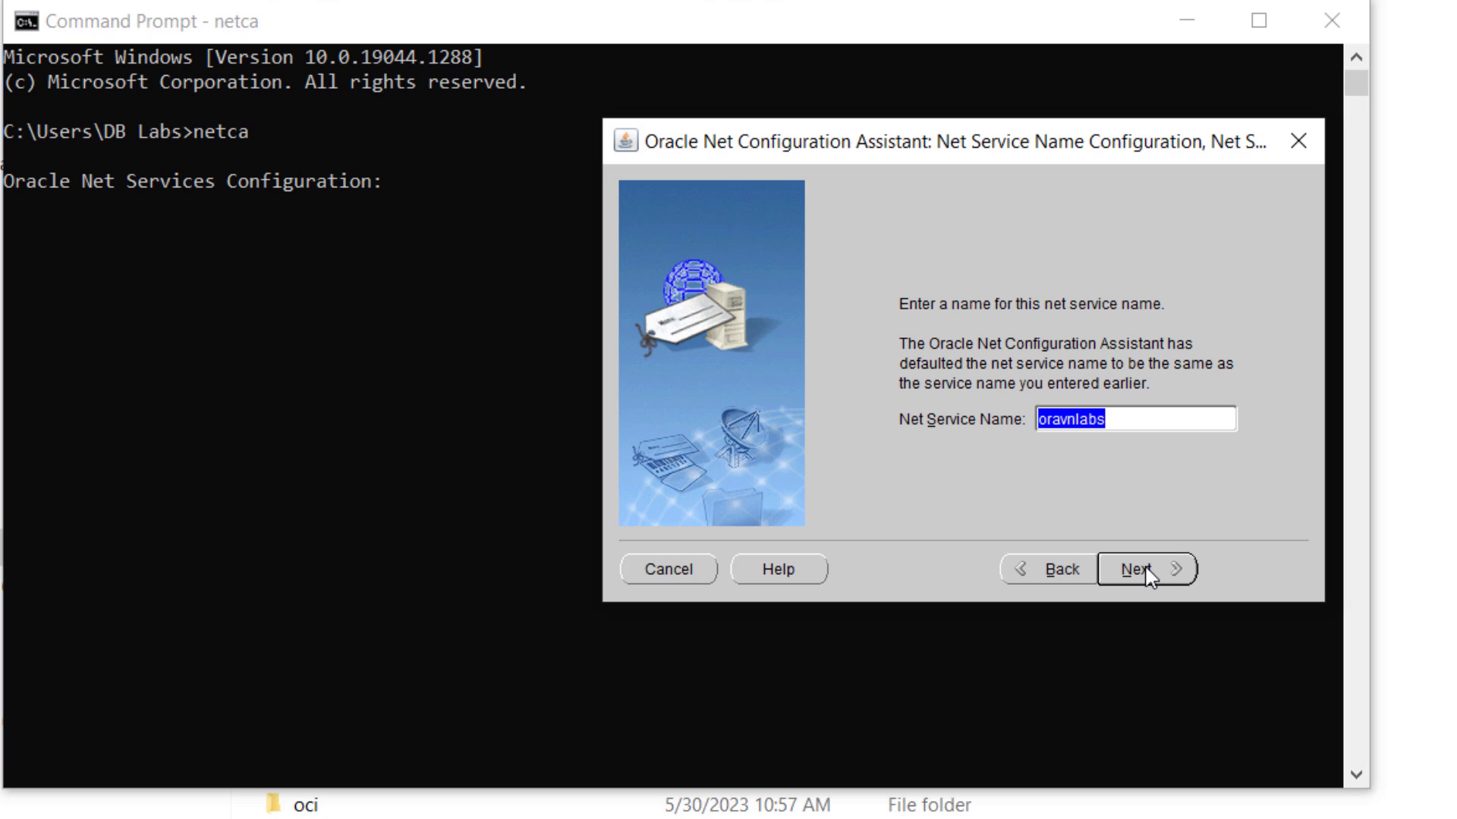
- Accept oravnlabs as the name, decline further names, and finish the assistant
{"action": "left_click", "coordinate": [1138, 568]}
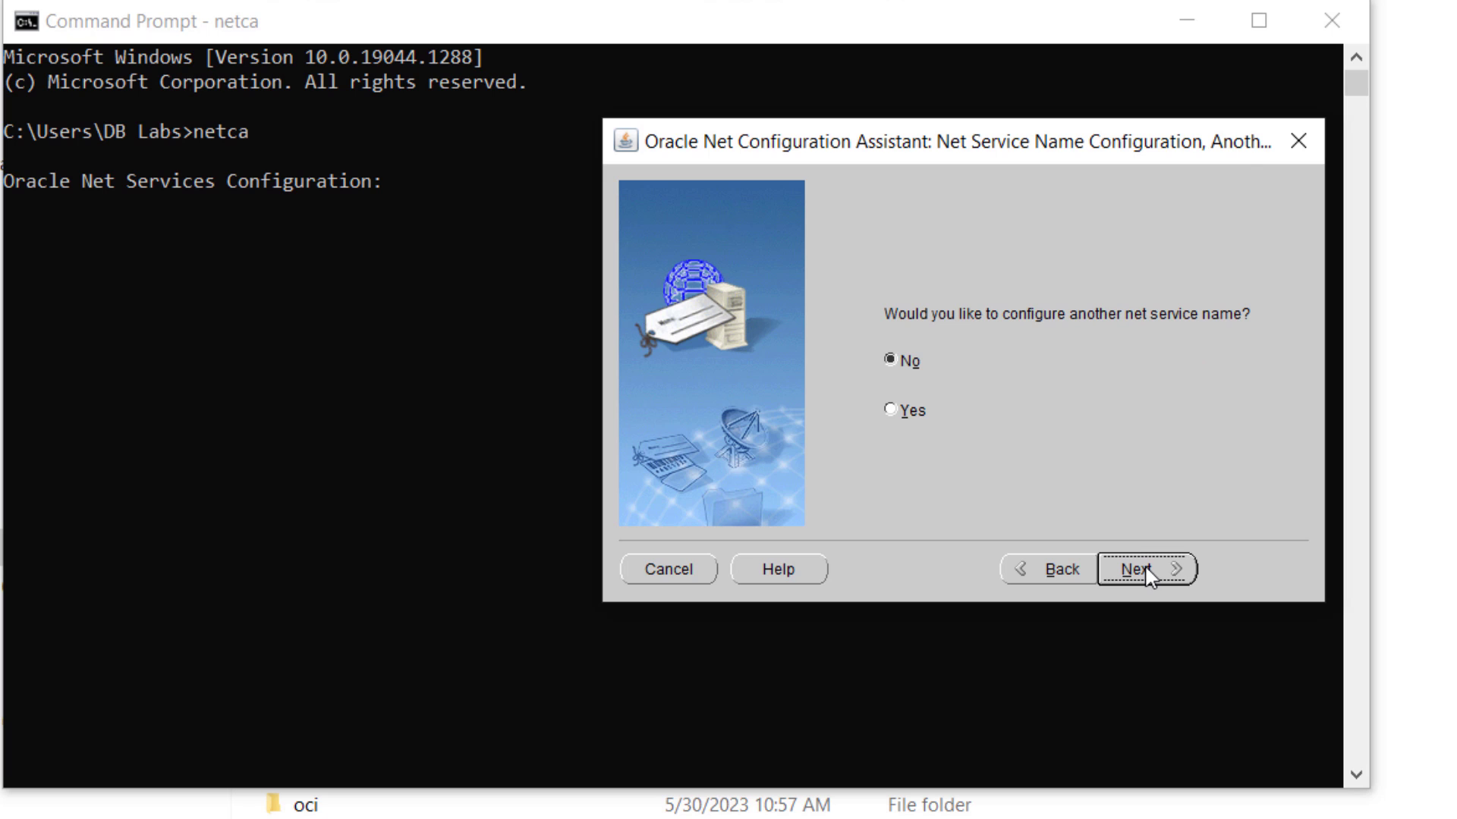
{"action": "left_click", "coordinate": [1146, 570]}
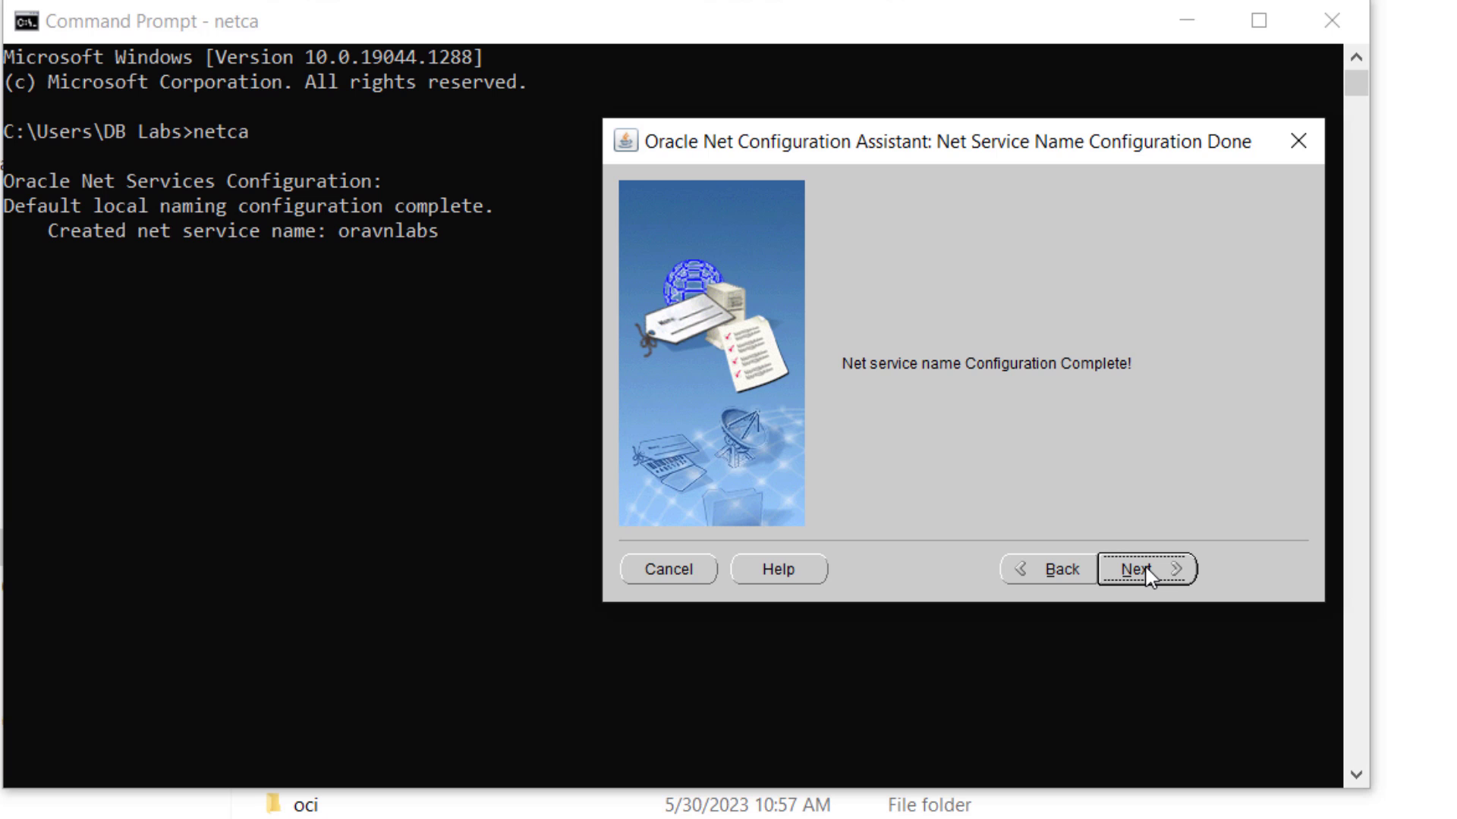
{"action": "left_click", "coordinate": [1149, 570]}
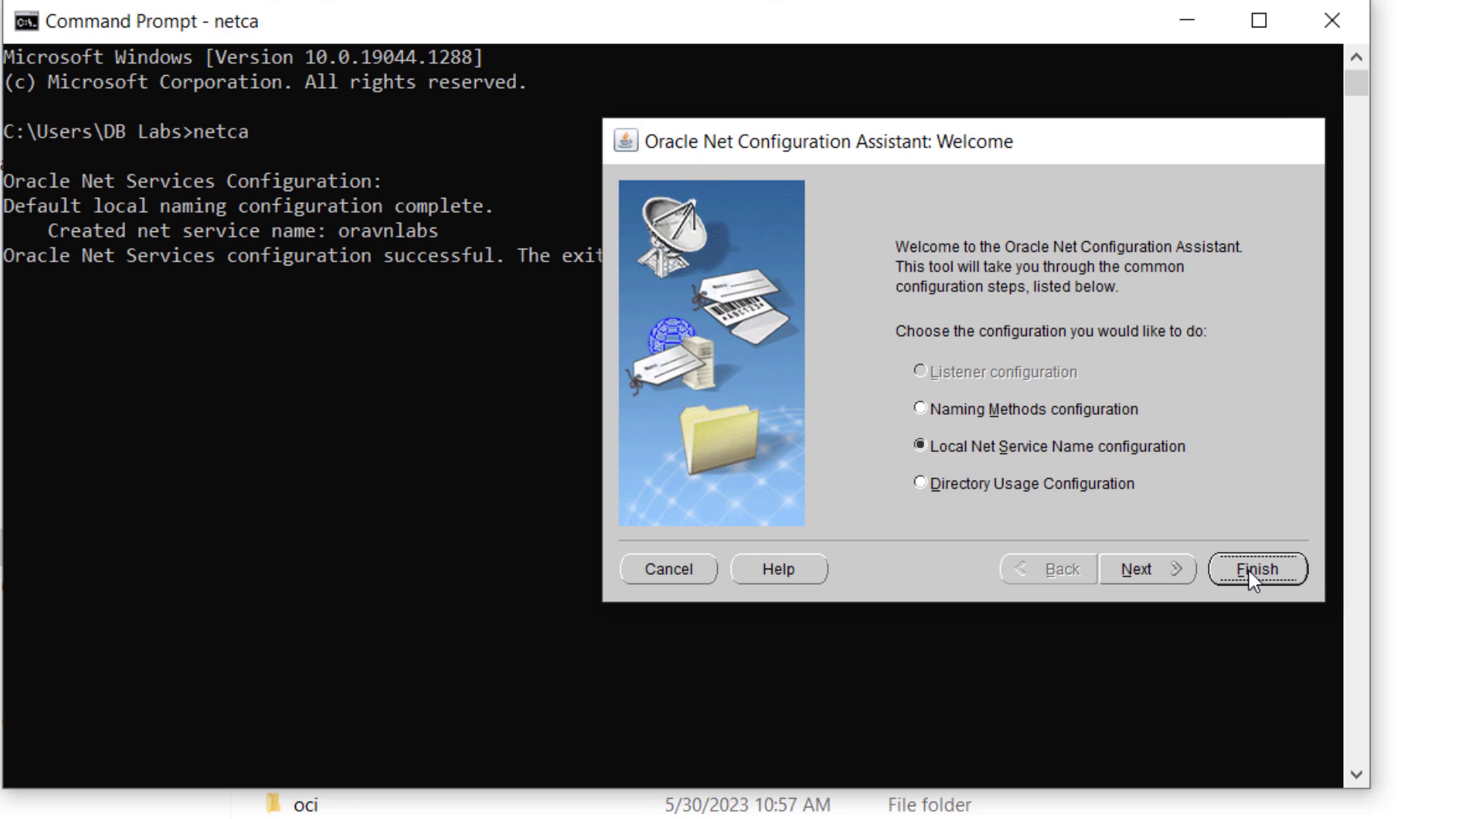
{"action": "left_click", "coordinate": [1259, 569]}
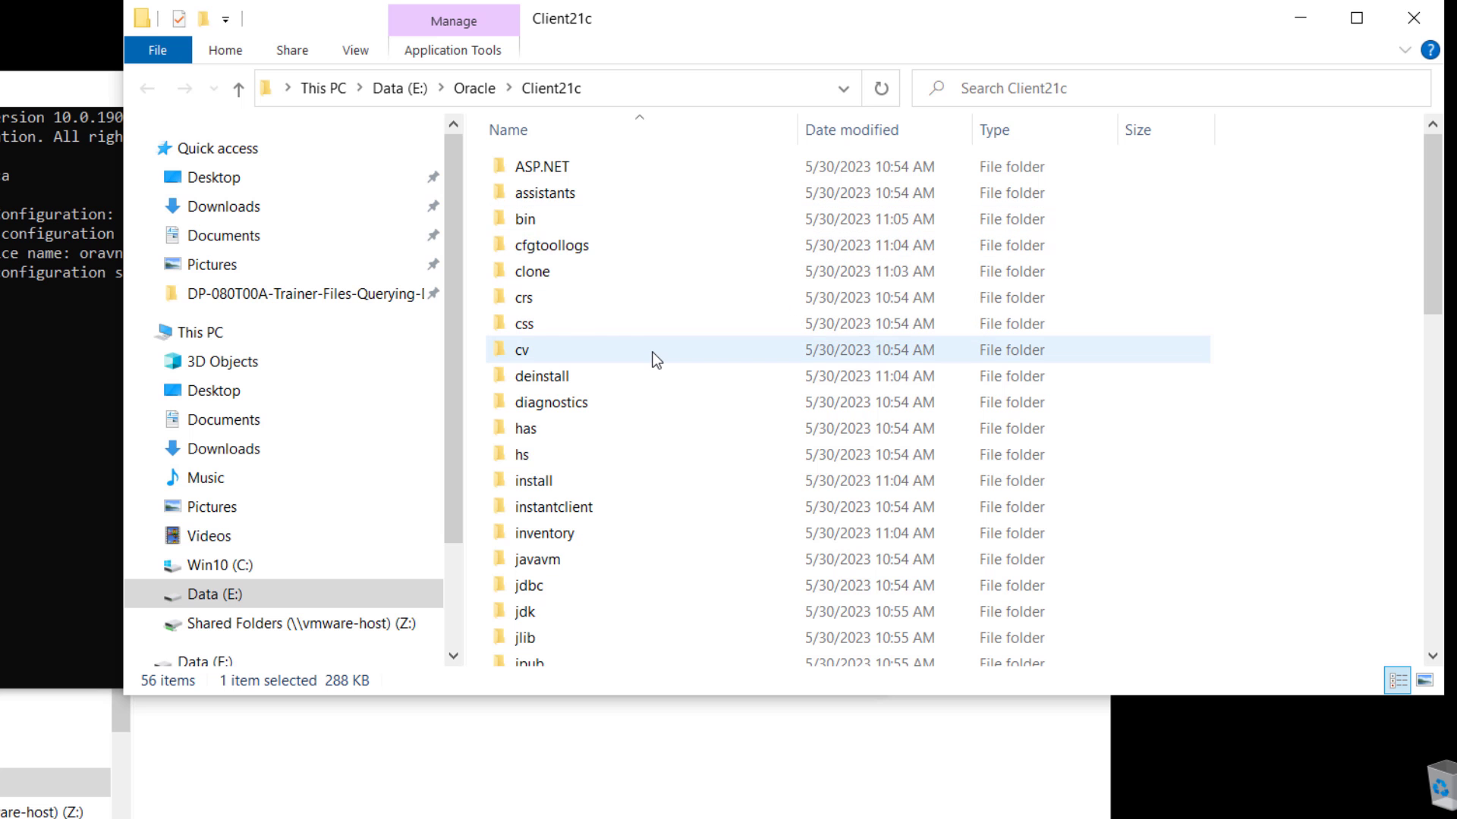
- Browse into network\admin and edit tnsnames.ora in Notepad++, showing the ORAVNLABS entry
{"action": "scroll", "scroll_direction": "down", "scroll_amount": 3}
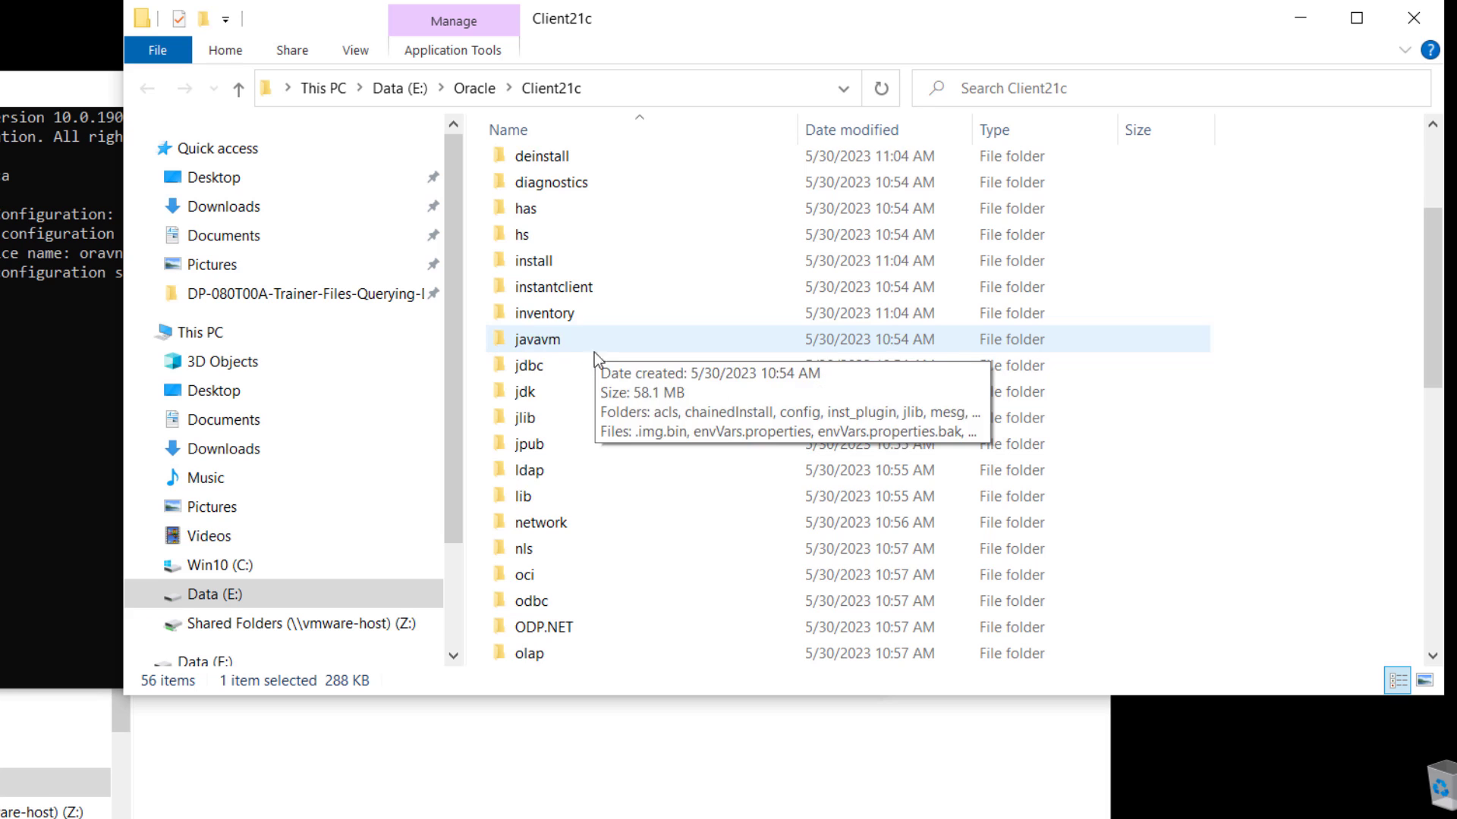
{"action": "left_click", "coordinate": [542, 522]}
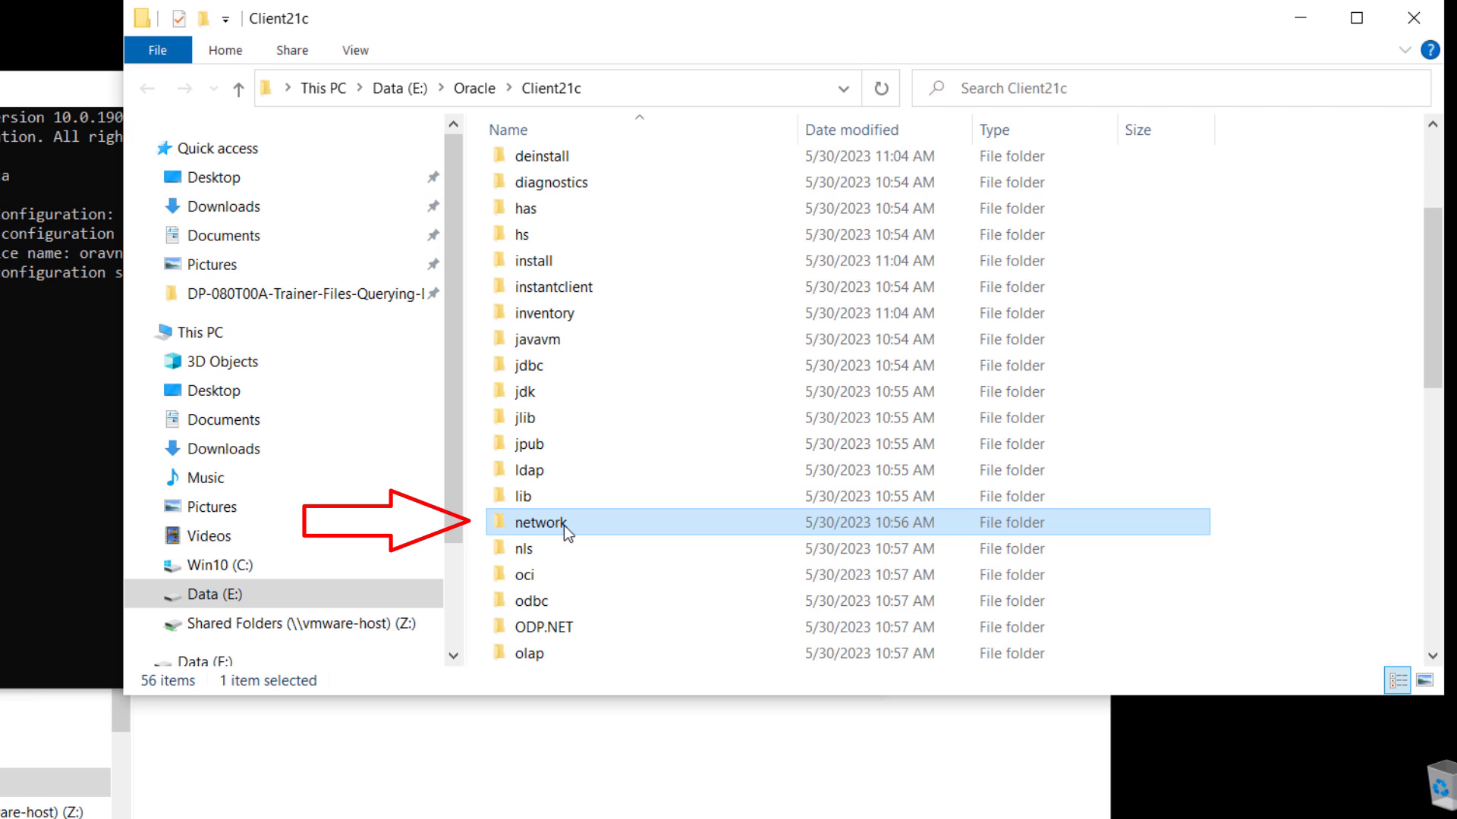
{"action": "double_click", "coordinate": [538, 522]}
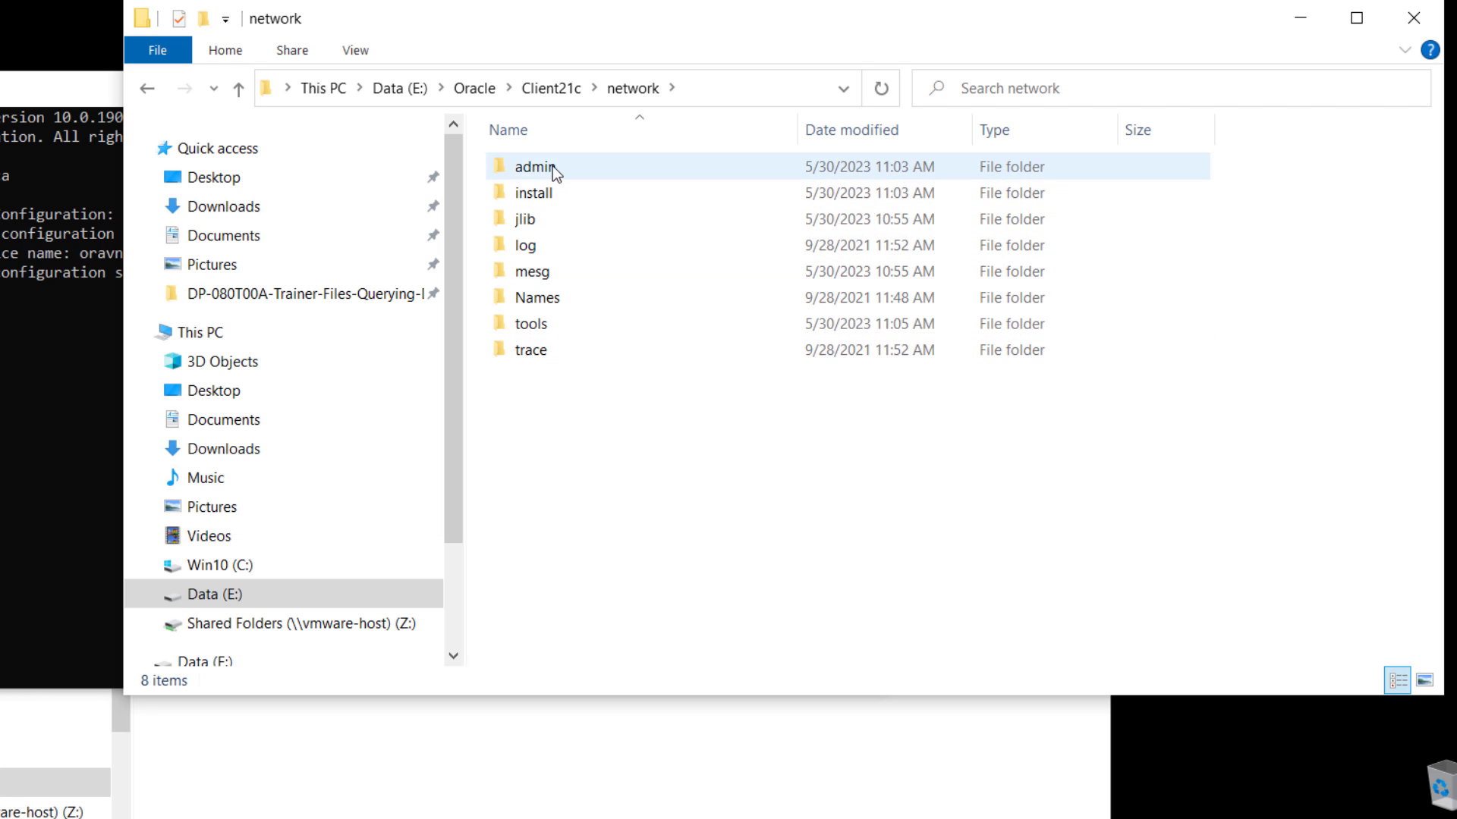
{"action": "double_click", "coordinate": [537, 166]}
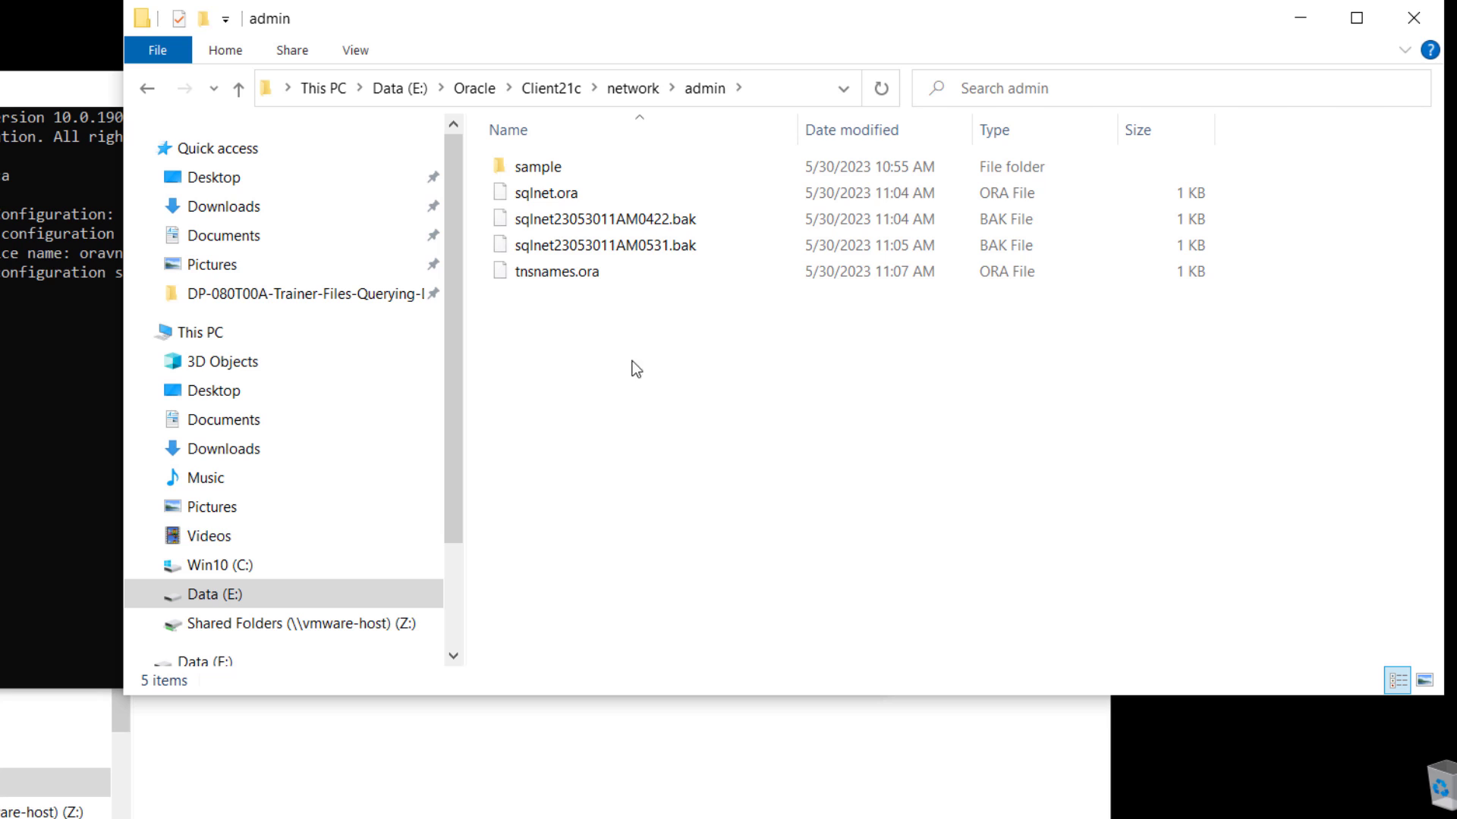
{"action": "left_click", "coordinate": [560, 272]}
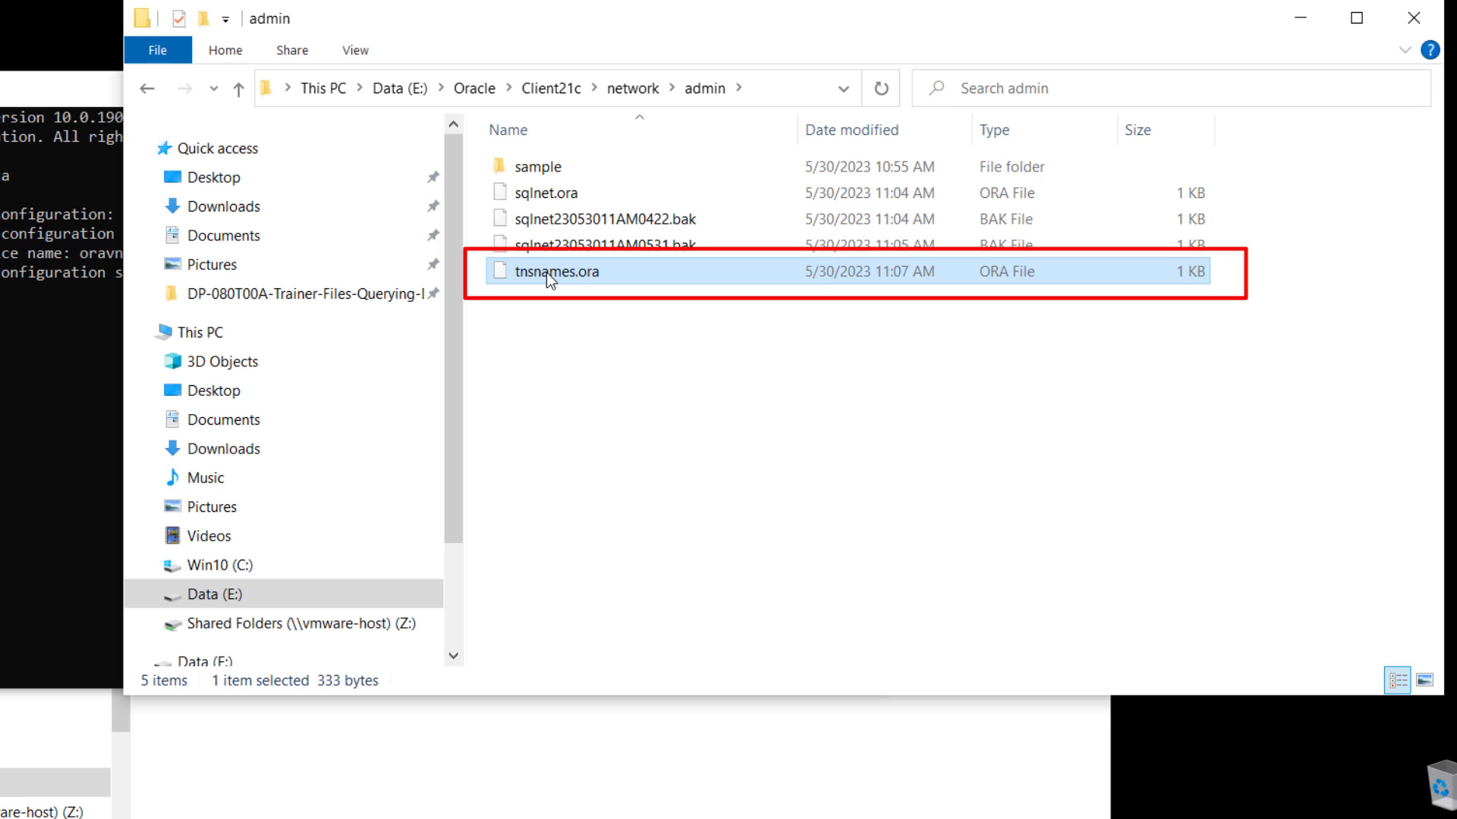
{"action": "right_click", "coordinate": [548, 277]}
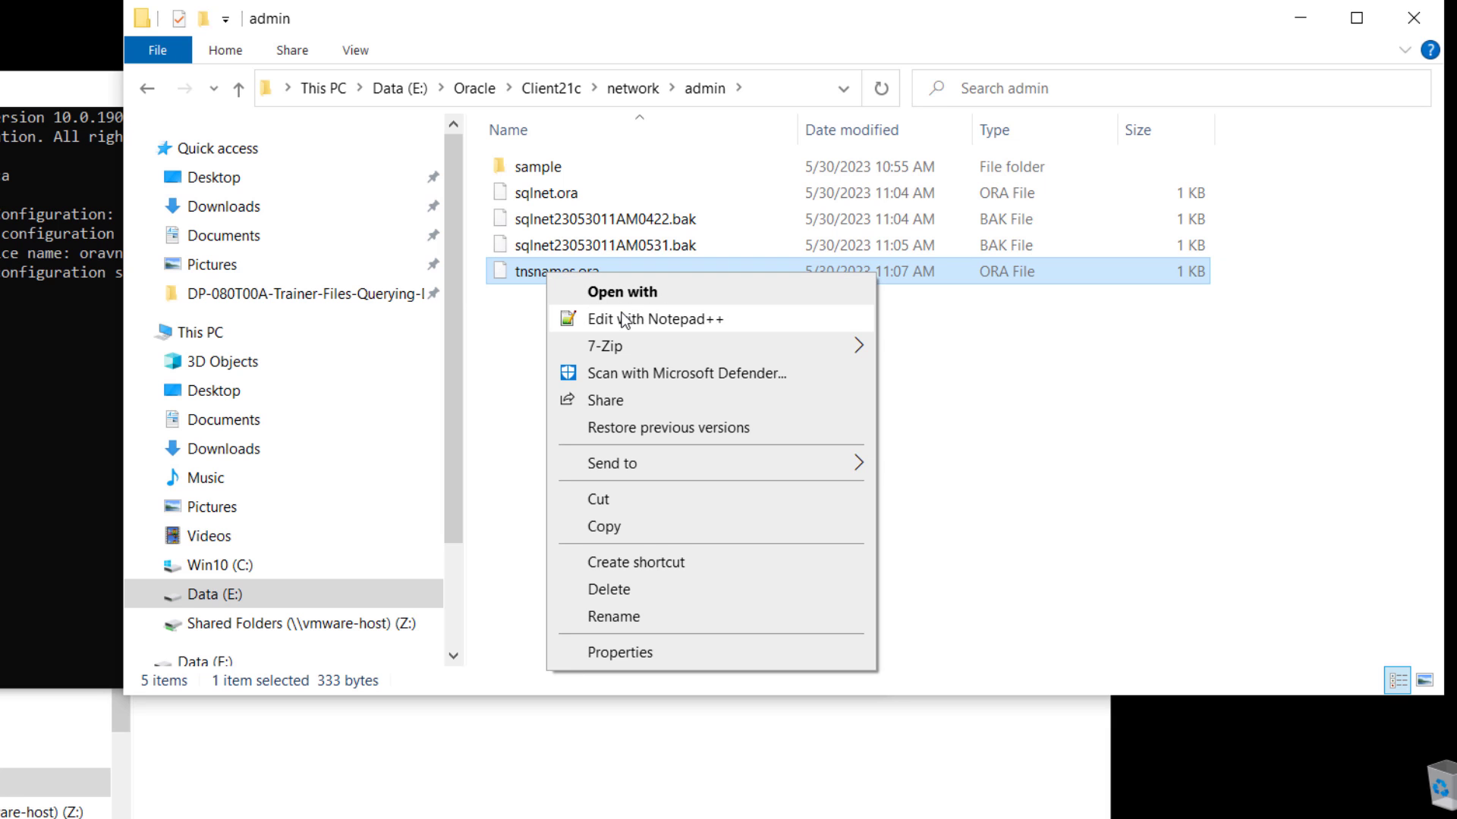
{"action": "left_click", "coordinate": [653, 319]}
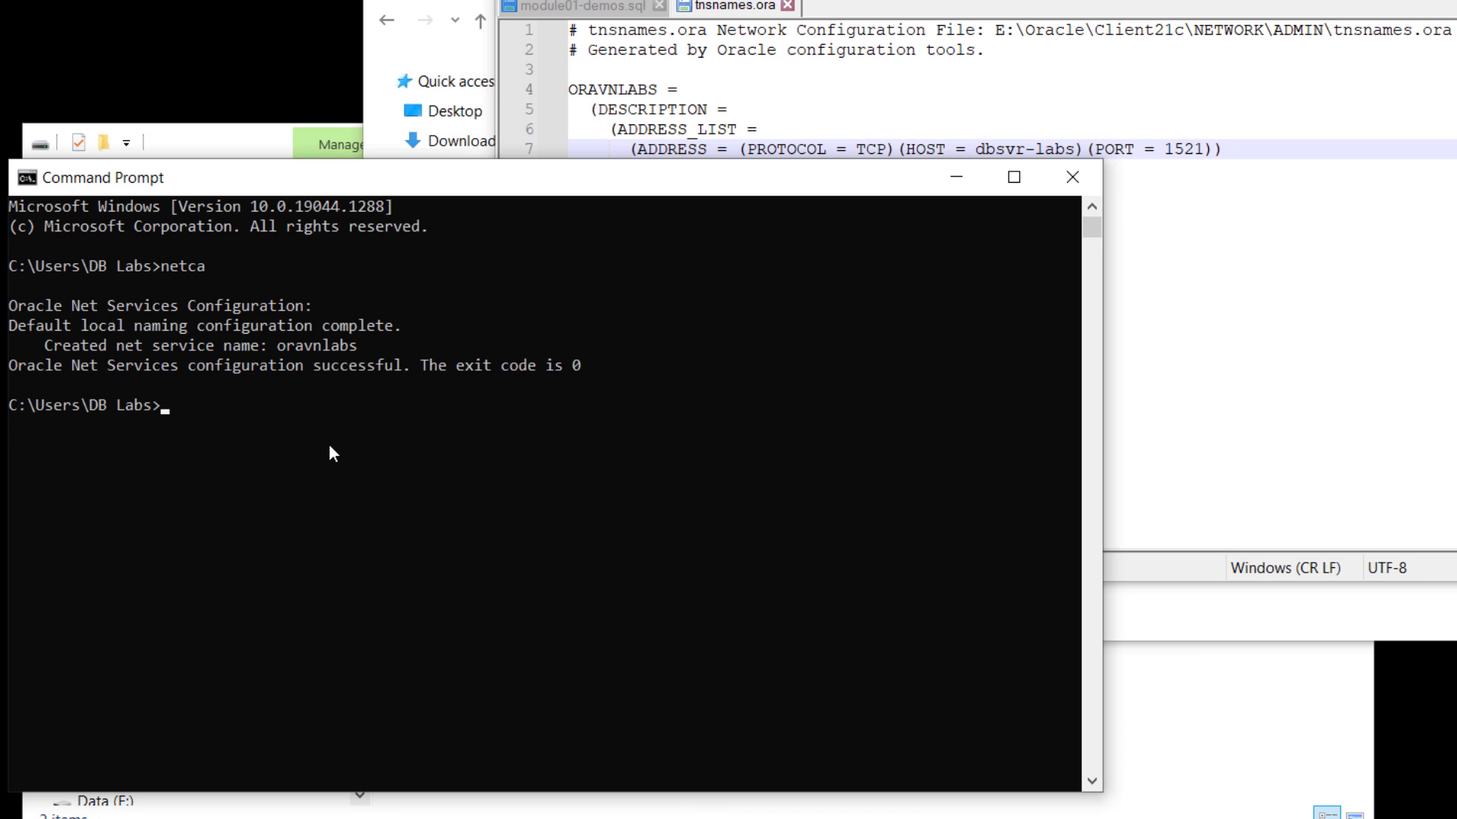
- Run 'sqlplus oravn@oravnlabs' to connect to the Oracle 19c database
{"action": "type", "text": "sql"}
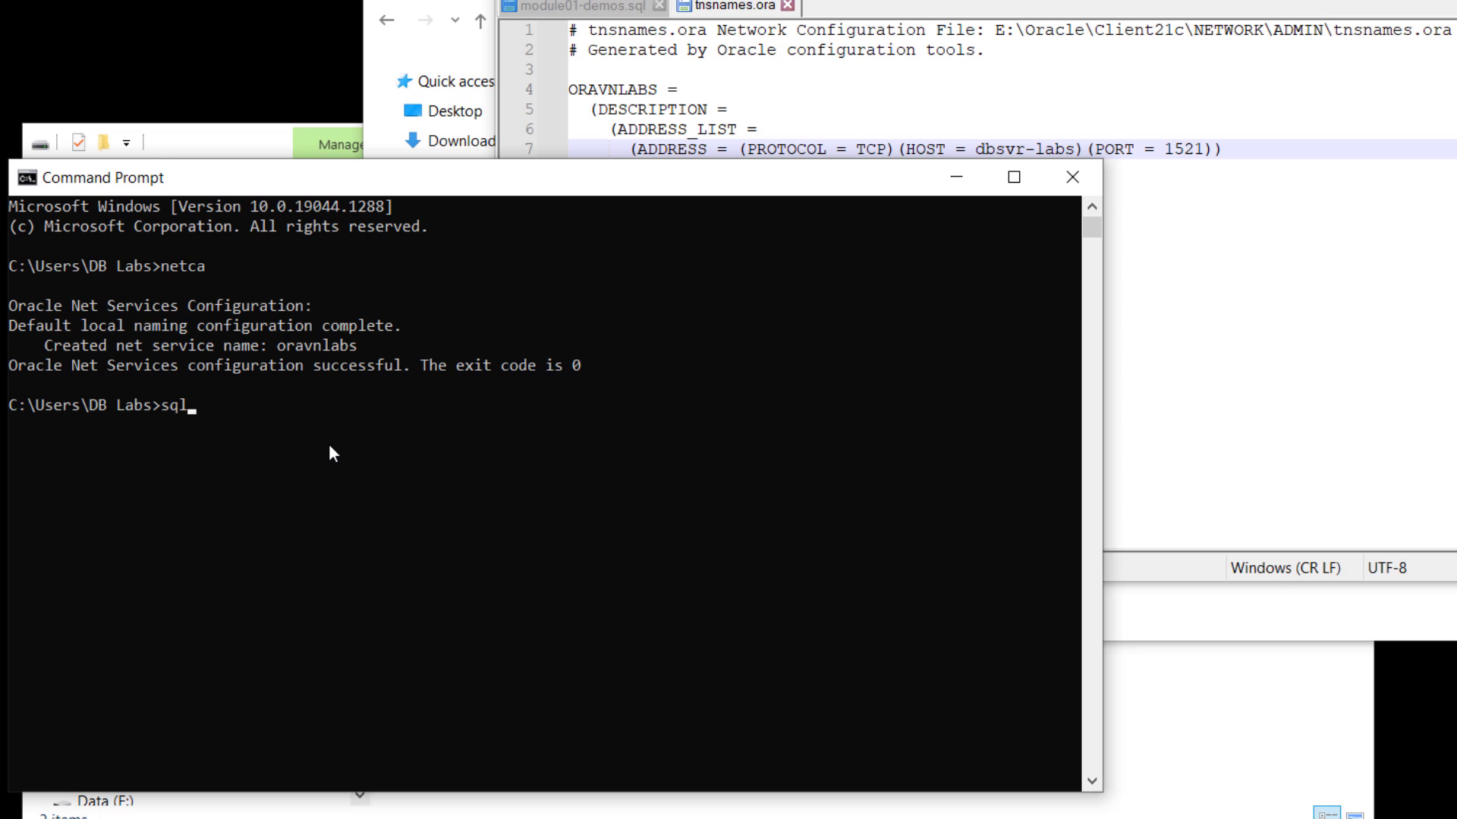
{"action": "type", "text": "plus"}
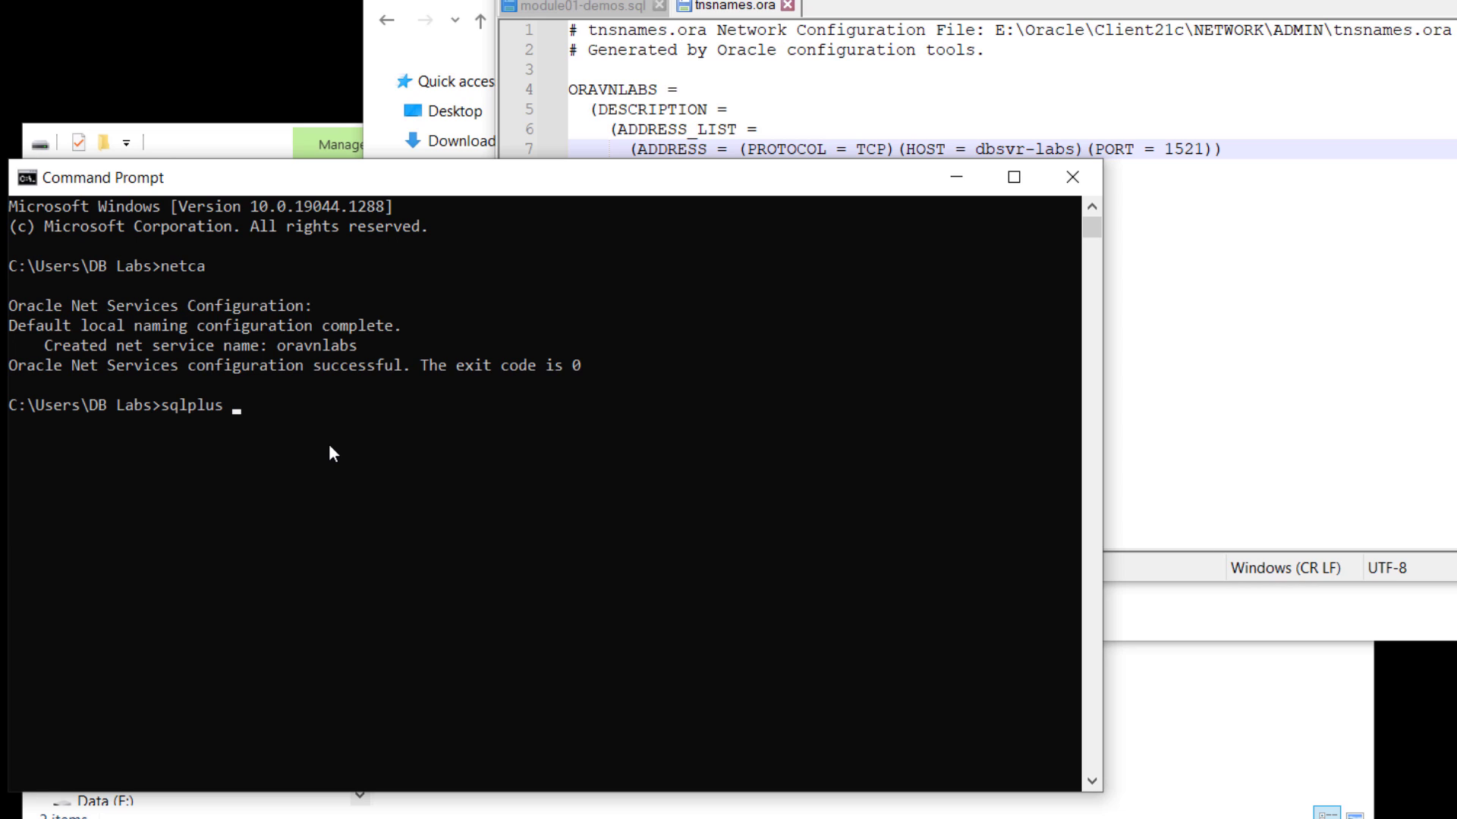
{"action": "type", "text": "oravn"}
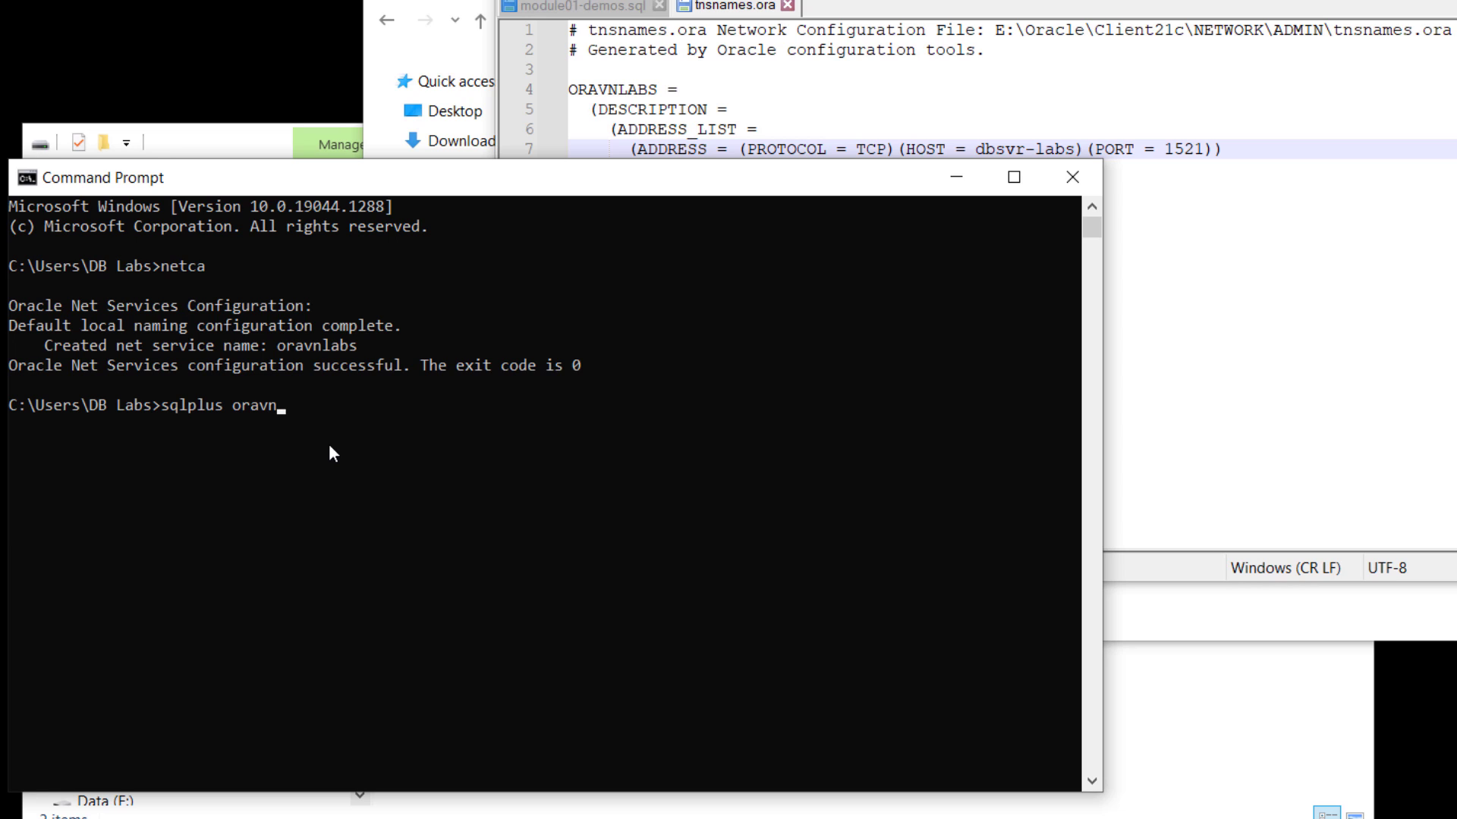
{"action": "type", "text": "@"}
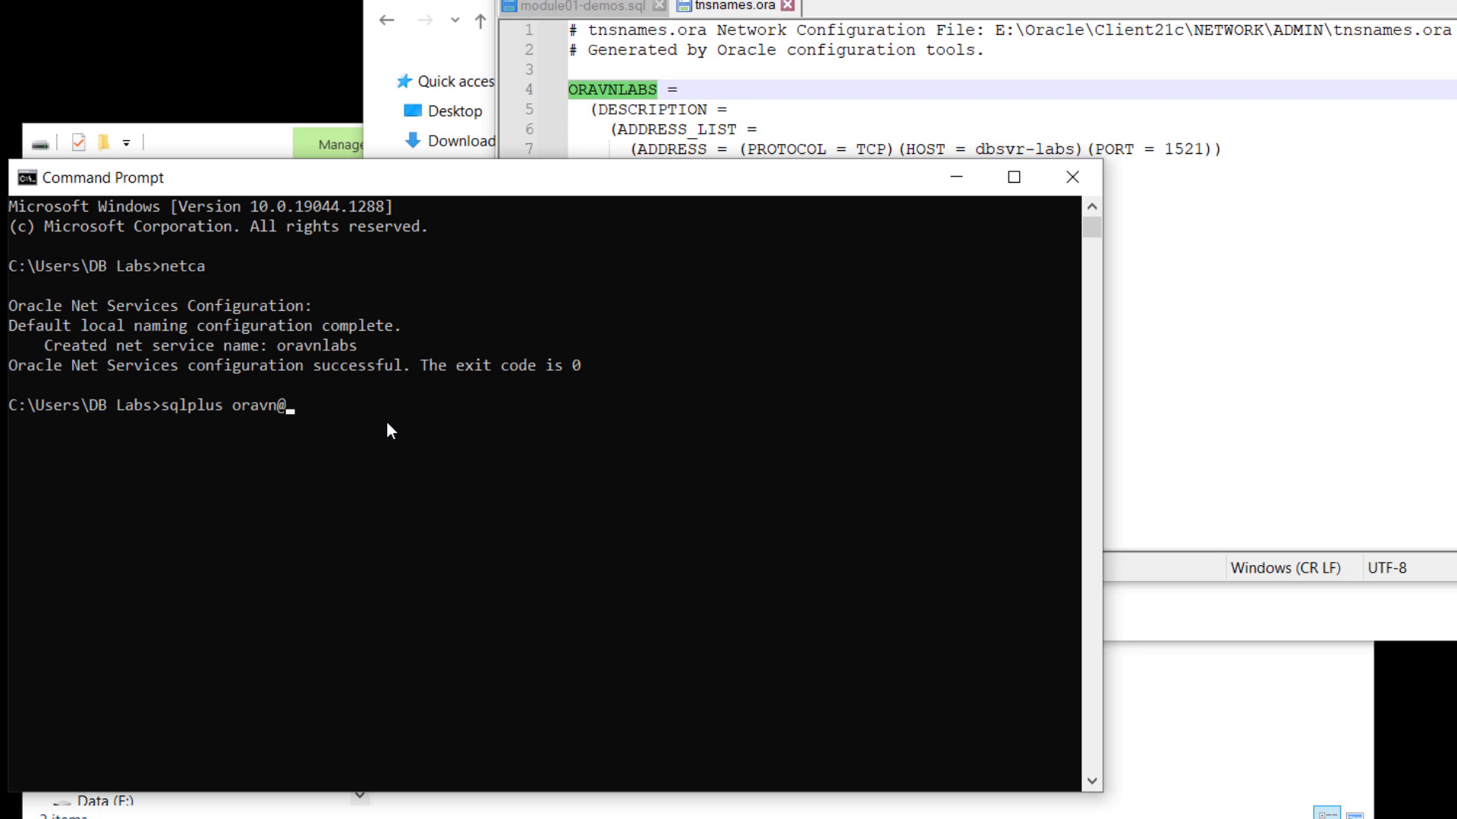
{"action": "type", "text": "ora"}
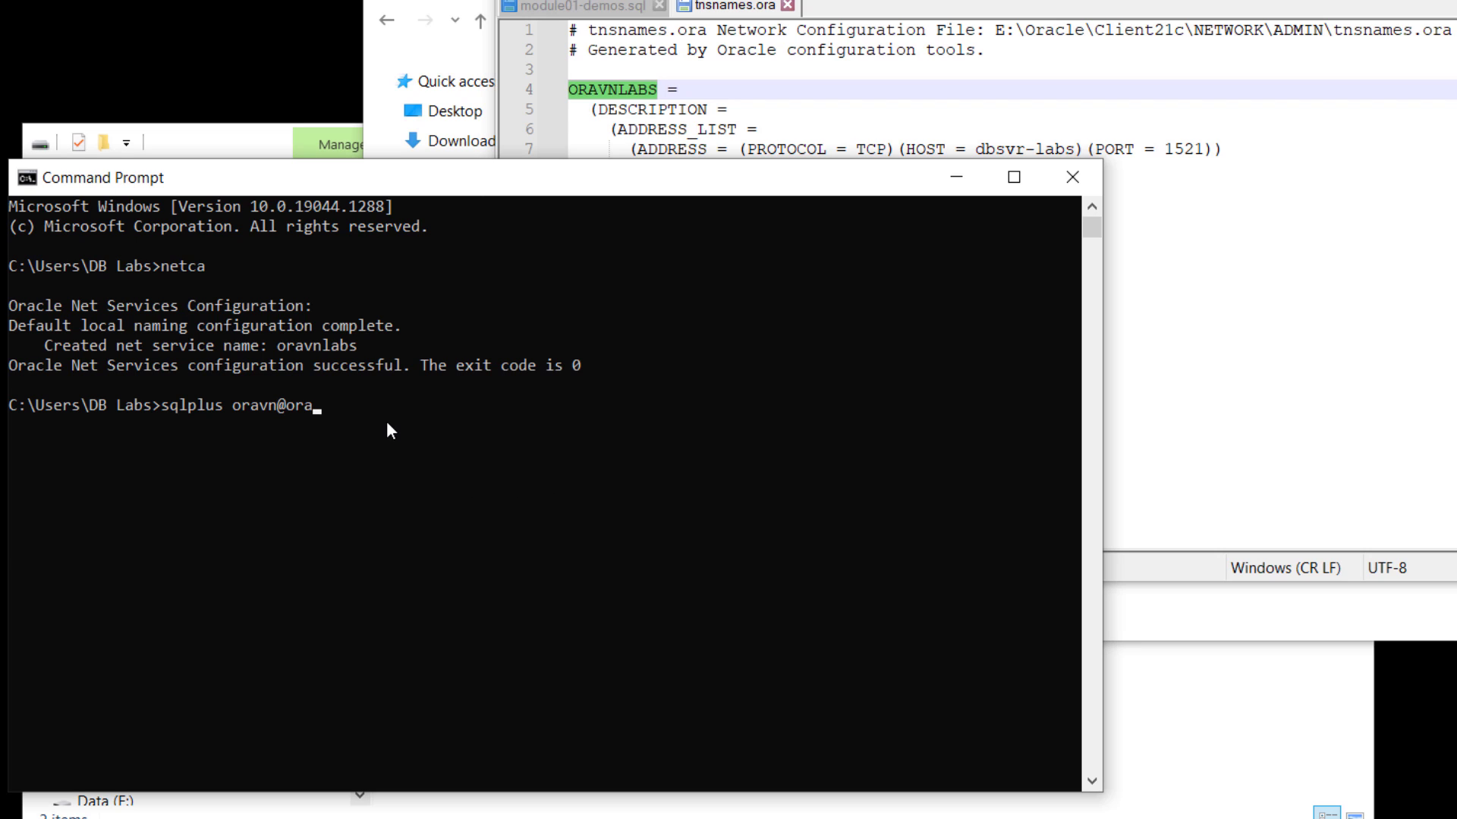
{"action": "type", "text": "vnla"}
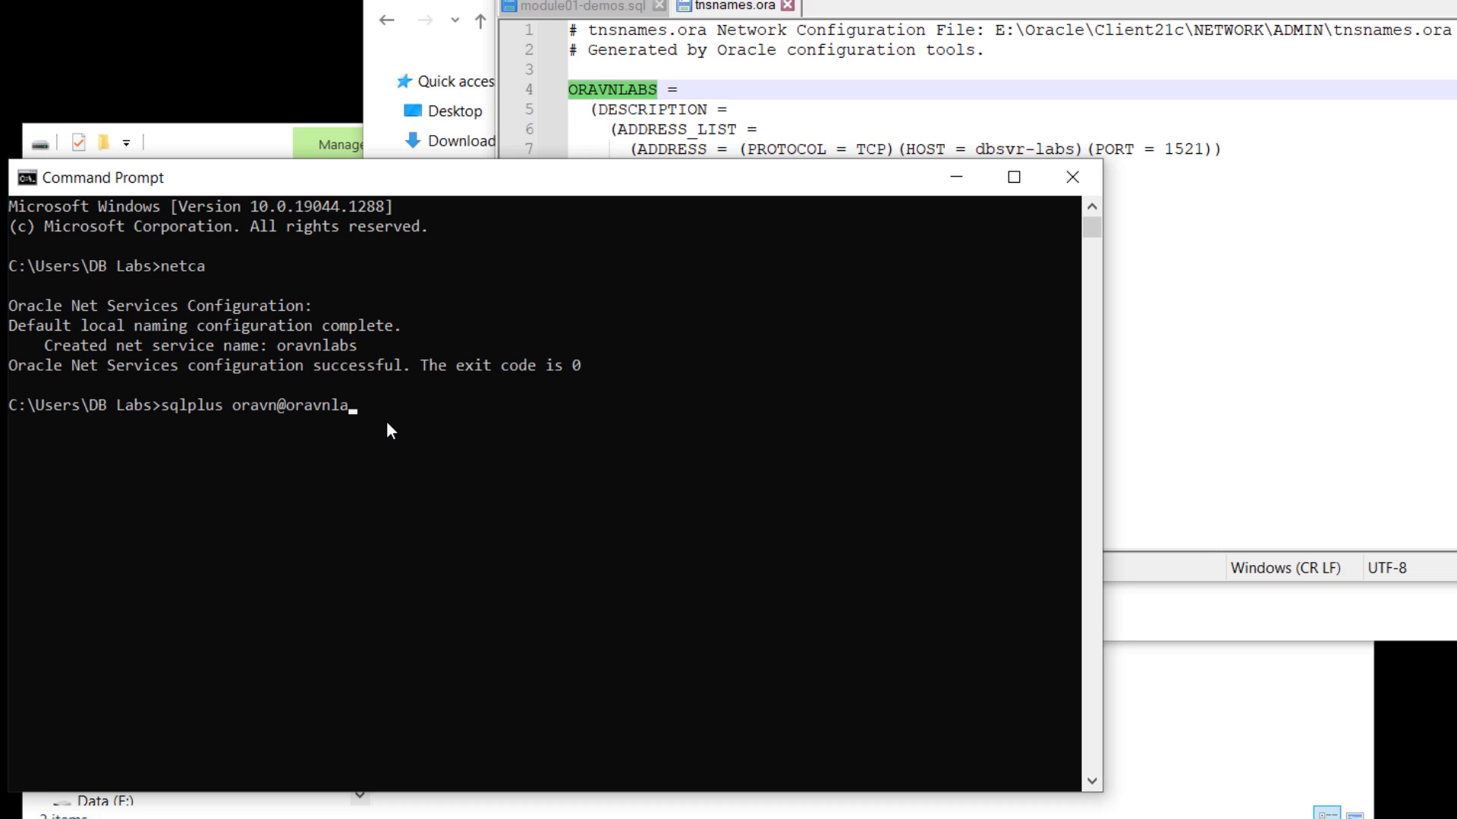
{"action": "key", "text": "enter"}
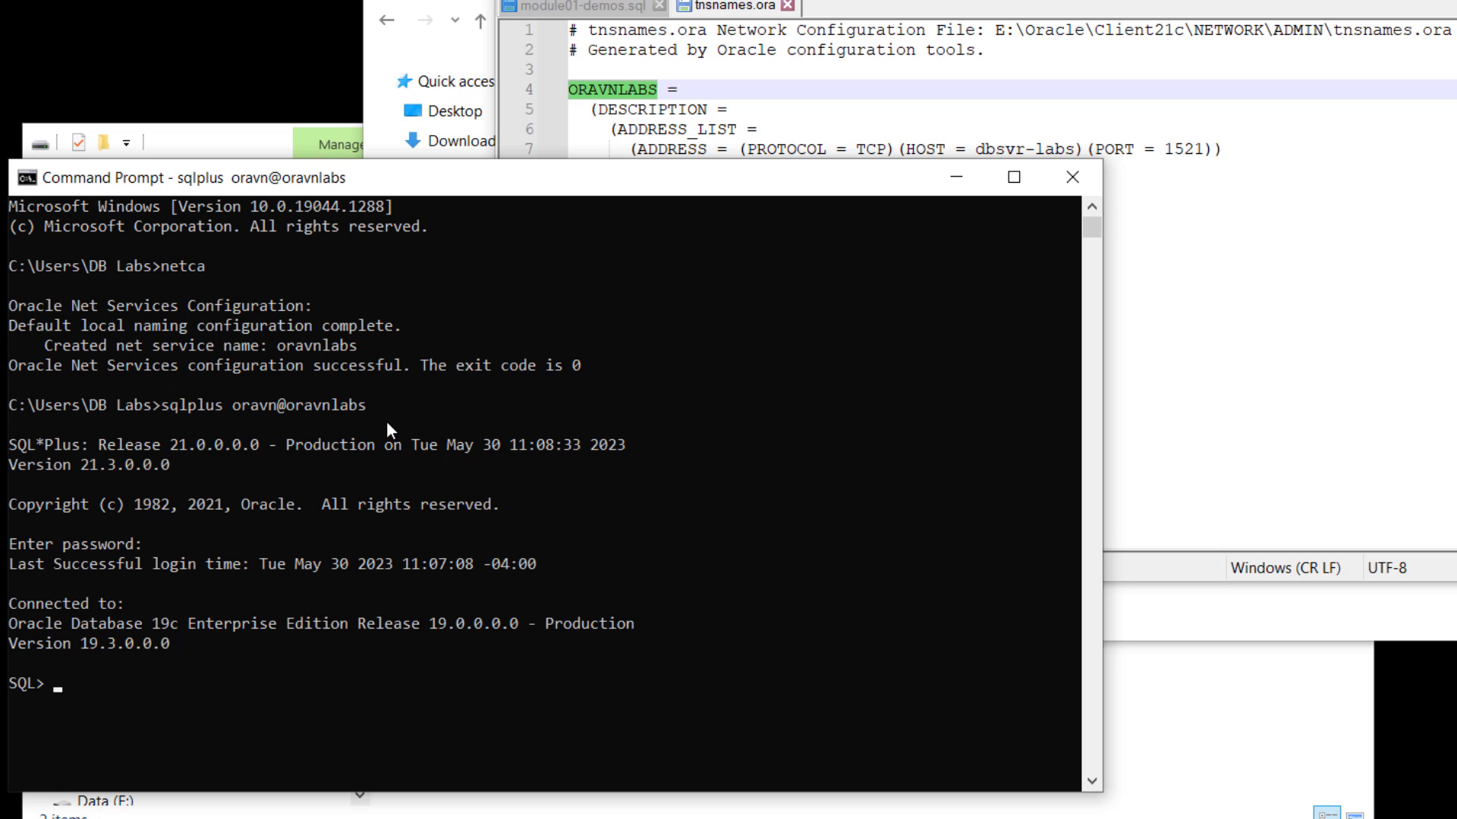
- Run 'show user' for ORAVN, then list its eight tables from user_tables
{"action": "type", "text": "s"}
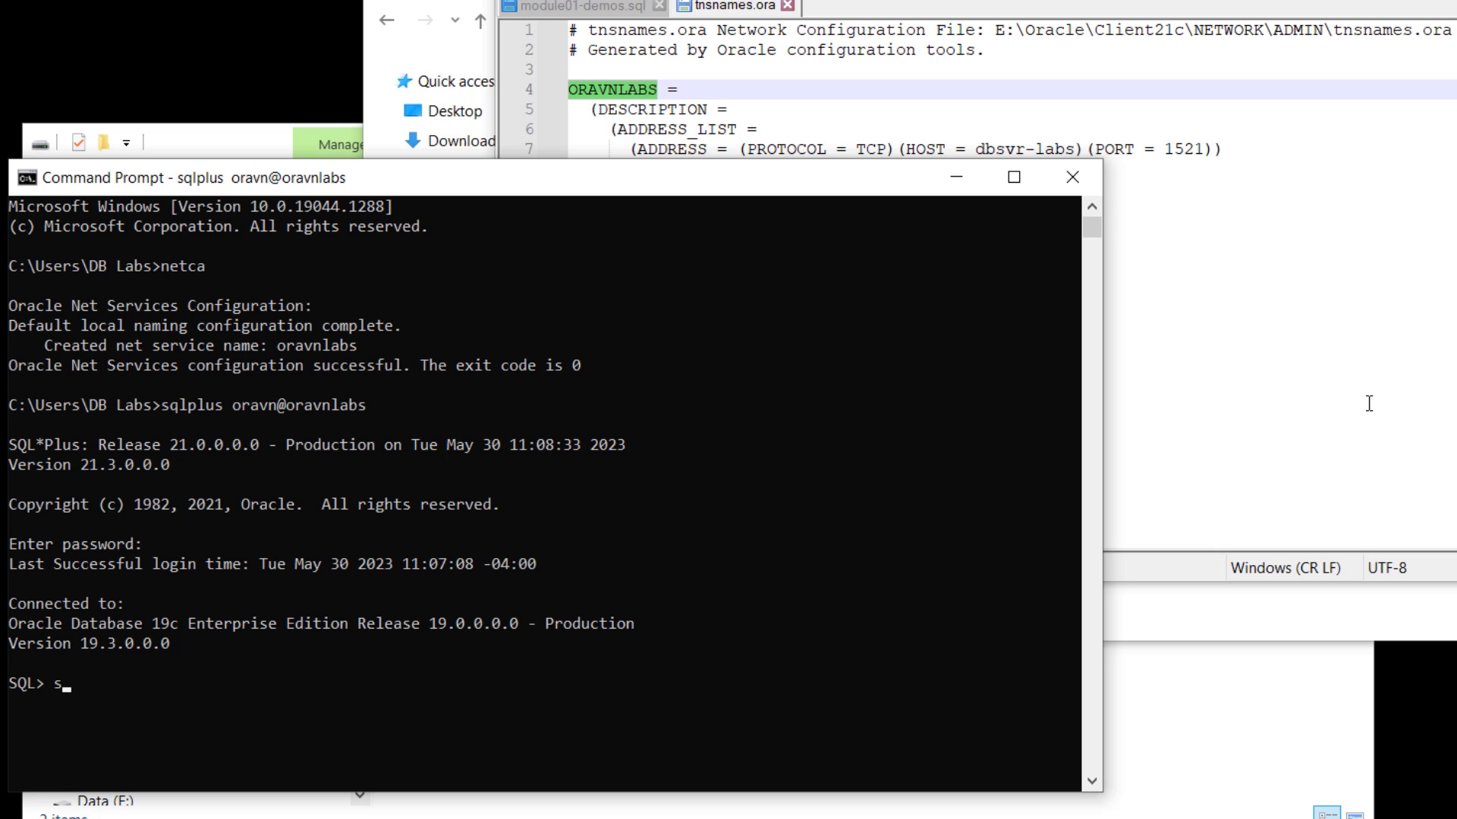
{"action": "type", "text": "how user ;"}
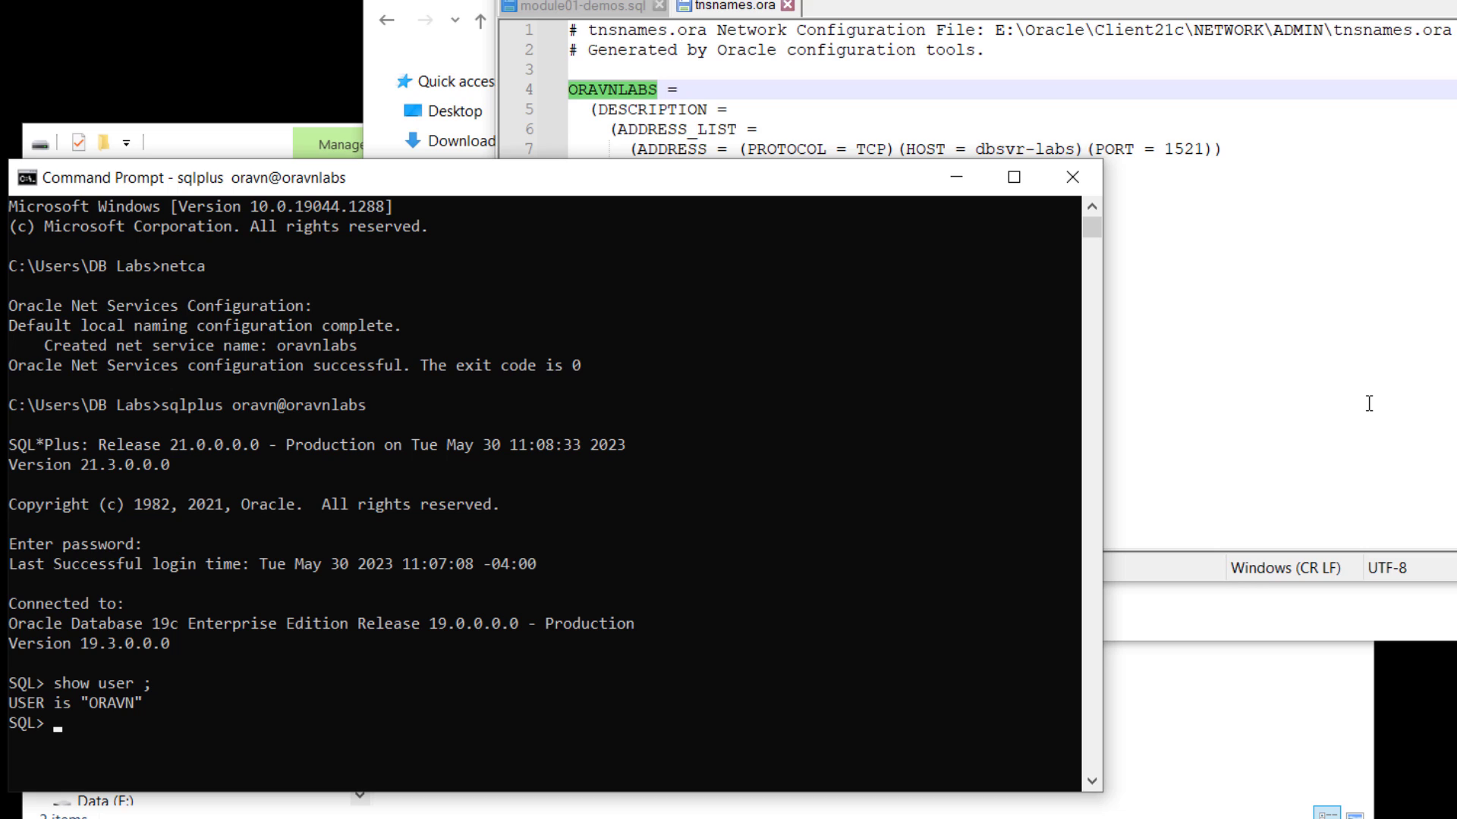
{"action": "type", "text": "select t"}
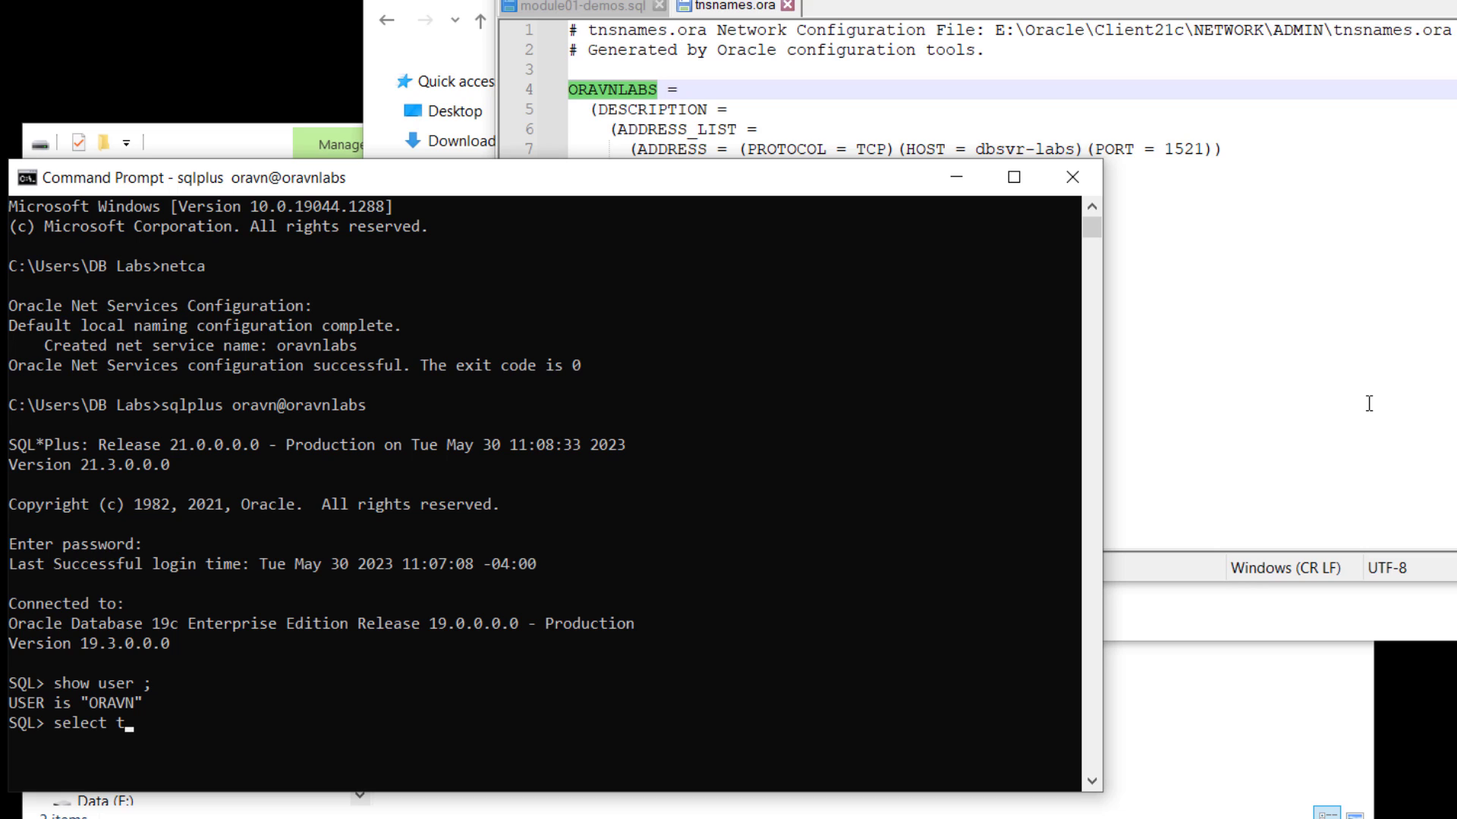
{"action": "type", "text": "able_n"}
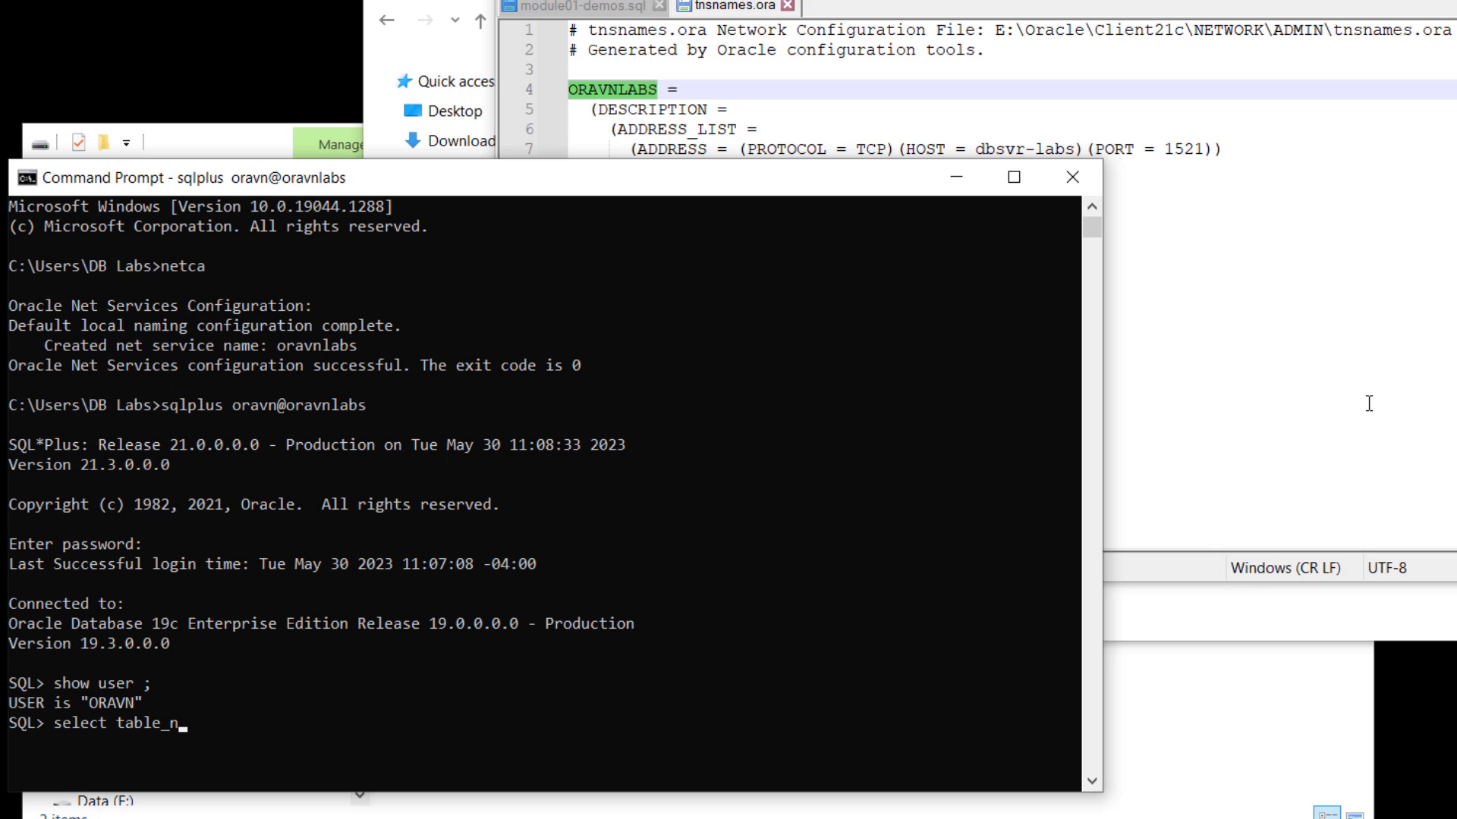
{"action": "type", "text": "ame from"}
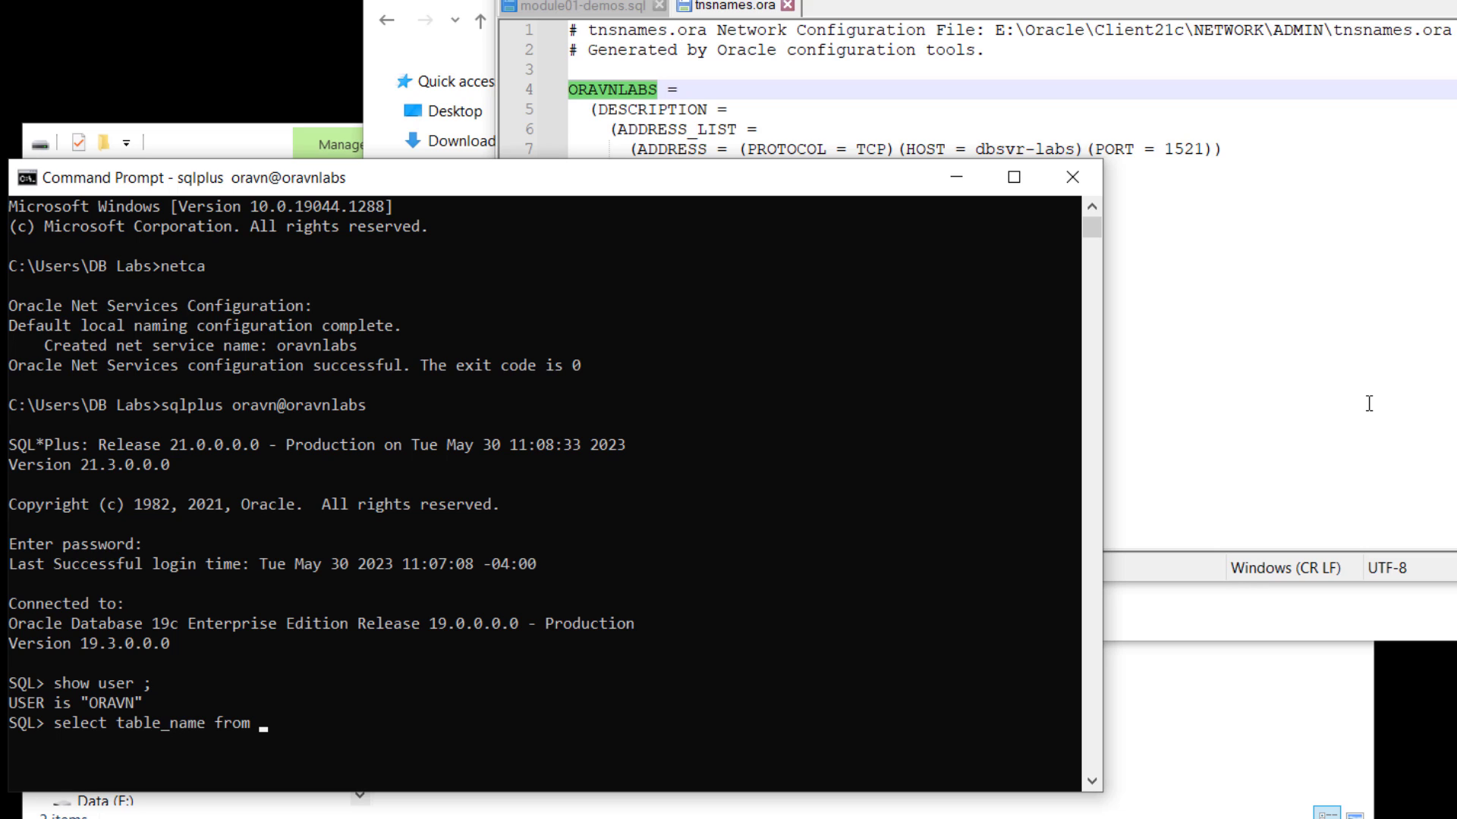
{"action": "type", "text": "user_tables ;"}
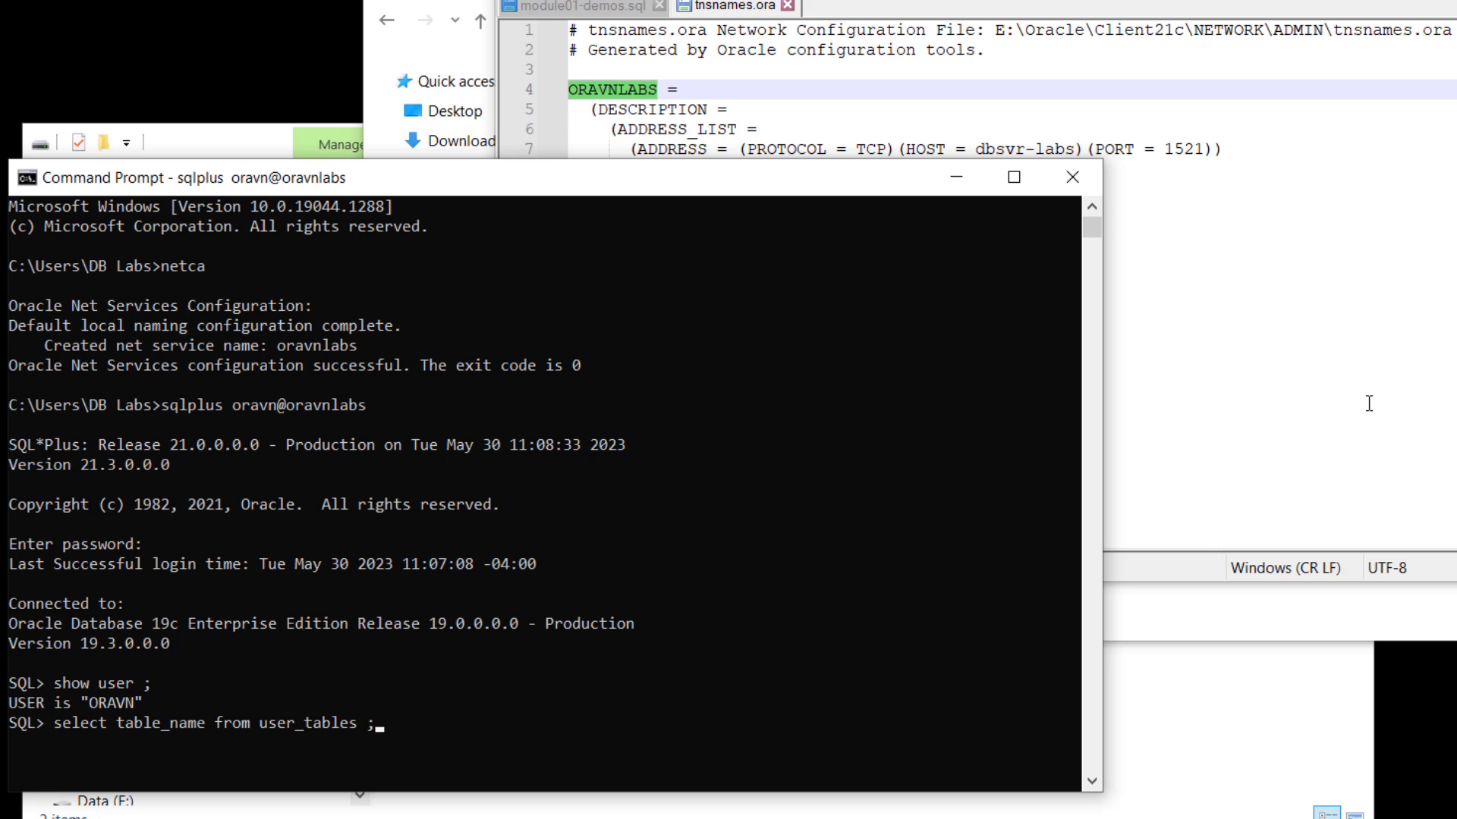
{"action": "key", "text": "Return"}
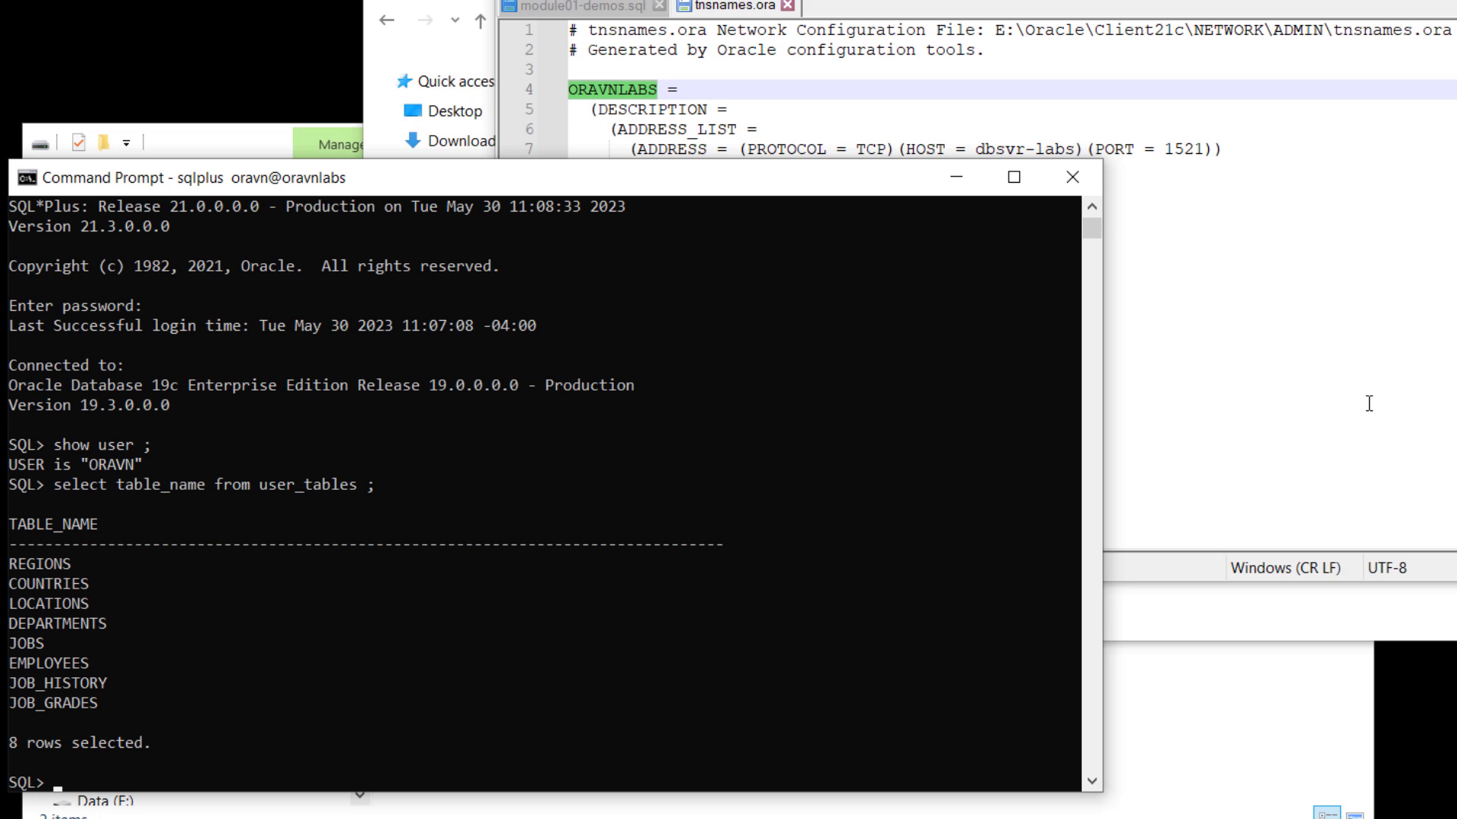
- Query select count(*) from countries, which returns 4 rows
{"action": "type", "text": "select count(*"}
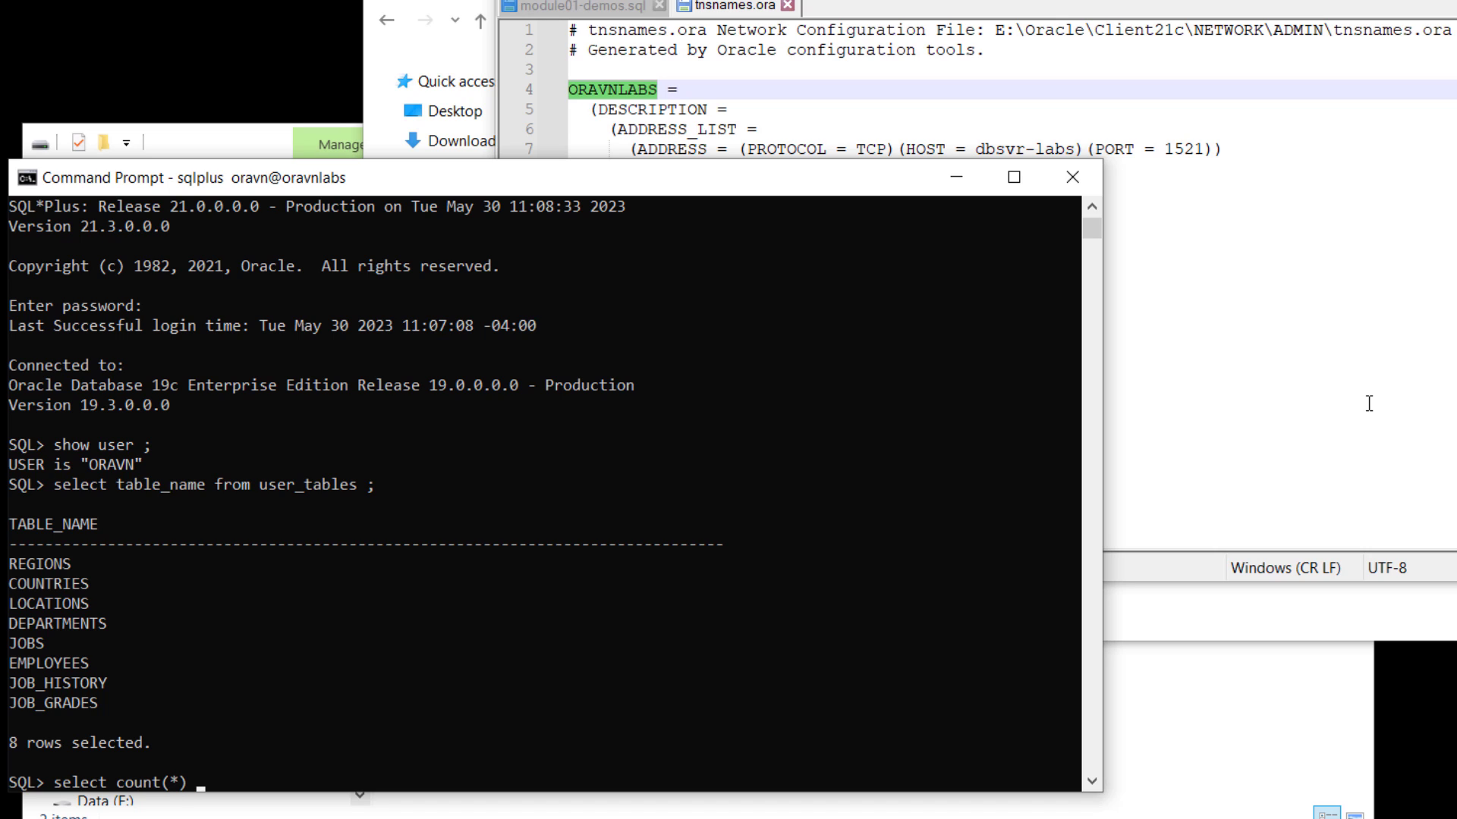
{"action": "type", "text": "from"}
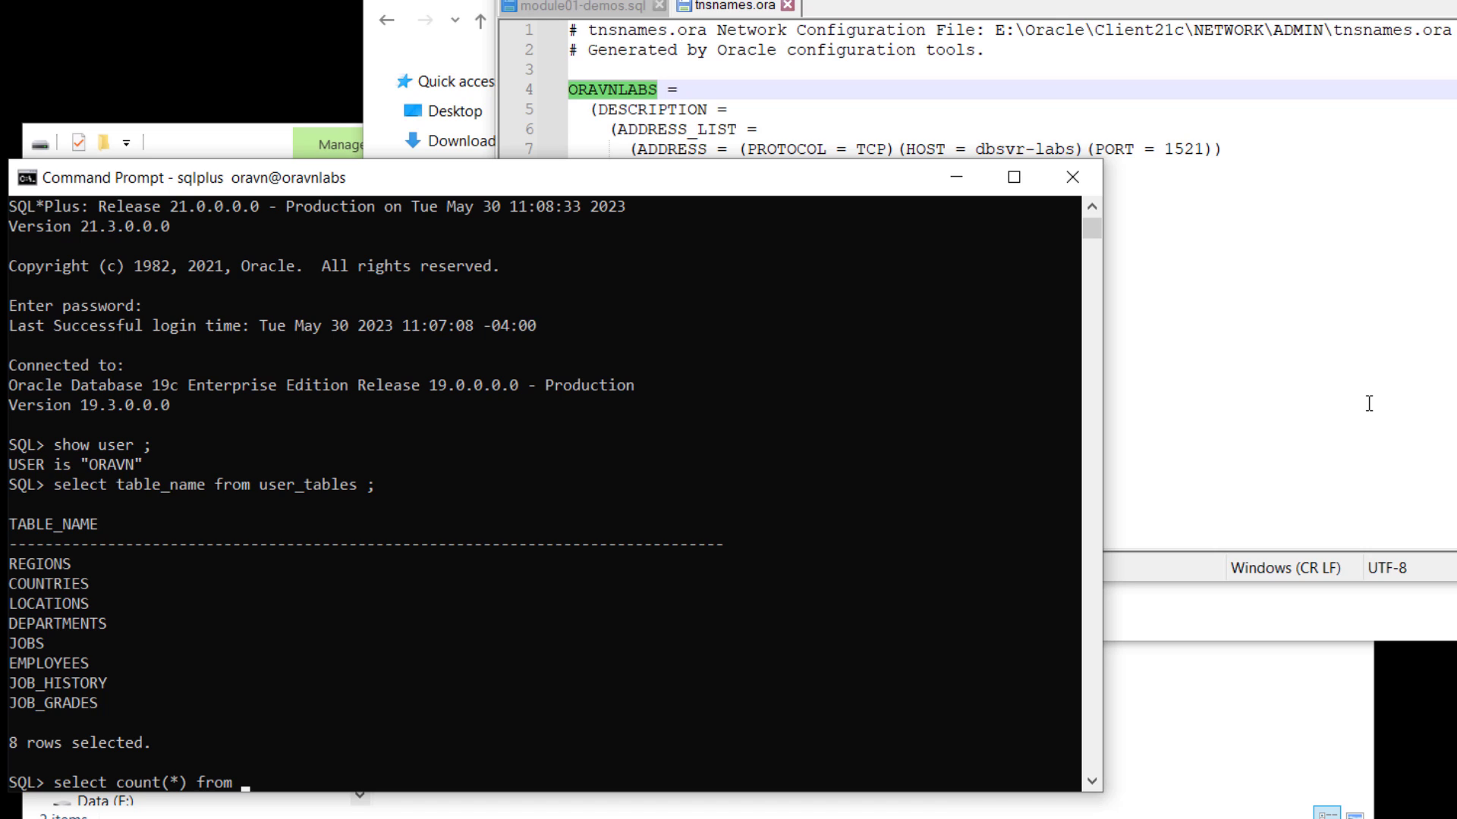
{"action": "type", "text": "countries ;"}
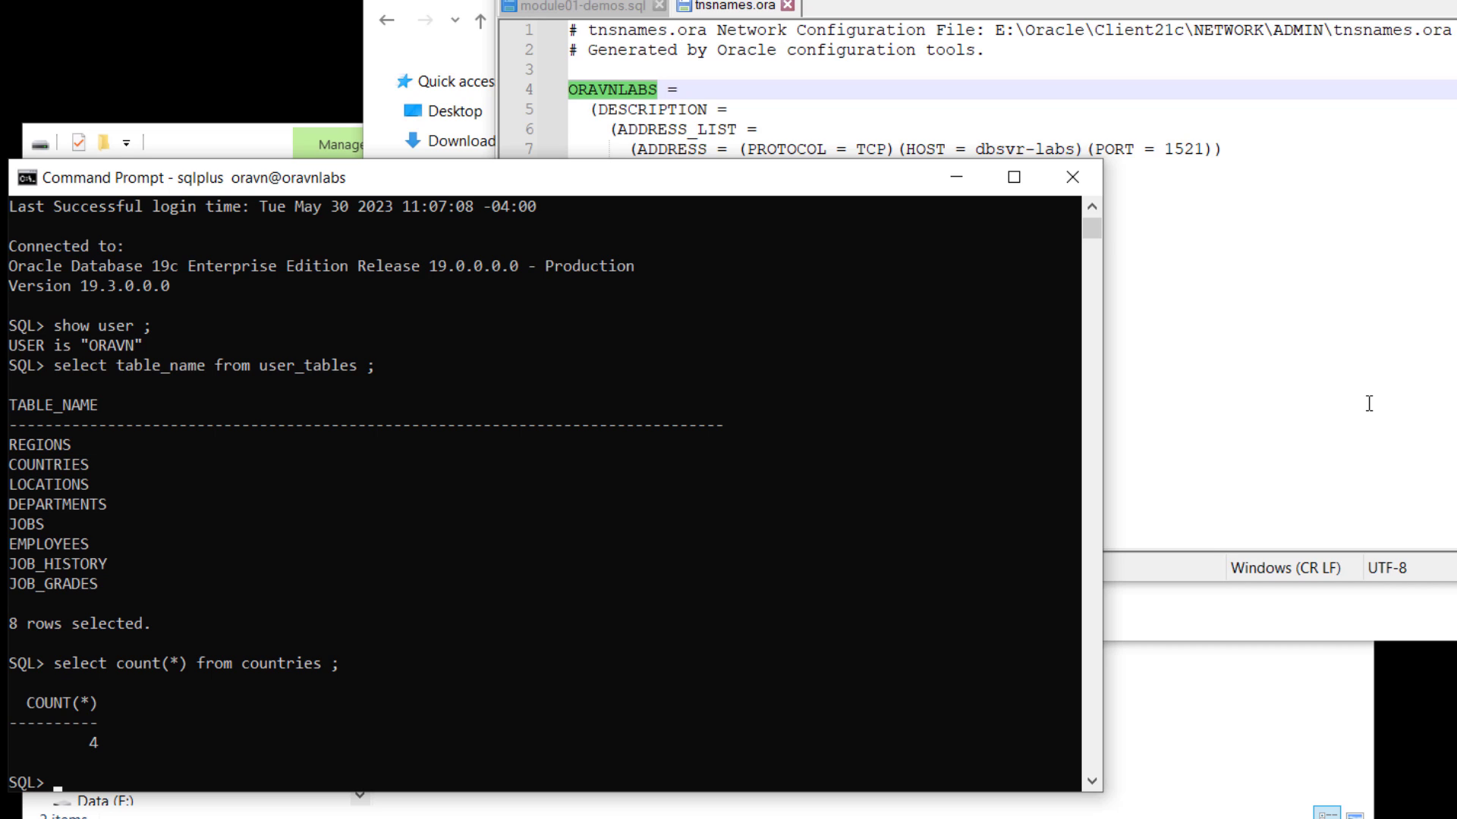
{"action": "mouse_move", "coordinate": [1405, 353]}
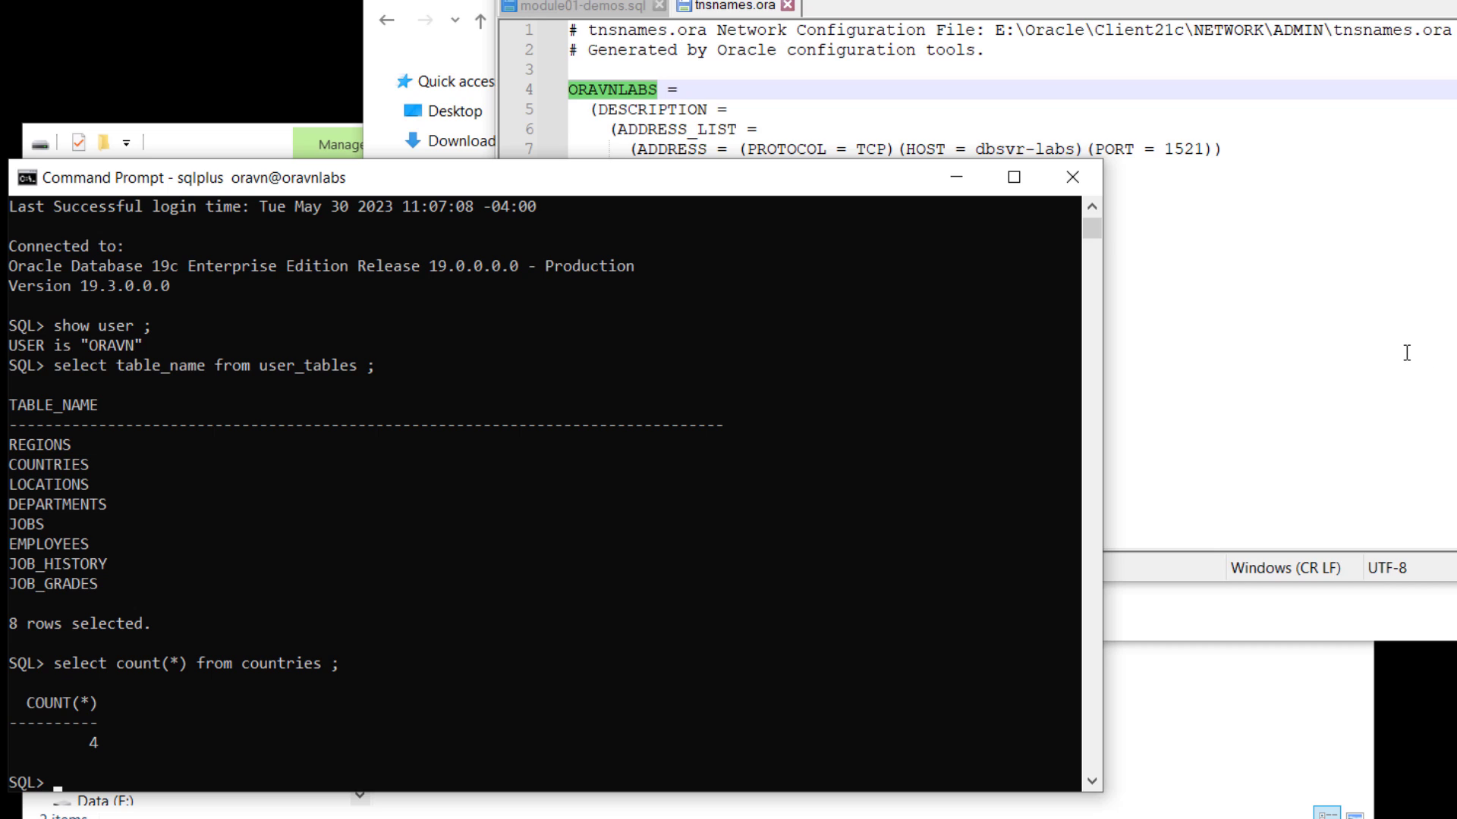